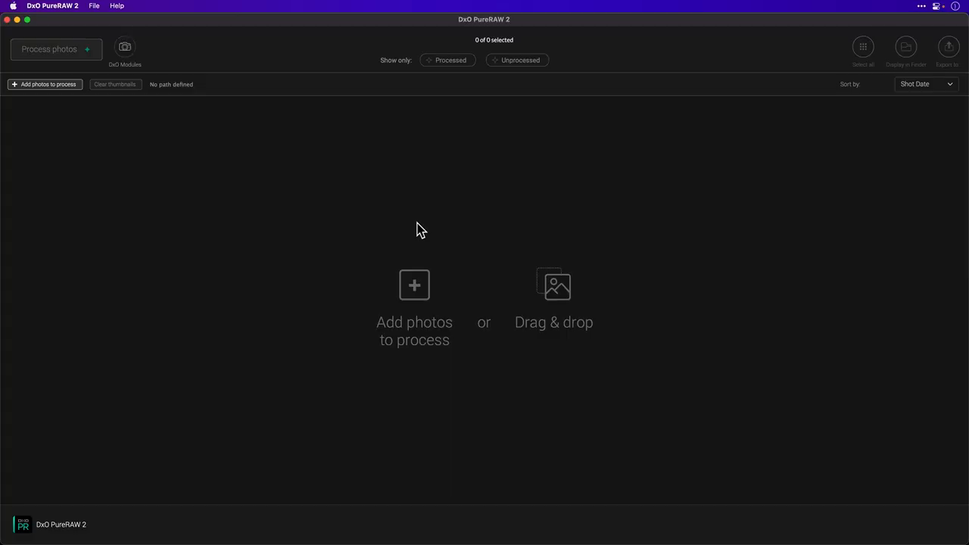
mouse_move(342, 203)
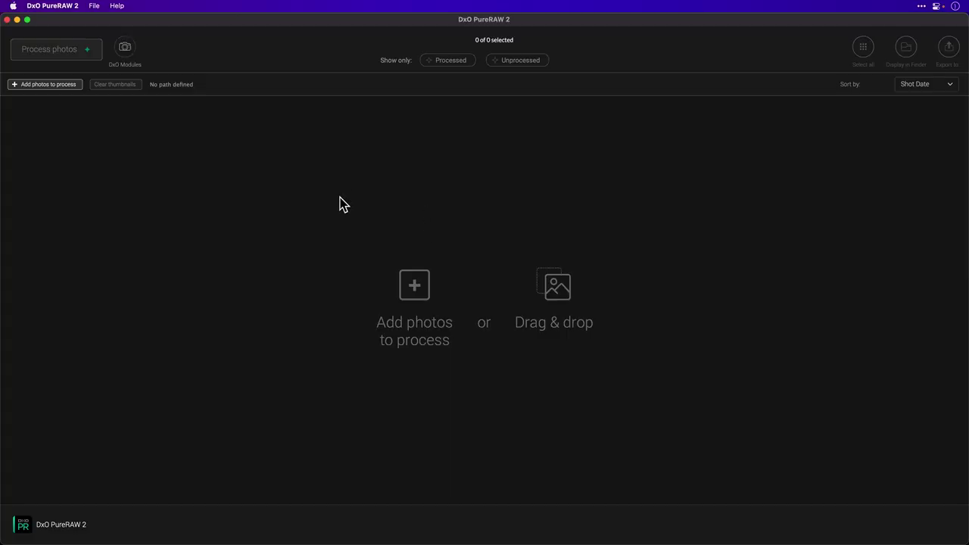
mouse_move(389, 303)
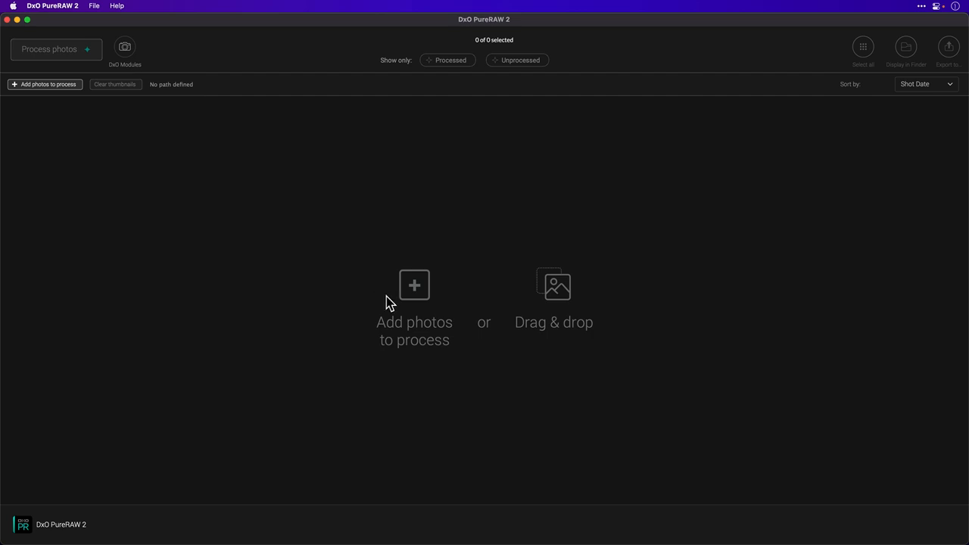
mouse_move(403, 309)
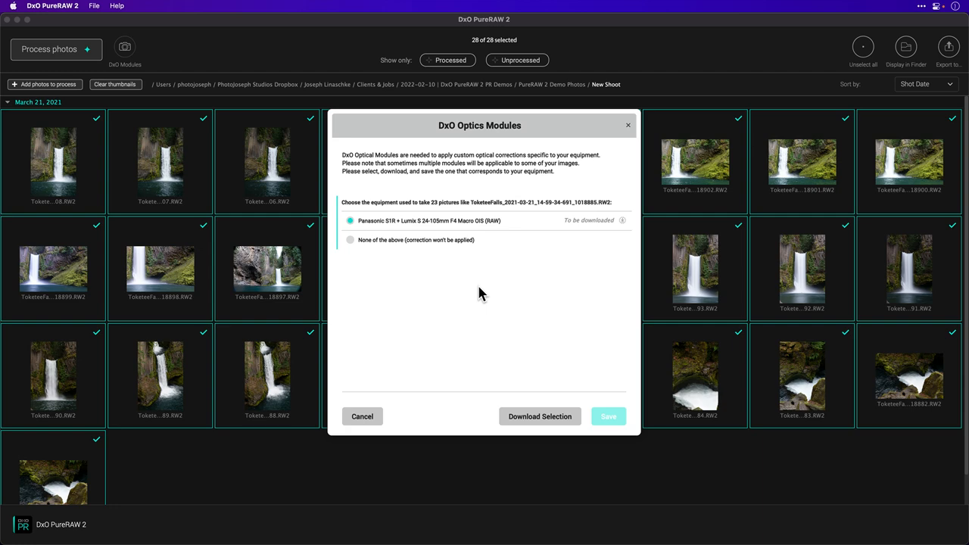
mouse_move(380, 235)
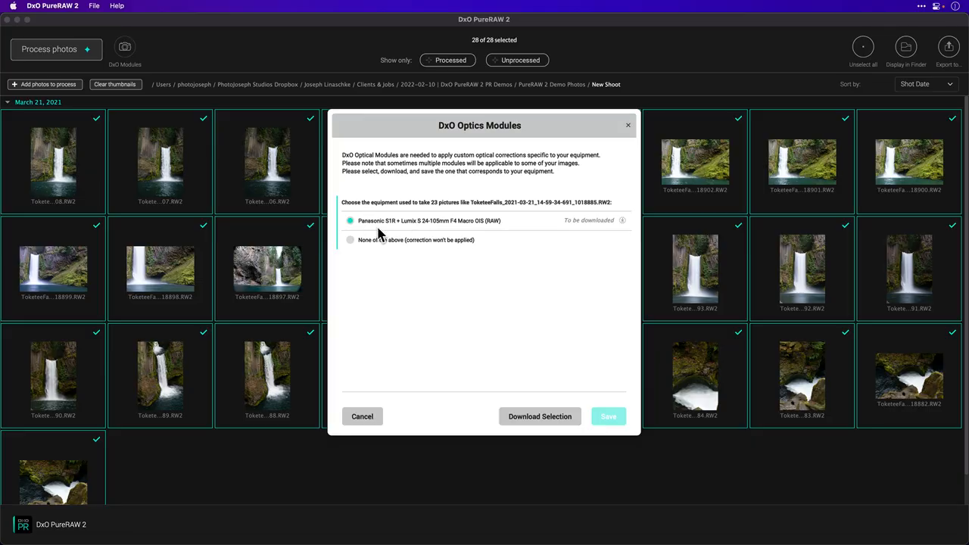
mouse_move(391, 233)
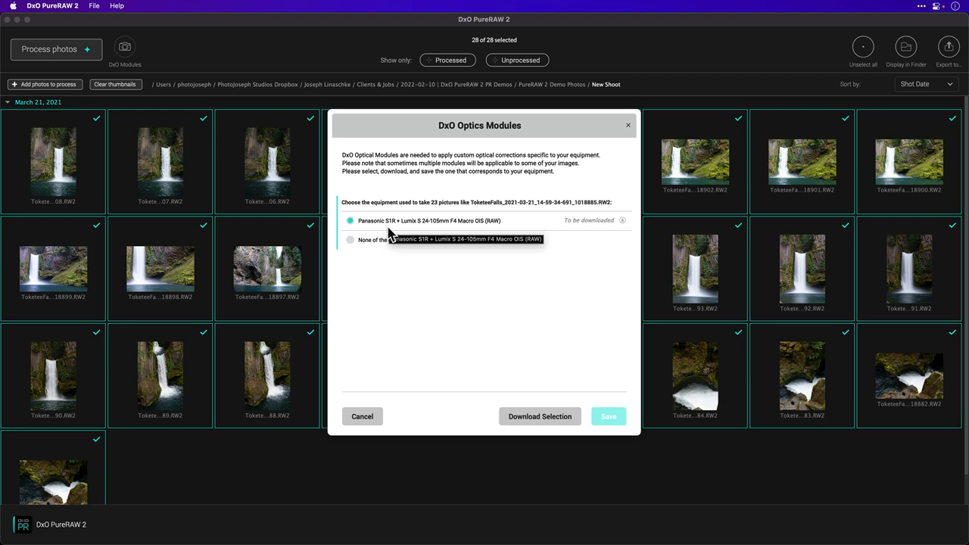
mouse_move(424, 232)
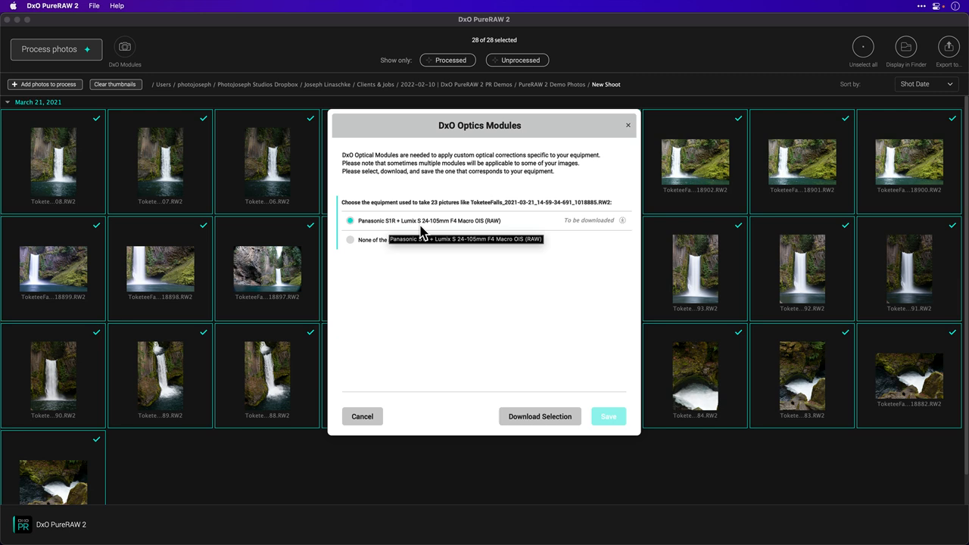
mouse_move(593, 266)
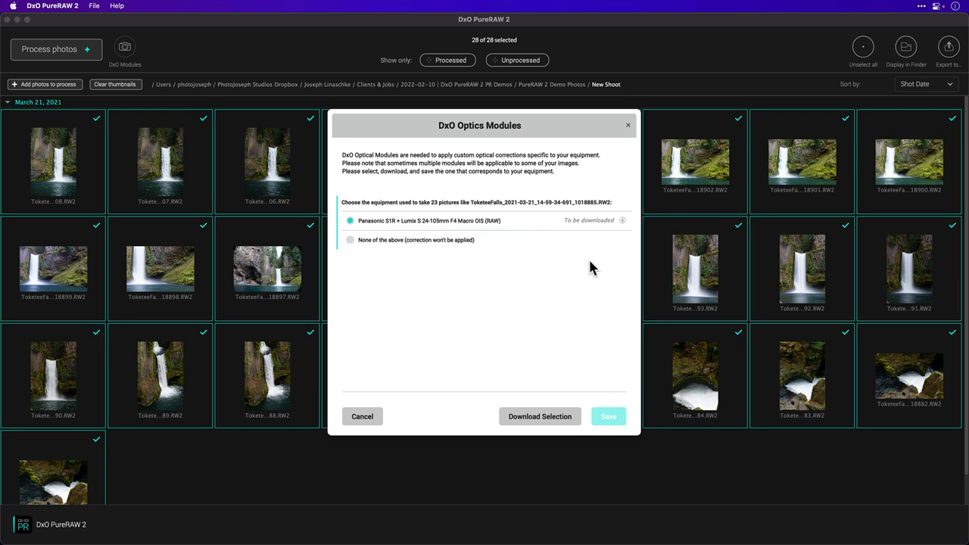
- Download the Panasonic S1R + Lumix S 24-105mm optics module and save it
left_click(539, 417)
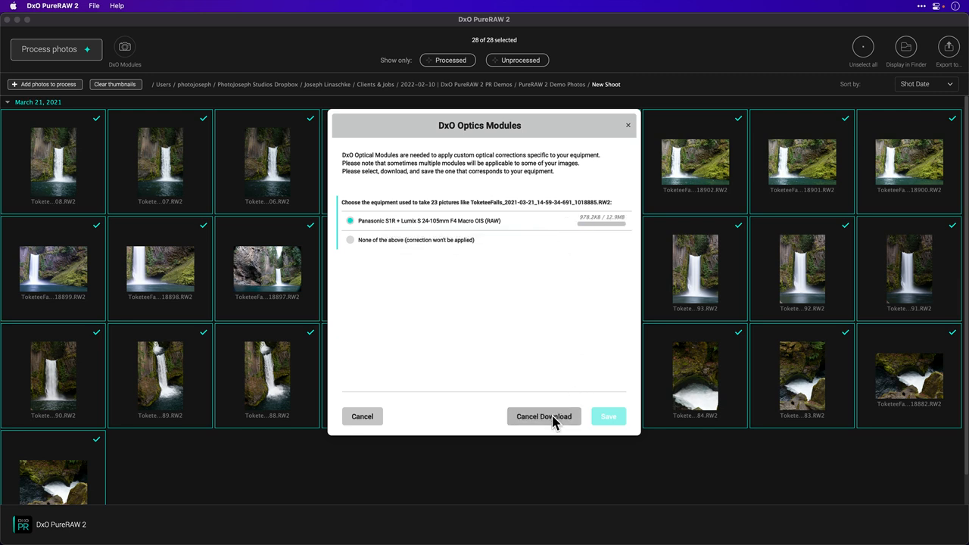
left_click(544, 416)
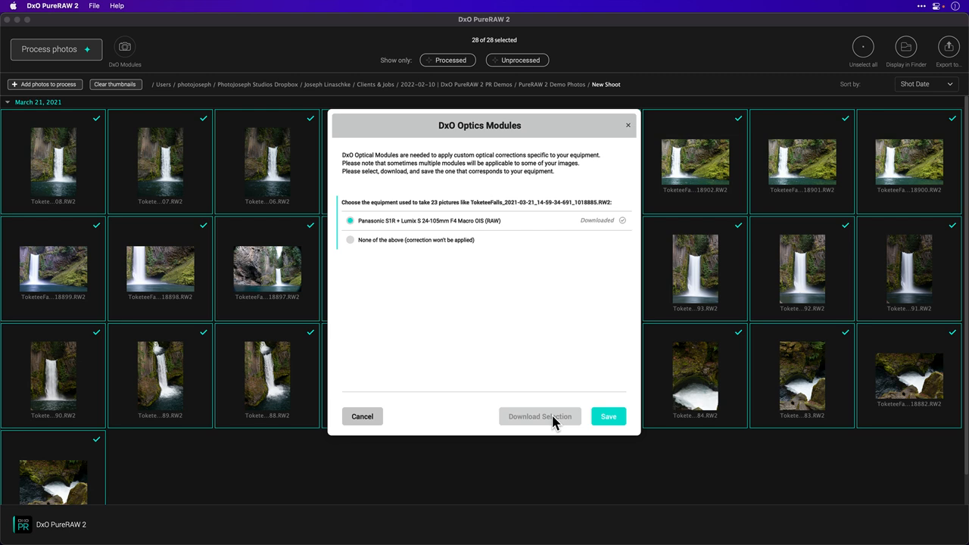
left_click(609, 416)
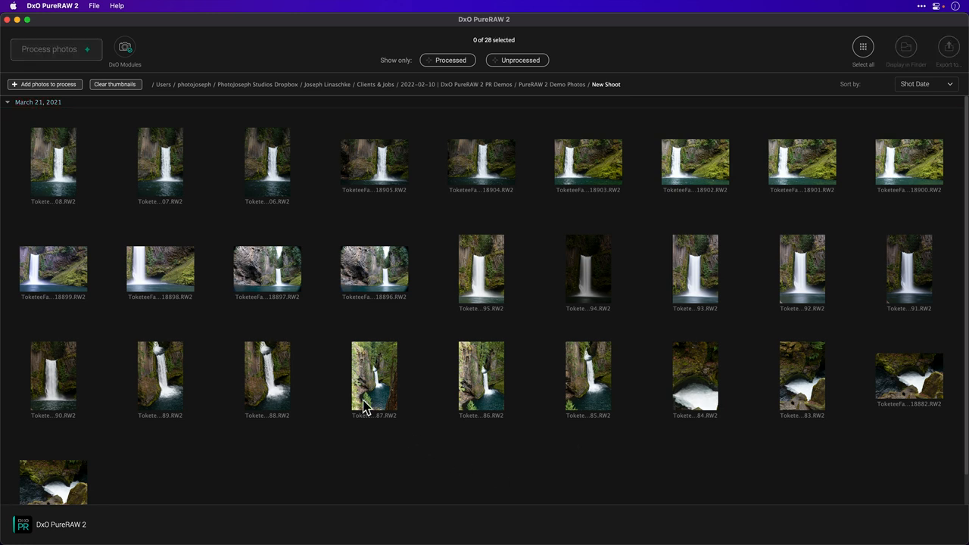
- Select the second waterfall thumbnail in the second row for processing
left_click(161, 269)
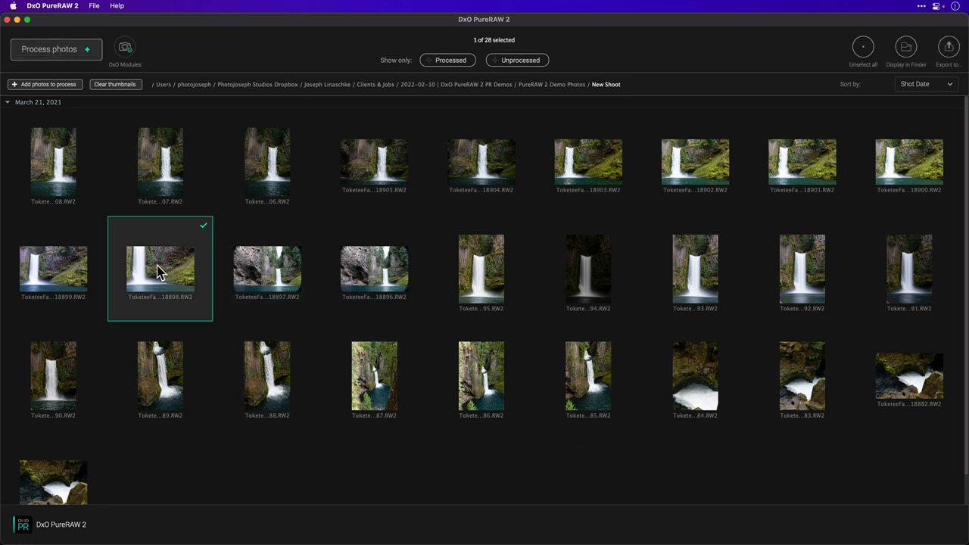
- Review processing settings: DeepPRIME, lens sharpening toggled off and back on, distortion on, DNG output
left_click(61, 49)
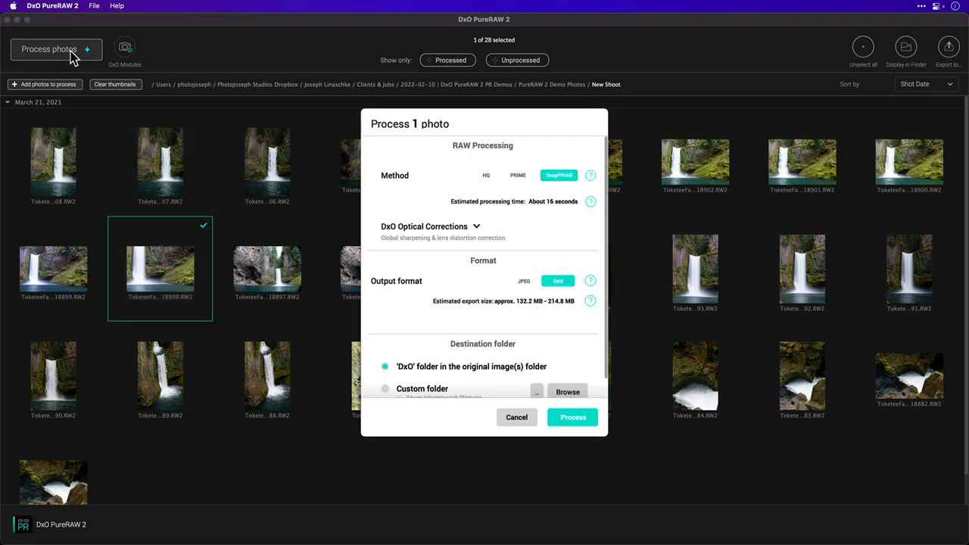
mouse_move(499, 139)
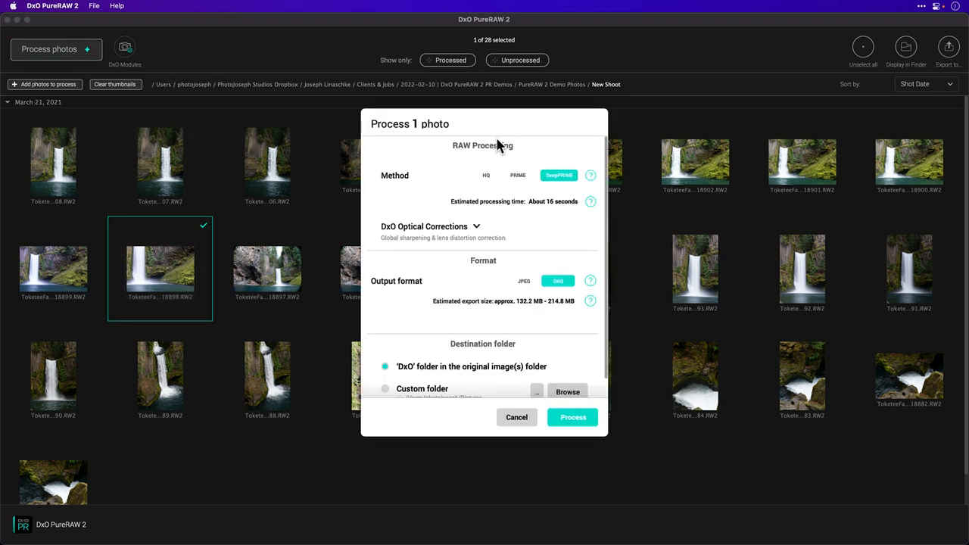
mouse_move(448, 177)
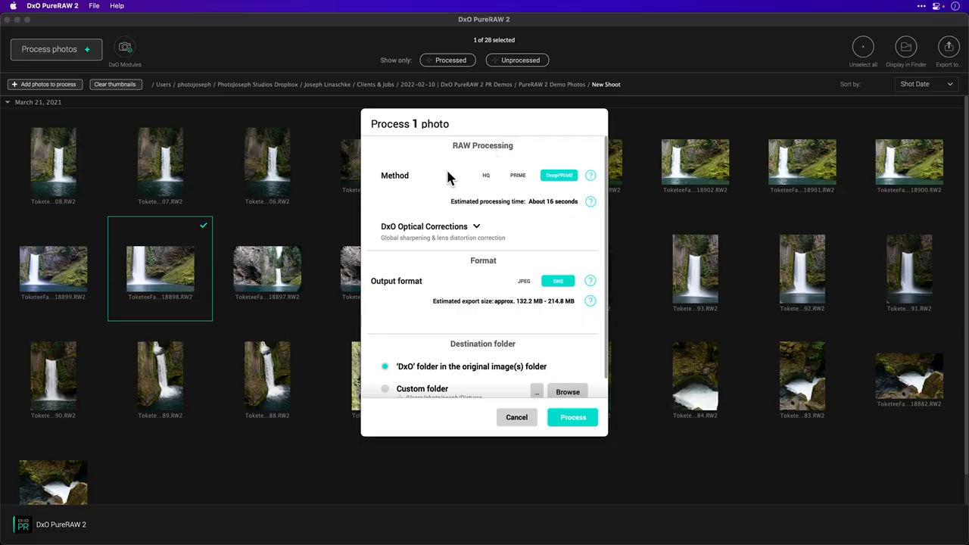
mouse_move(487, 182)
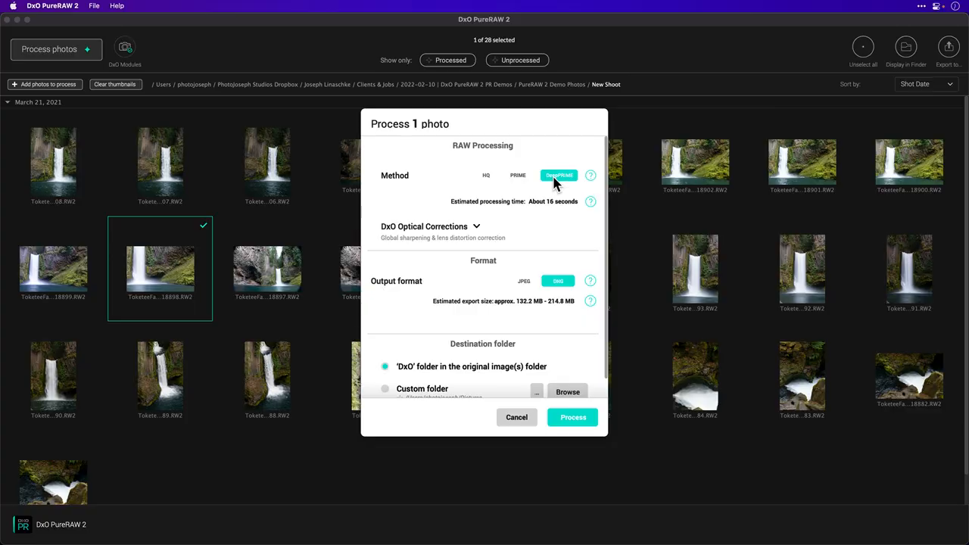
mouse_move(512, 212)
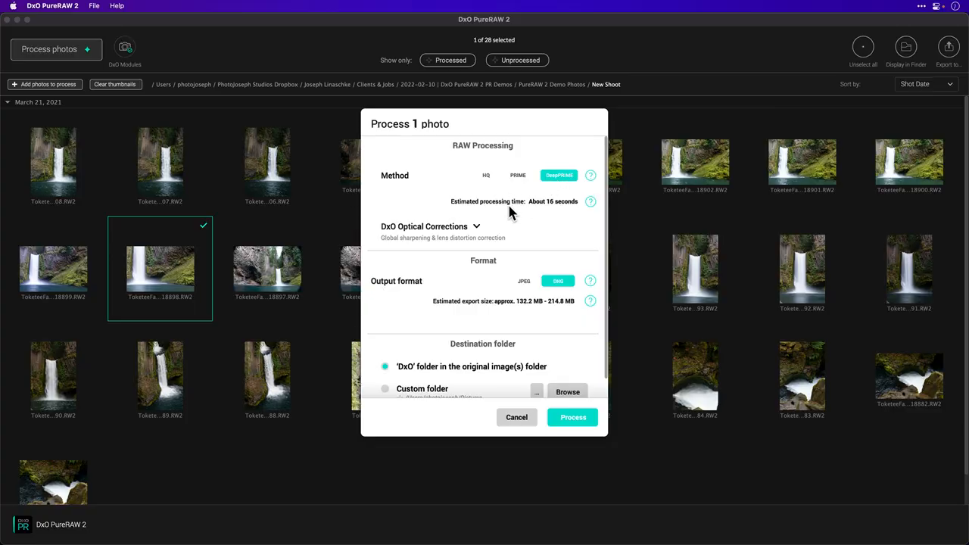
mouse_move(484, 230)
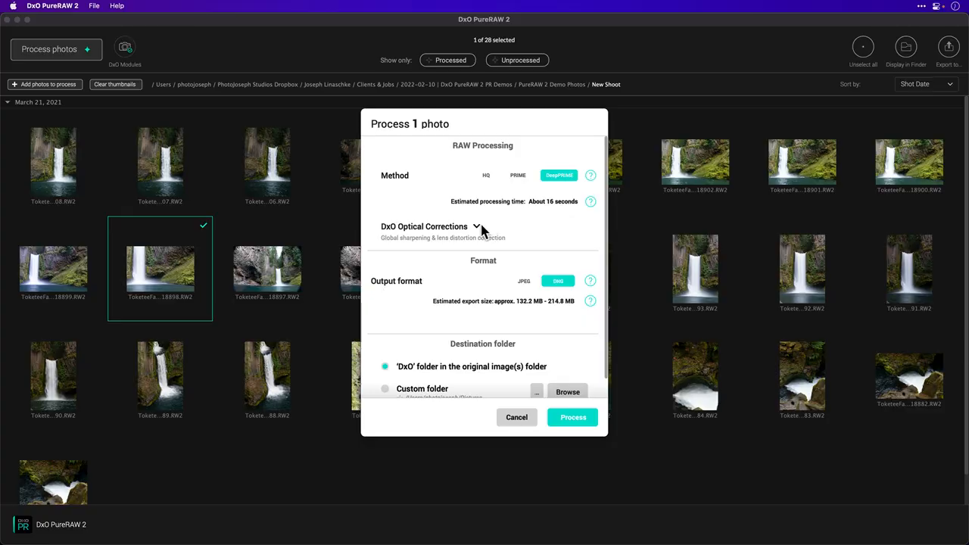
left_click(482, 227)
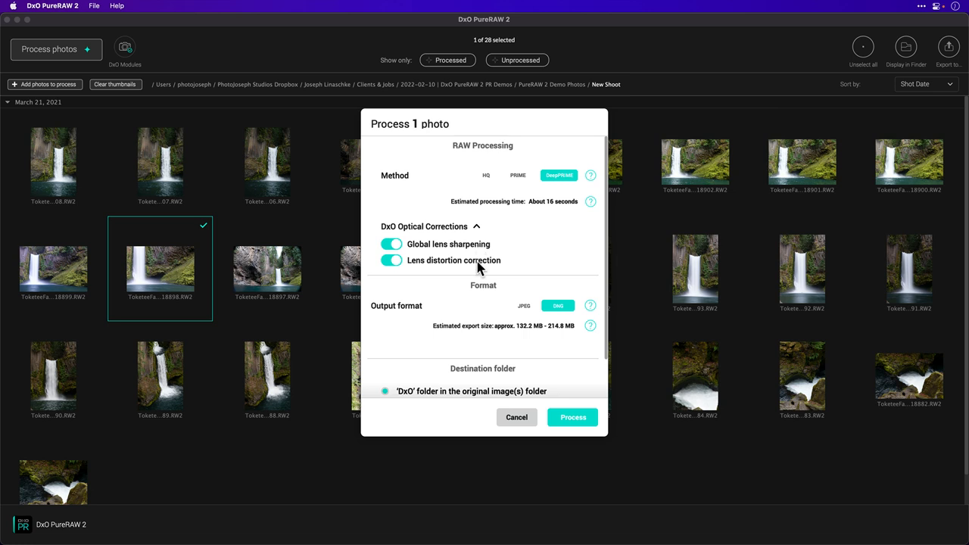
left_click(390, 244)
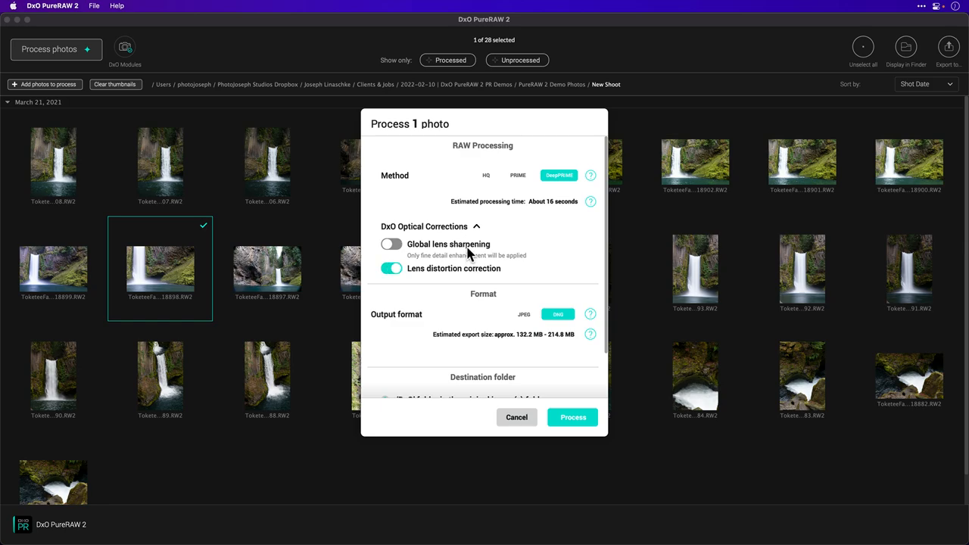
left_click(391, 244)
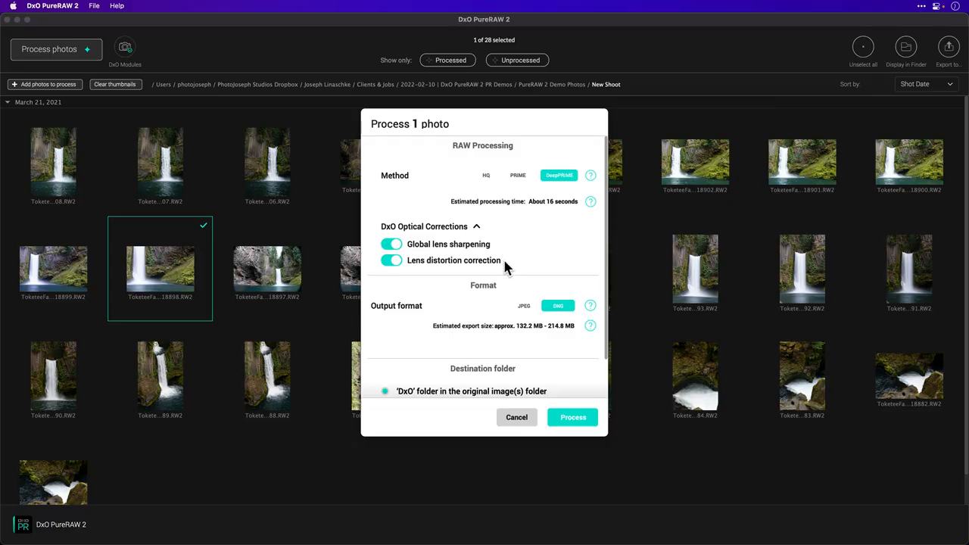
left_click(524, 310)
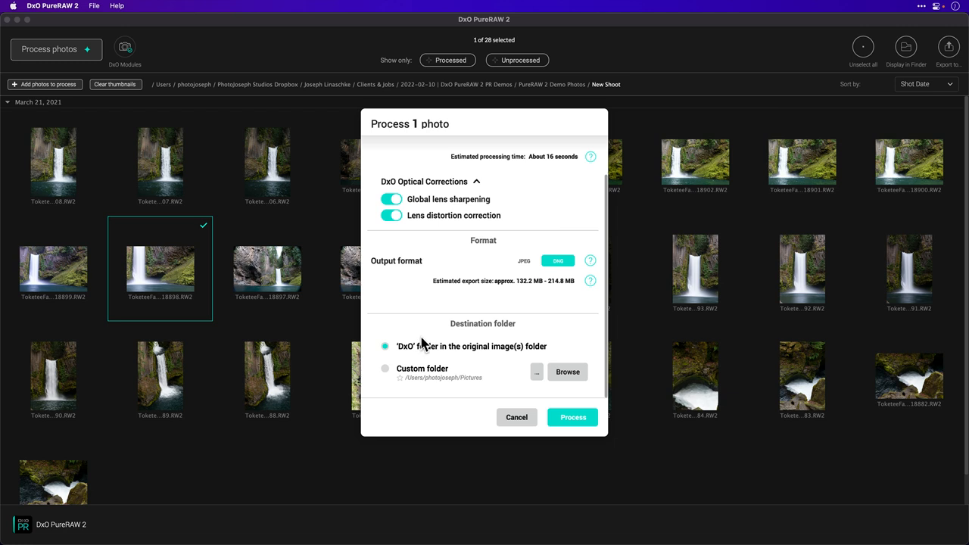
mouse_move(427, 355)
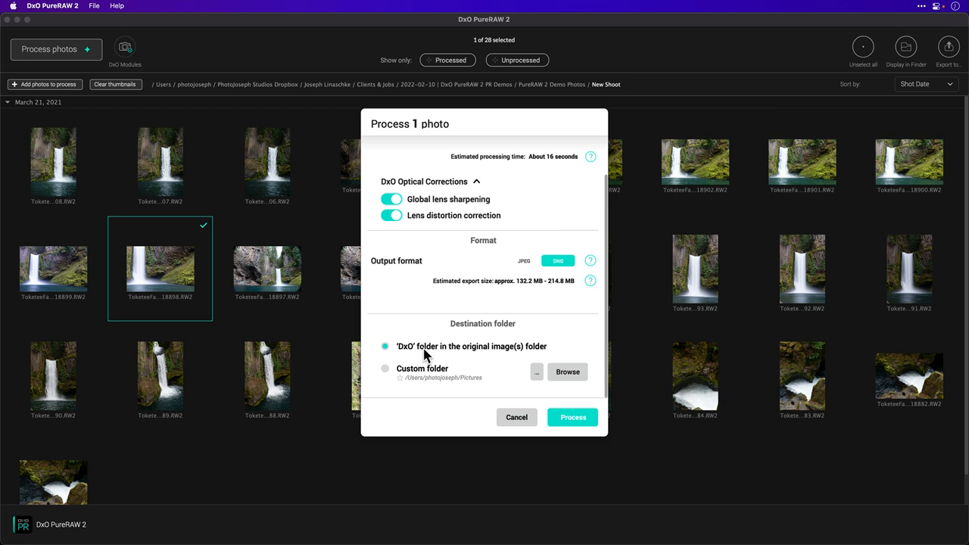
mouse_move(400, 362)
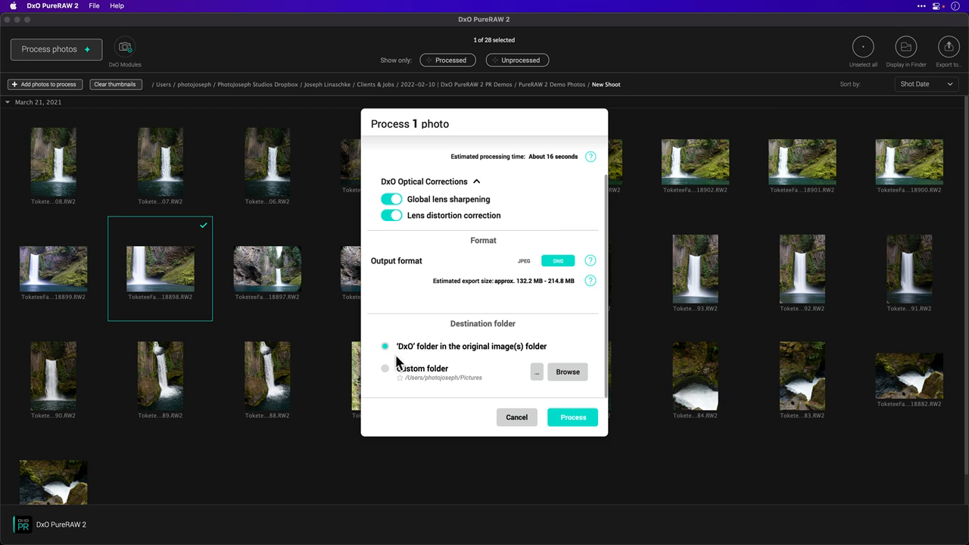
mouse_move(493, 359)
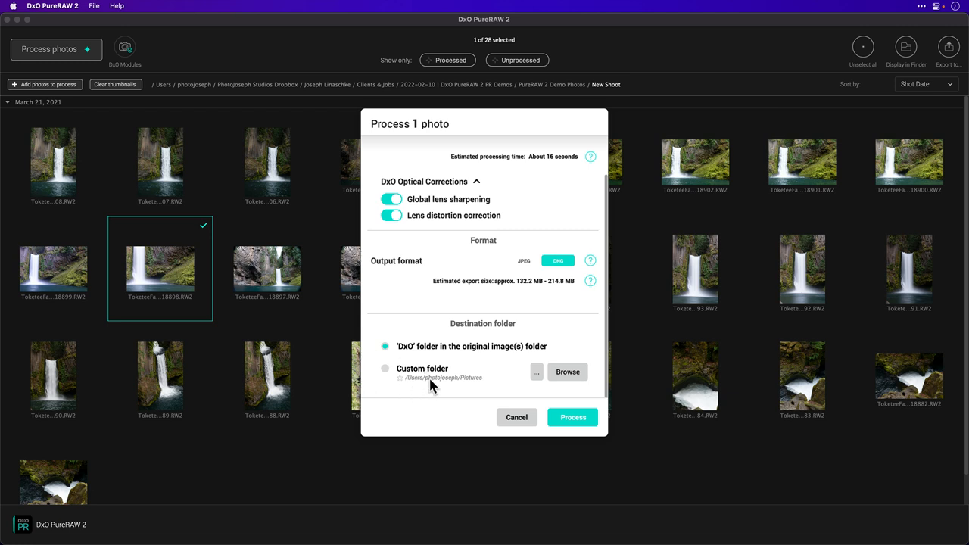
mouse_move(487, 331)
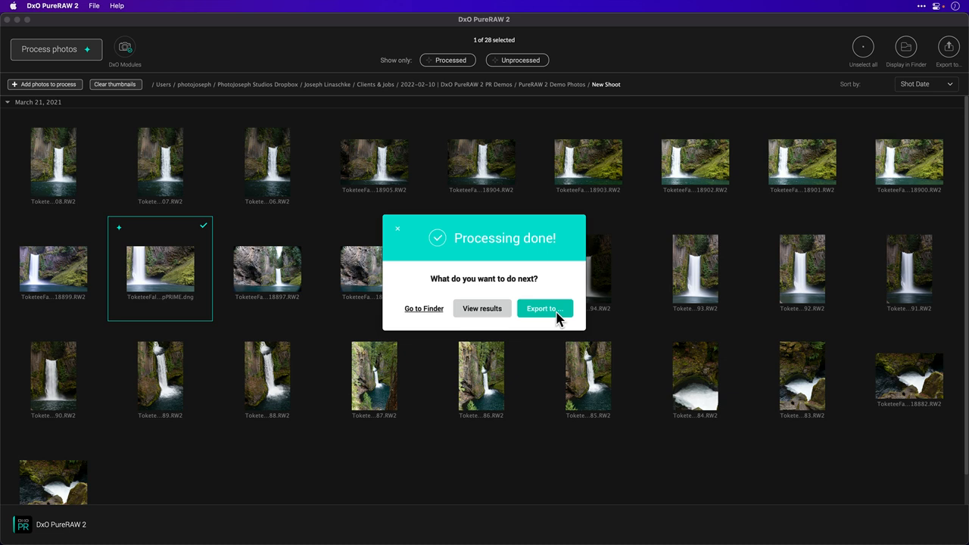
mouse_move(533, 315)
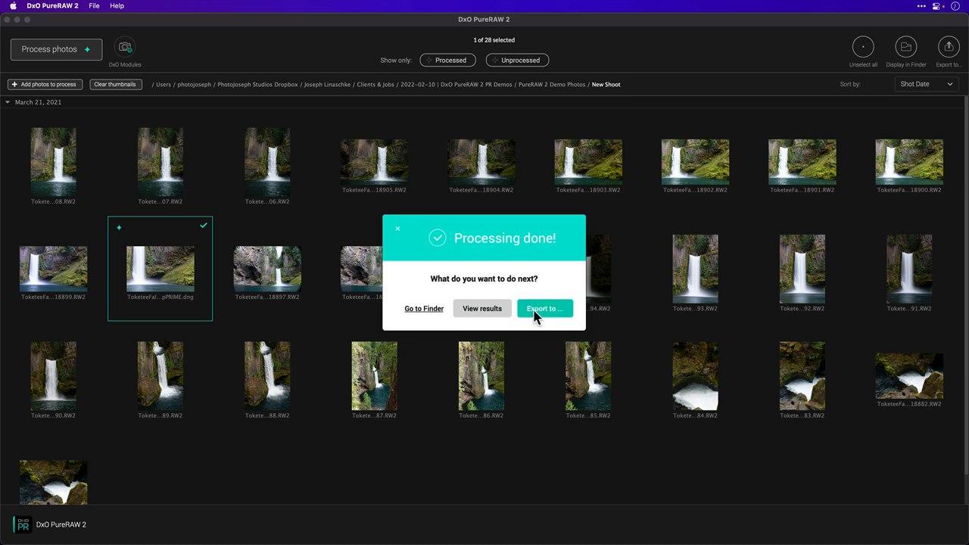
mouse_move(497, 316)
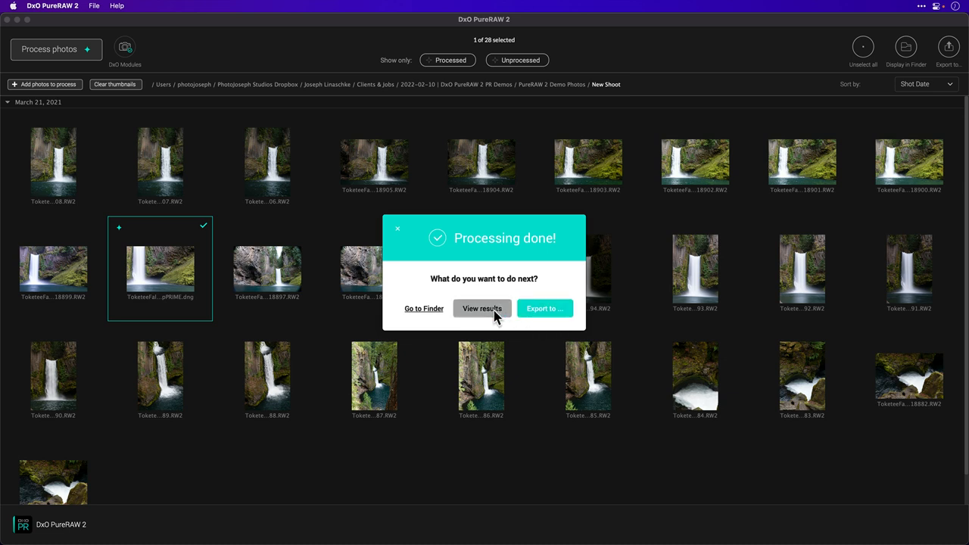
- View the processed result, slide the RAW/DNG divider and pan down to the cave and mist
left_click(481, 308)
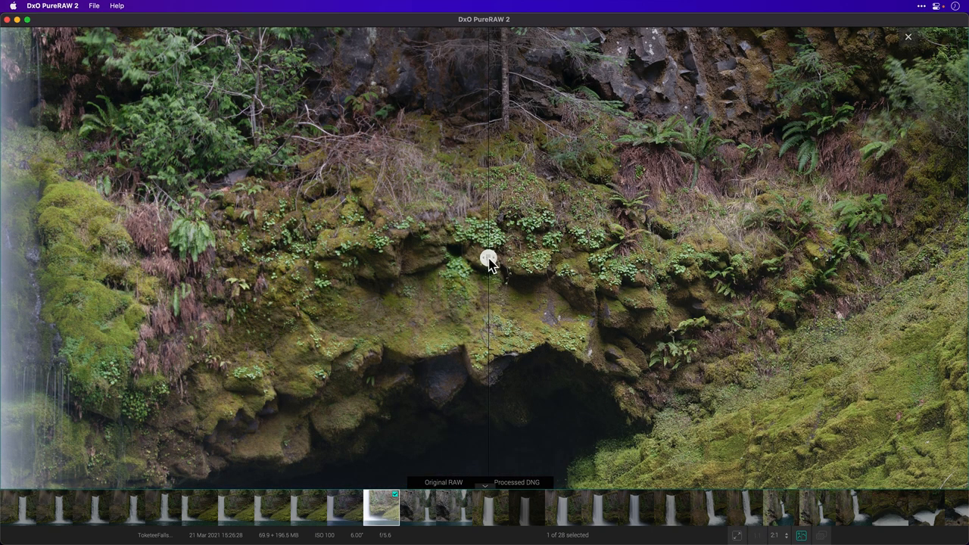
left_click_drag(491, 257, 467, 258)
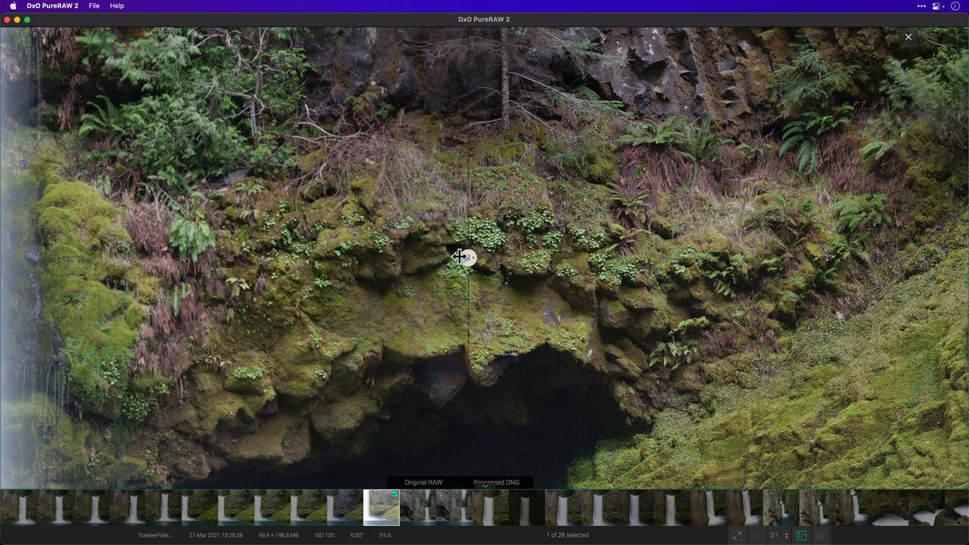
left_click_drag(467, 257, 597, 258)
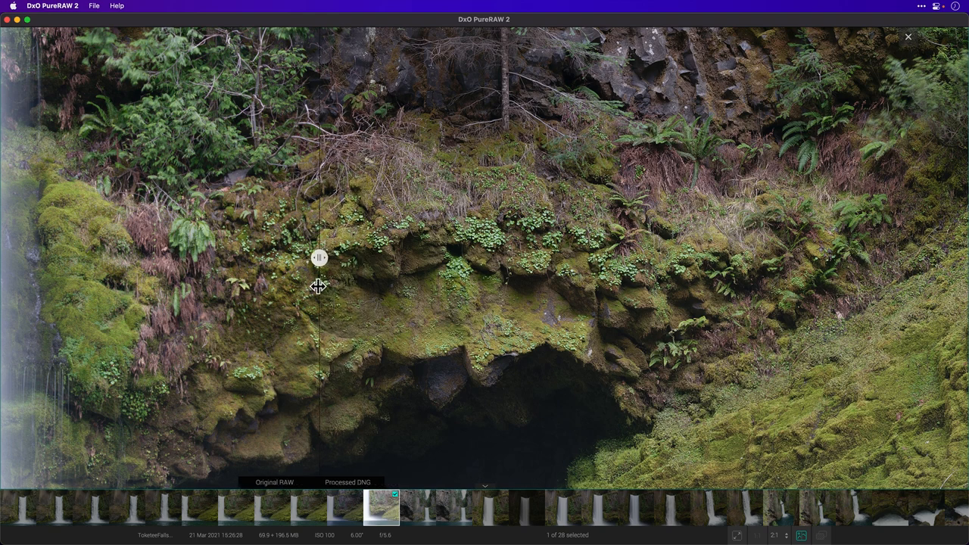
left_click_drag(318, 257, 460, 257)
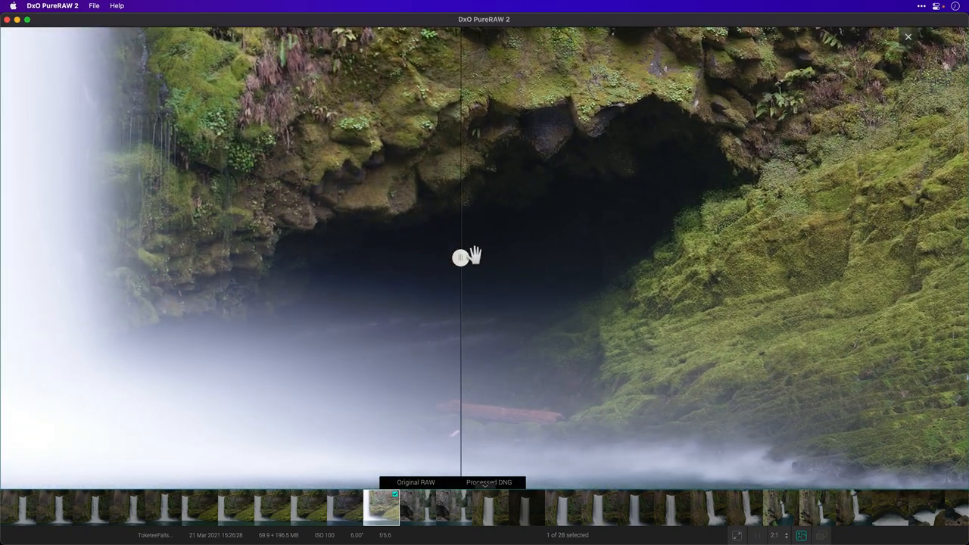
- Slide the before/after divider over the mist and cave, then return to the thumbnail grid
left_click_drag(467, 256, 412, 261)
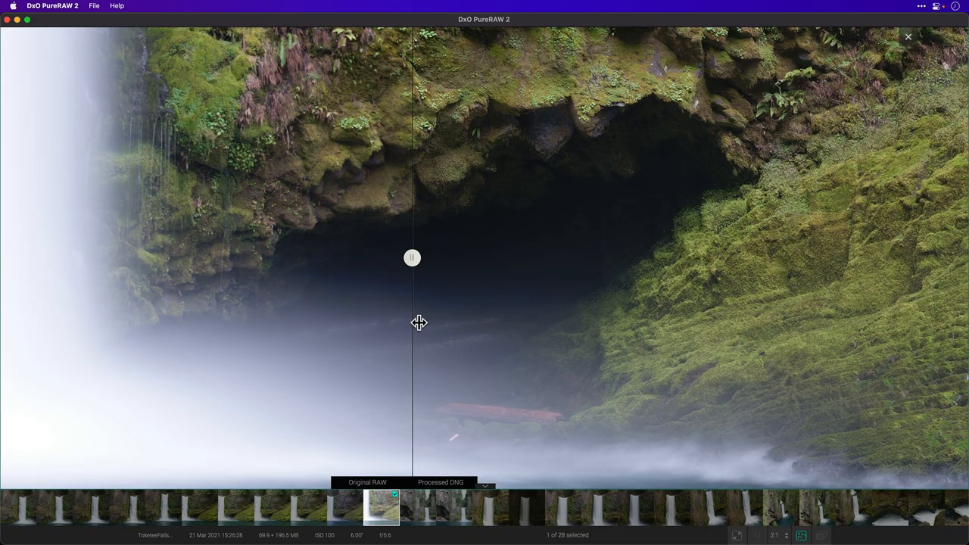
mouse_move(427, 319)
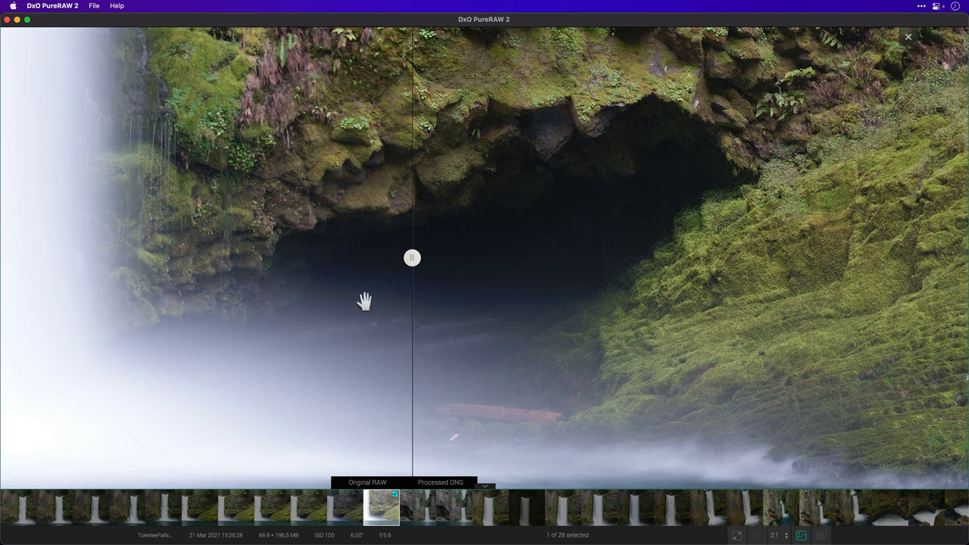
mouse_move(375, 289)
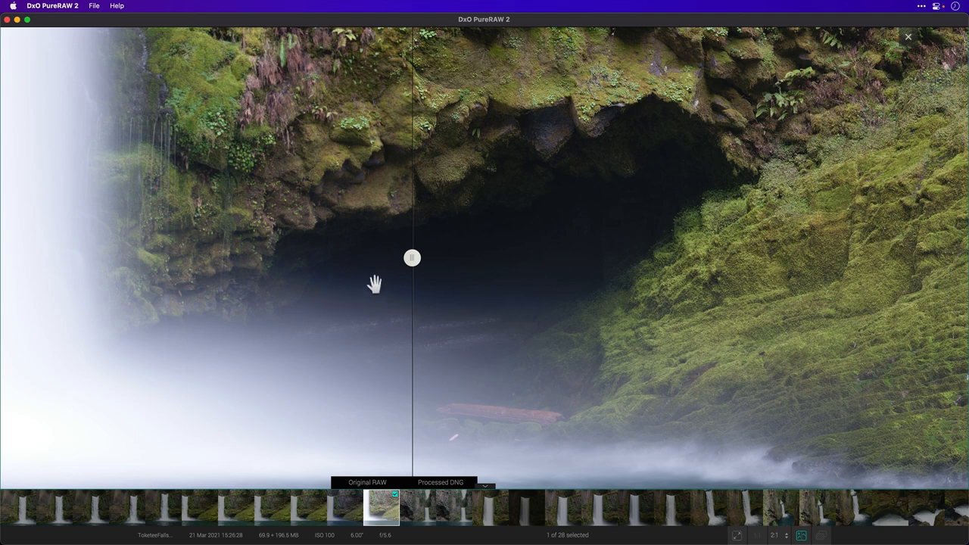
mouse_move(355, 346)
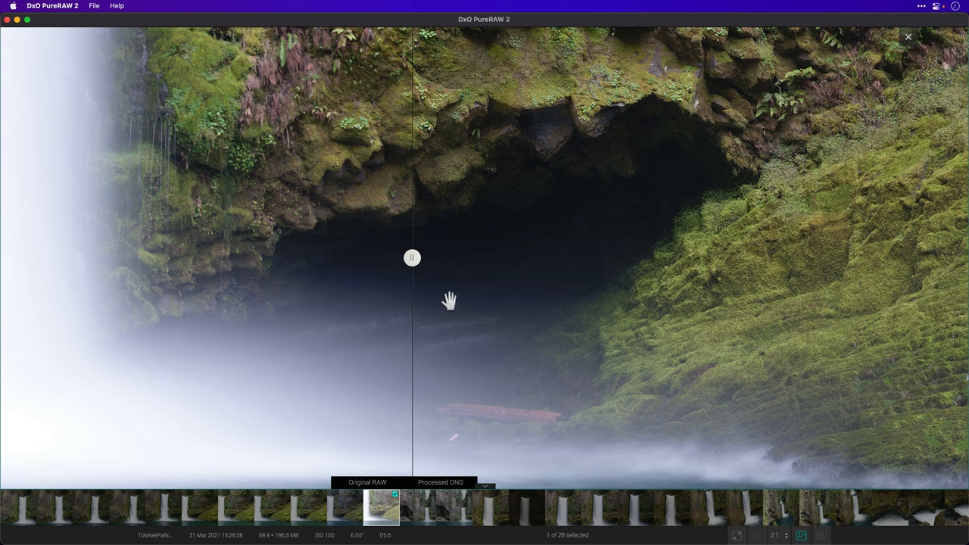
left_click_drag(412, 258, 336, 258)
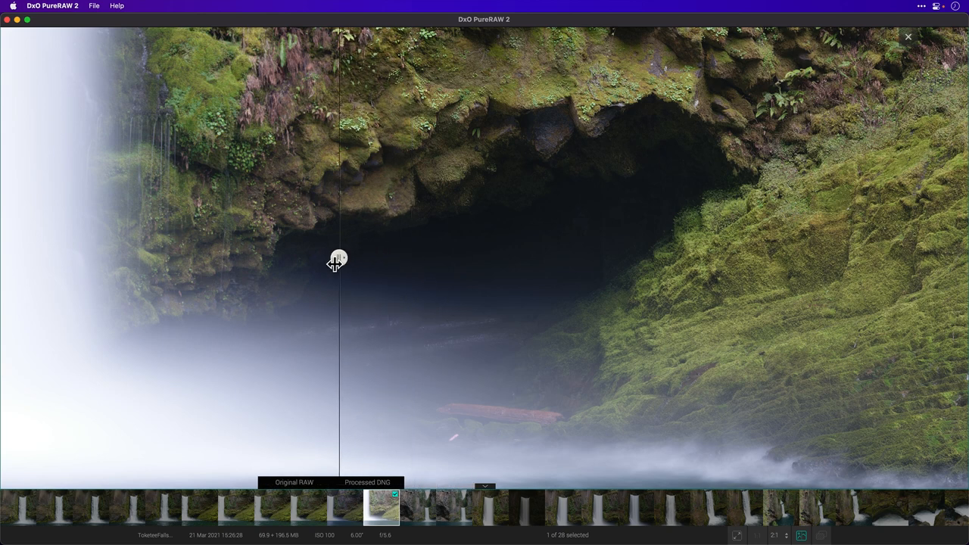
left_click_drag(337, 261, 387, 261)
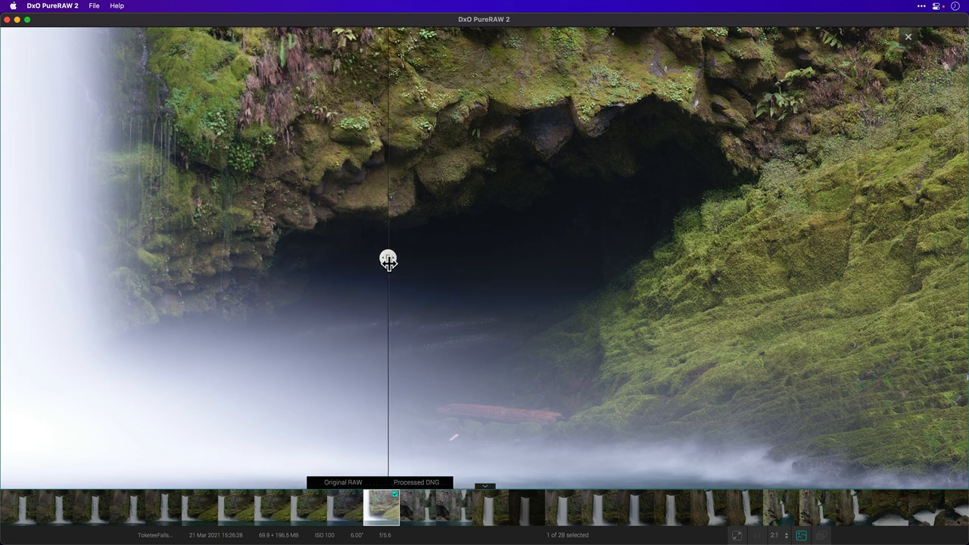
left_click_drag(387, 260, 371, 263)
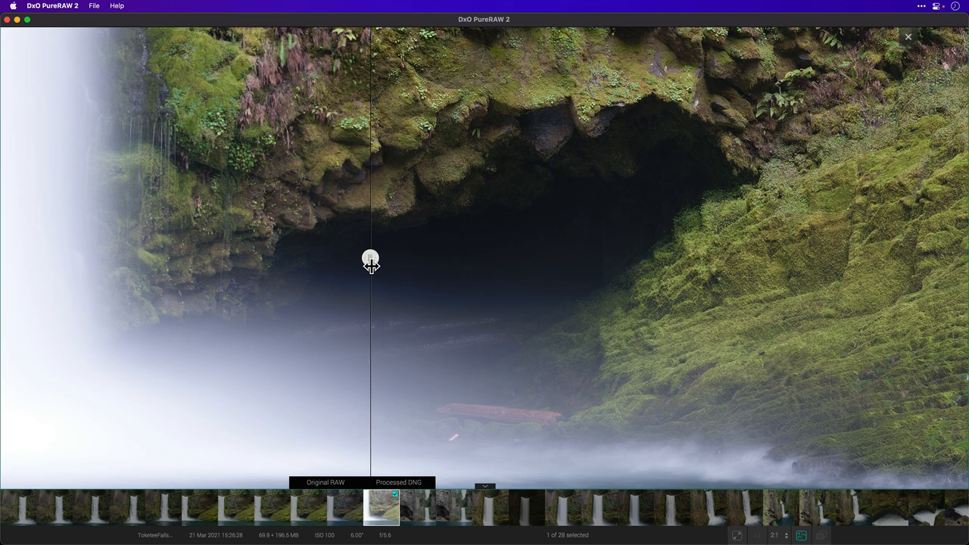
mouse_move(576, 245)
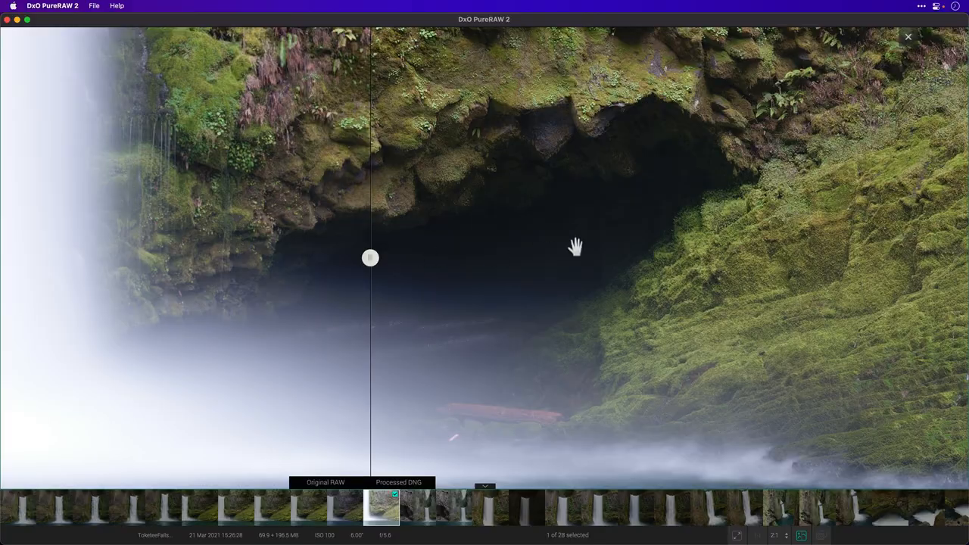
left_click(909, 37)
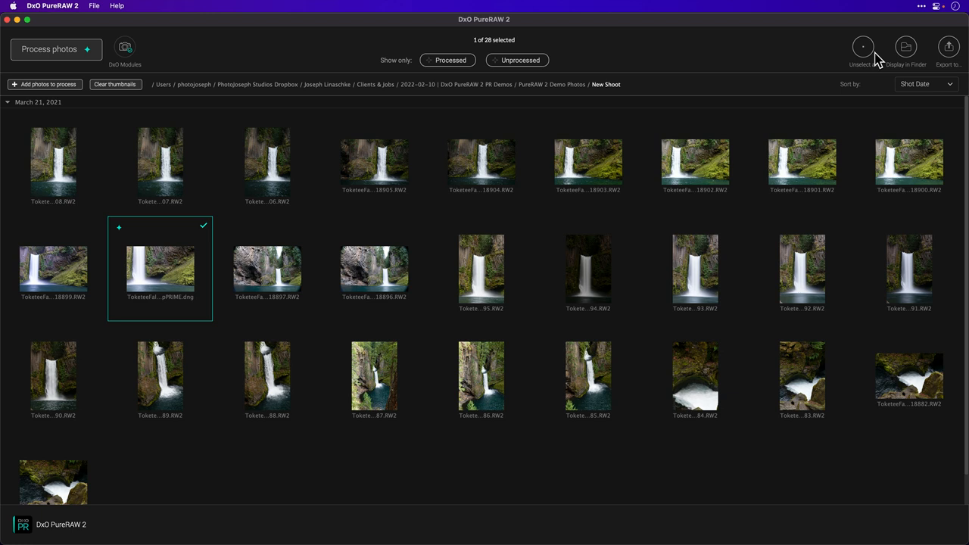
mouse_move(873, 73)
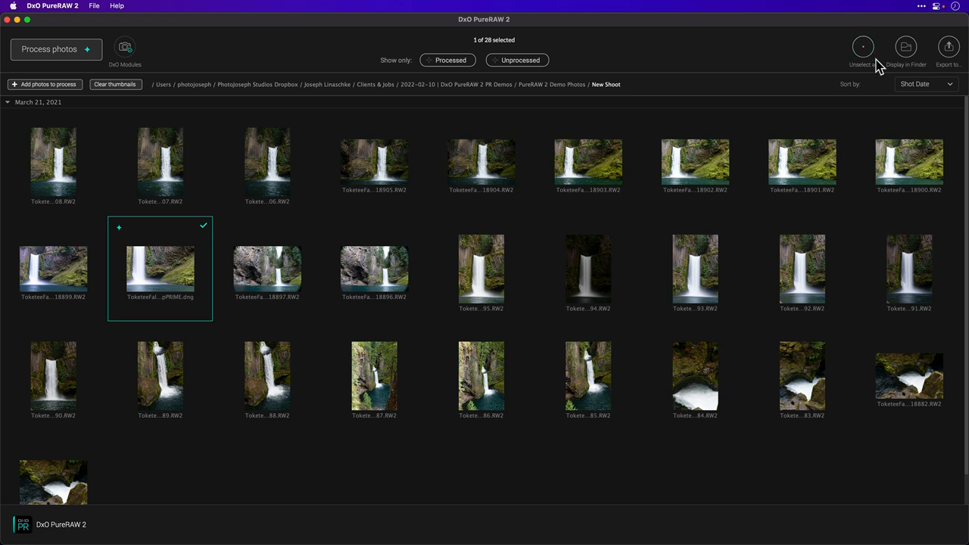
- Start exporting the processed photo and choose which software to send it to
left_click(948, 45)
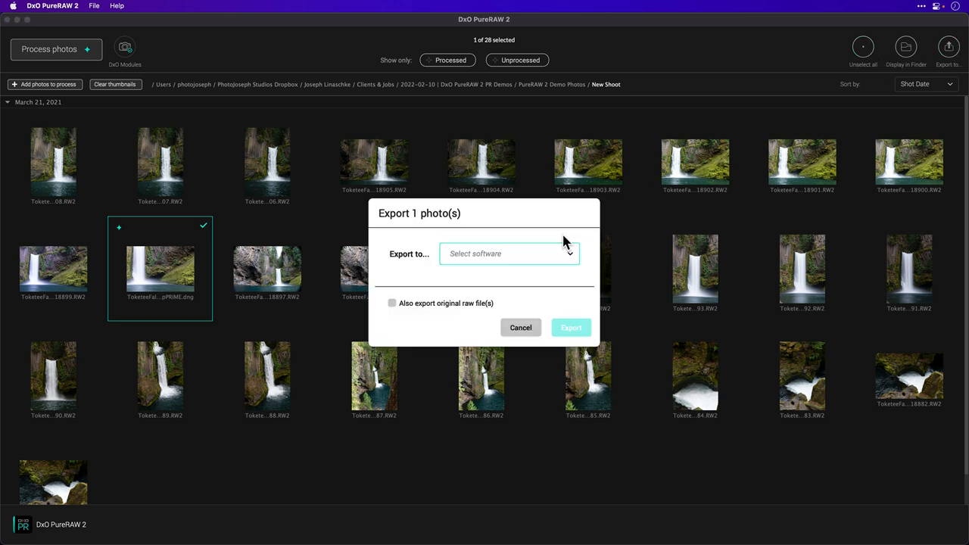
mouse_move(515, 233)
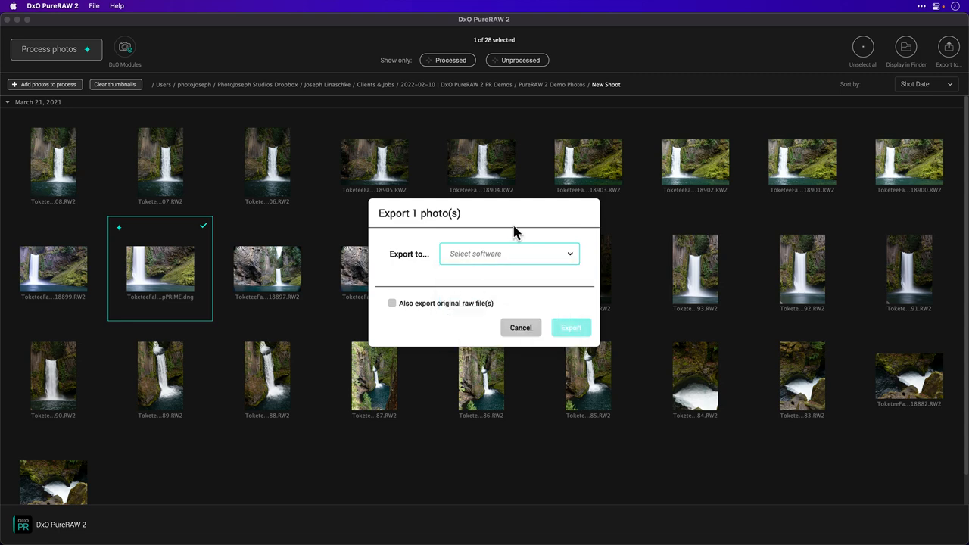
left_click(520, 327)
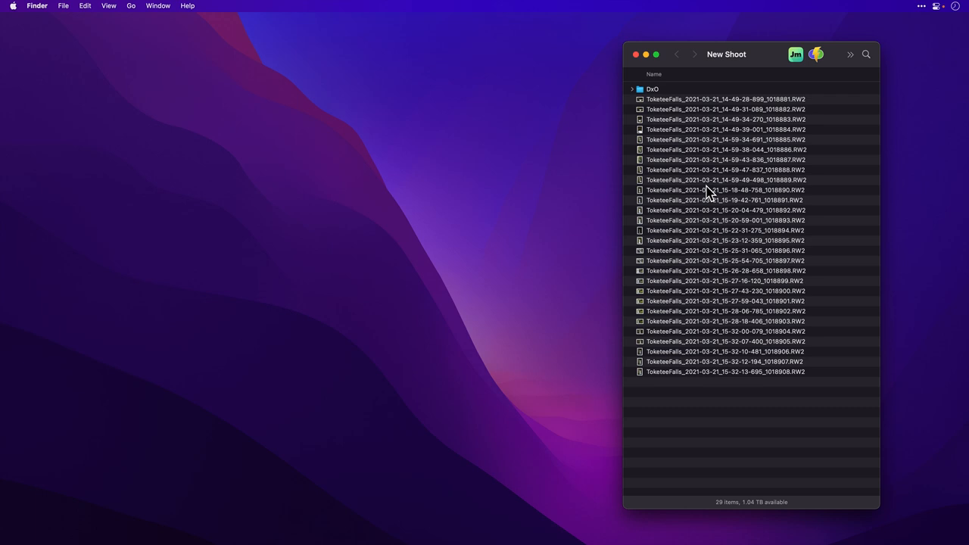
- Select a raw RW2 file in the New Shoot folder for Quick Actions processing
left_click(631, 88)
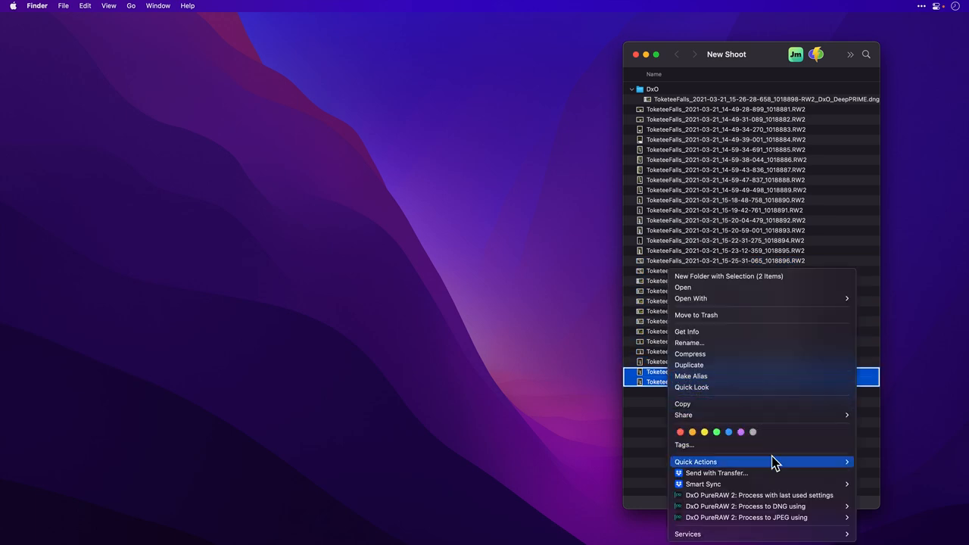
mouse_move(735, 494)
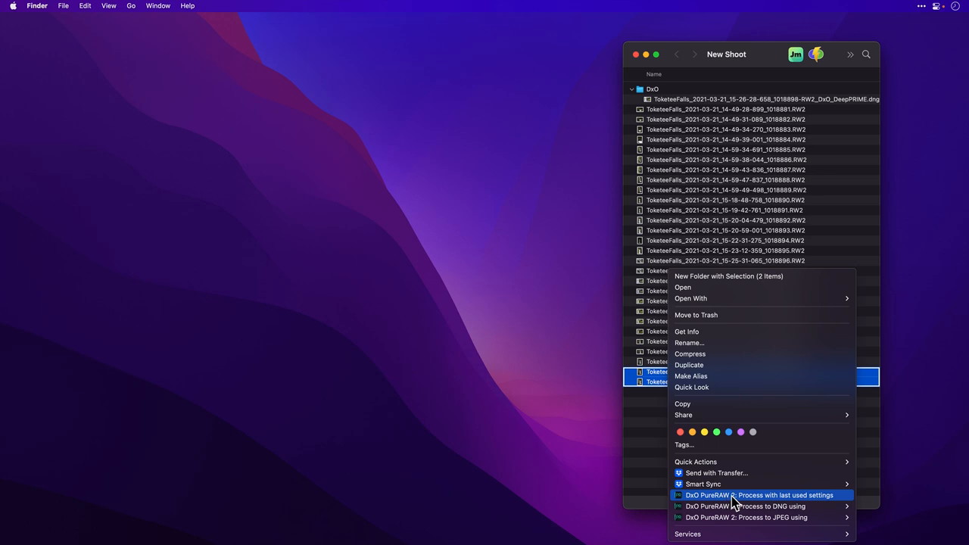
mouse_move(821, 500)
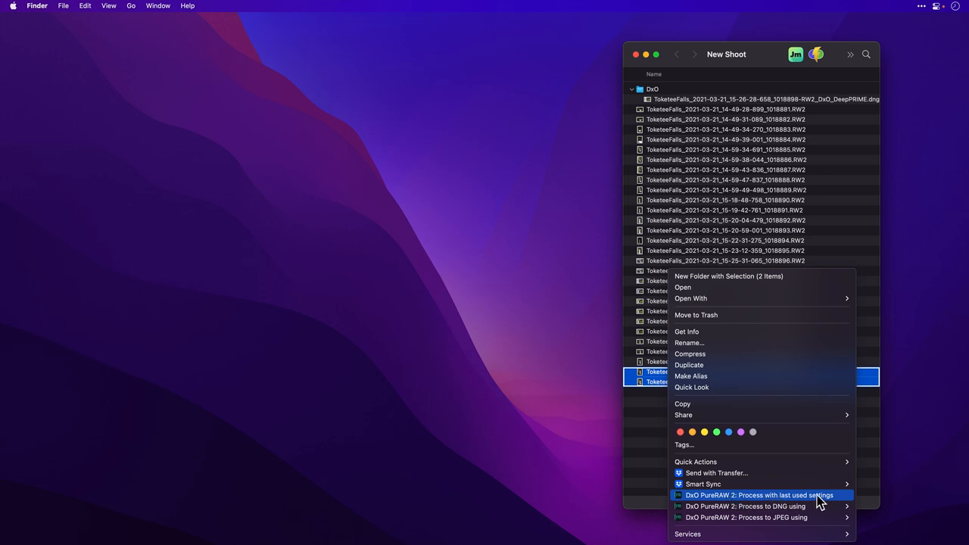
mouse_move(823, 514)
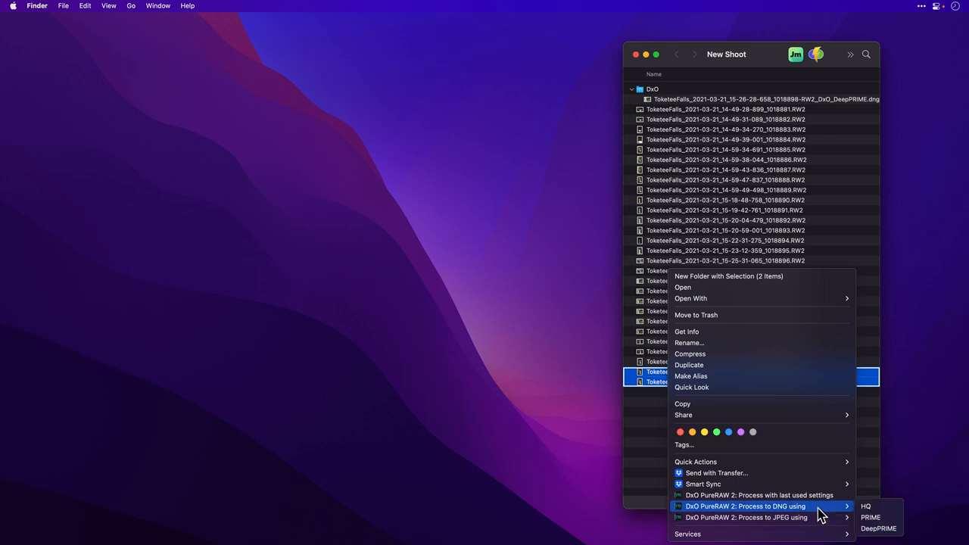
mouse_move(881, 505)
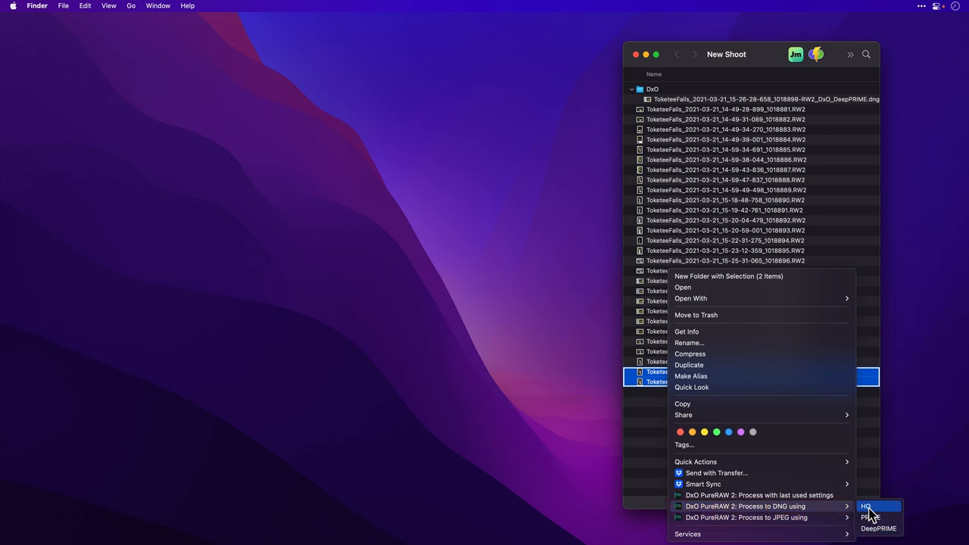
- Process the two selected raw files to DeepPRIME DNG and dismiss the Done! message
left_click(876, 503)
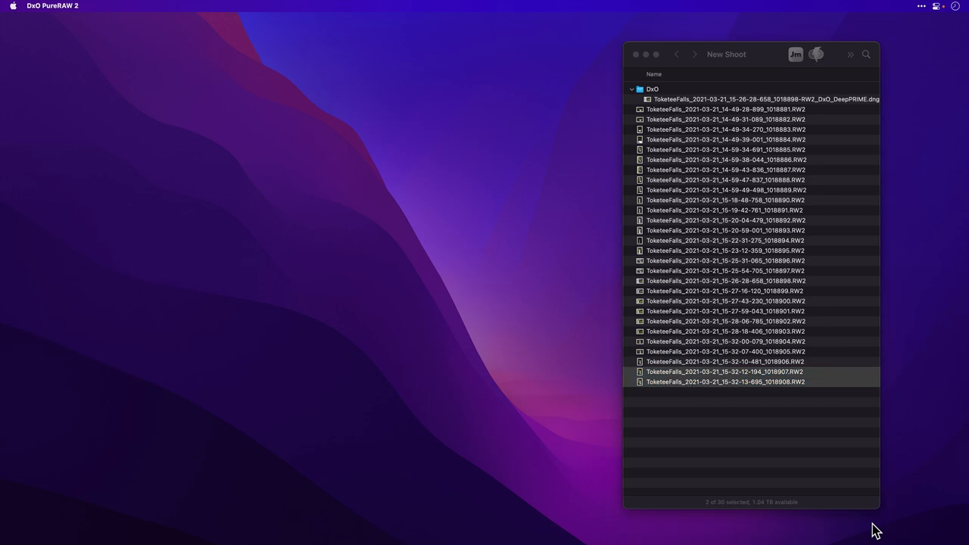
mouse_move(788, 461)
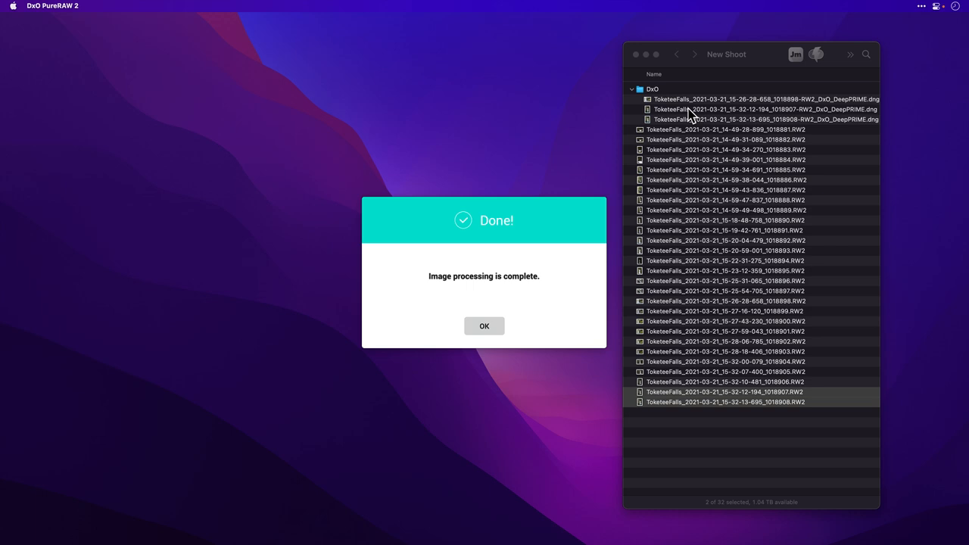
mouse_move(612, 295)
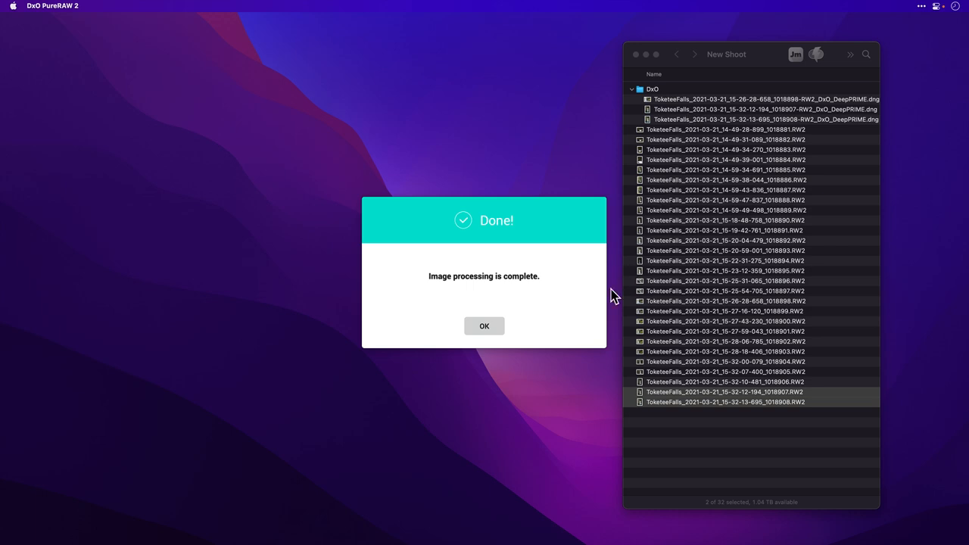
left_click(485, 326)
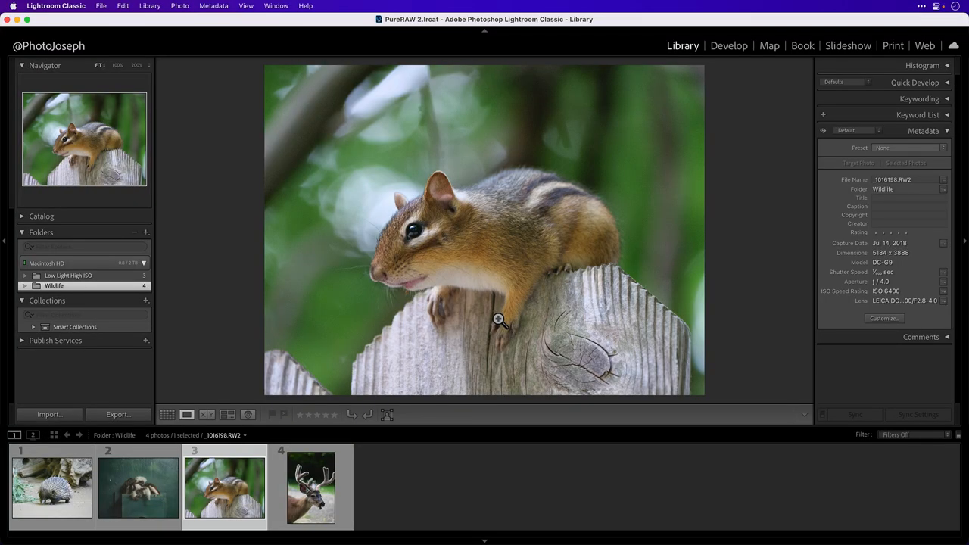
- Show the echidna photo at 1:1, pan around its spines and toggle the zoom
left_click(48, 498)
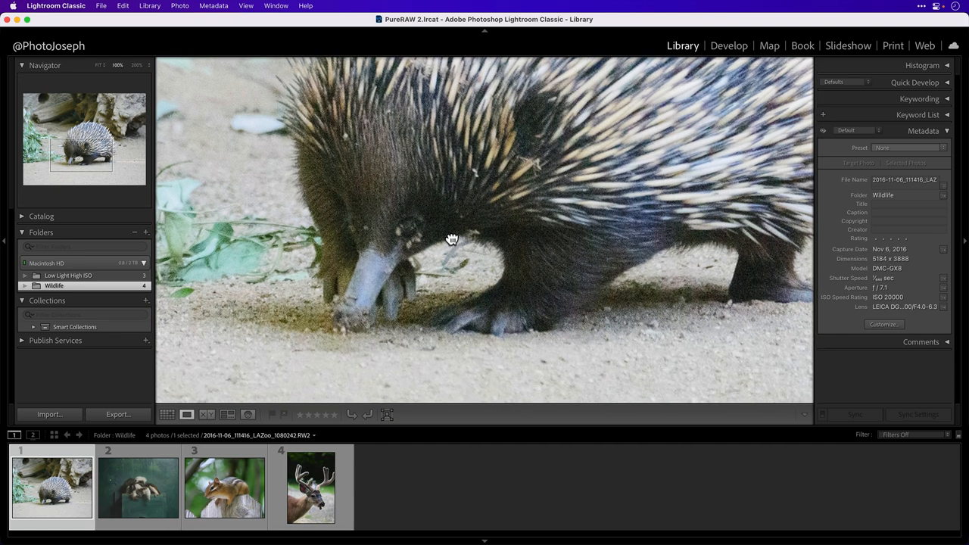
left_click_drag(451, 240, 421, 286)
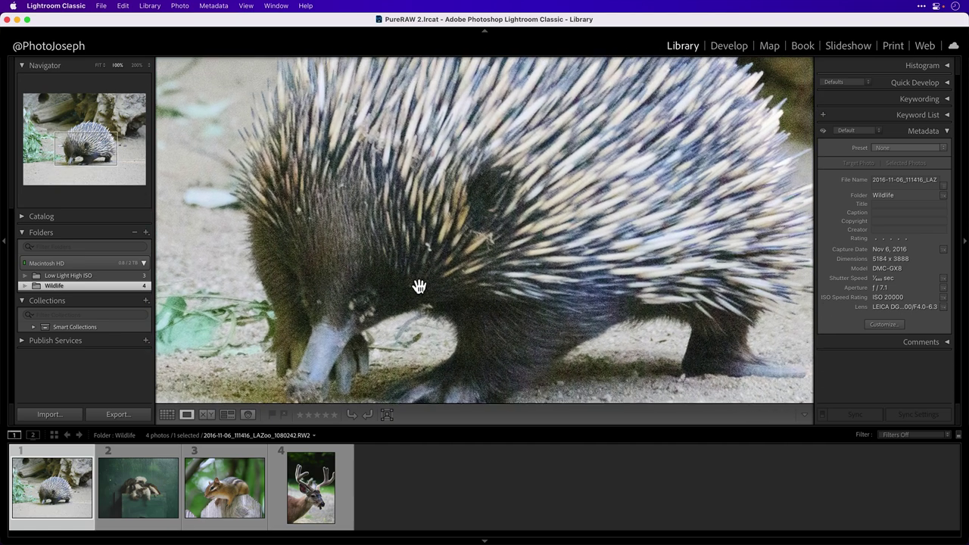
left_click(417, 288)
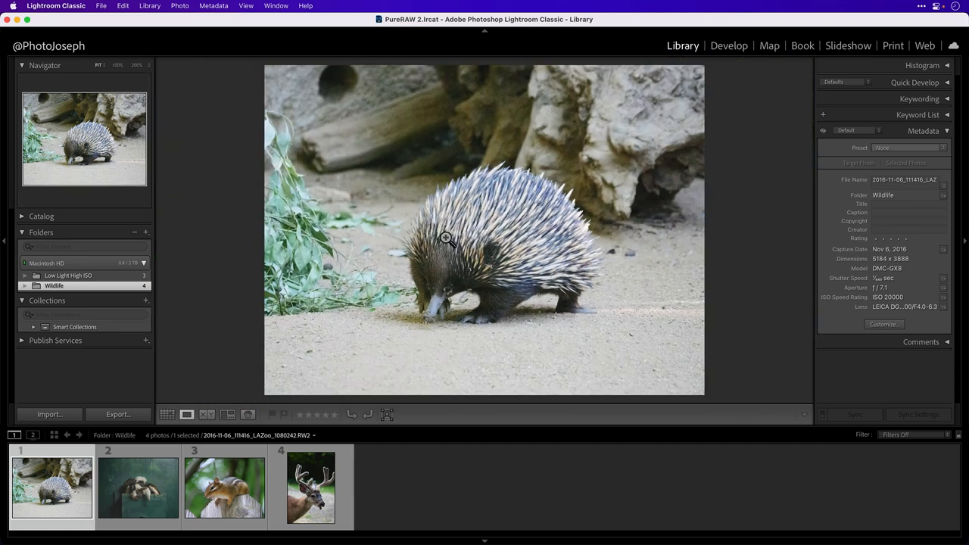
left_click(448, 241)
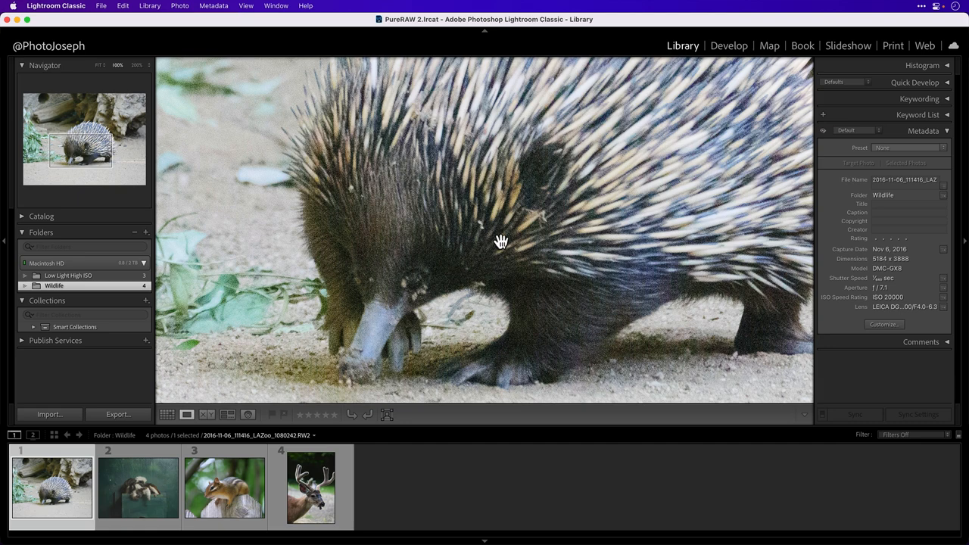
- In Develop's Detail panel, raise Luminance noise reduction strongly and adjust its Detail and Contrast
left_click(730, 46)
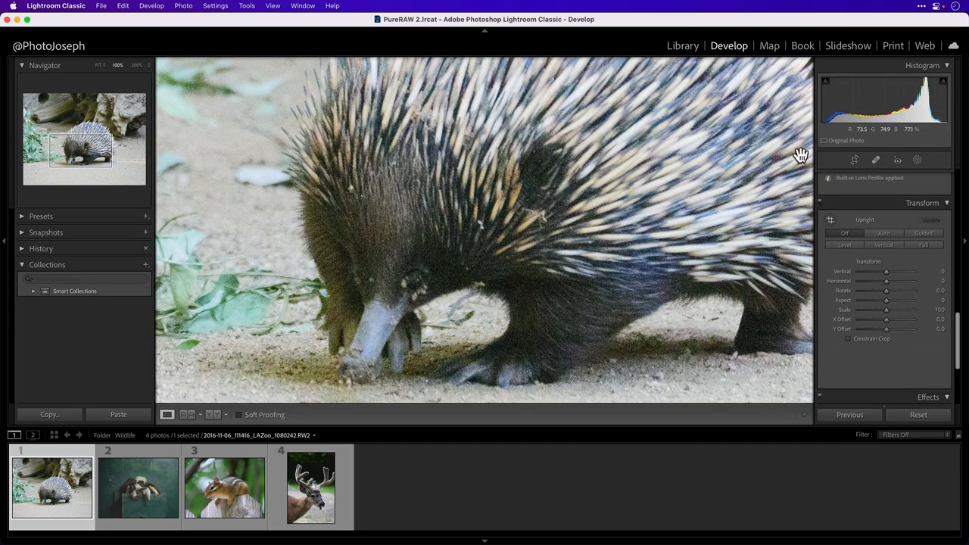
scroll("down", 3)
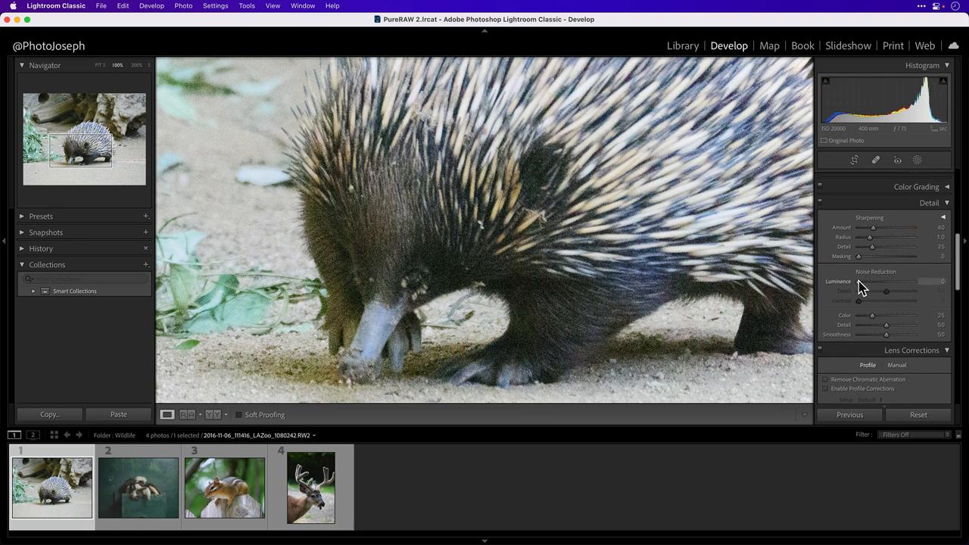
left_click_drag(858, 281, 870, 280)
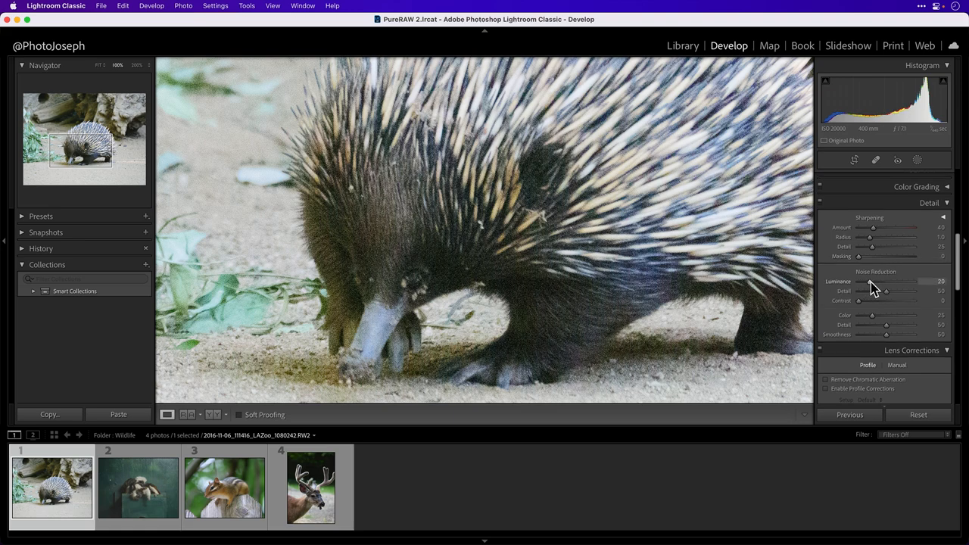
left_click_drag(867, 280, 884, 280)
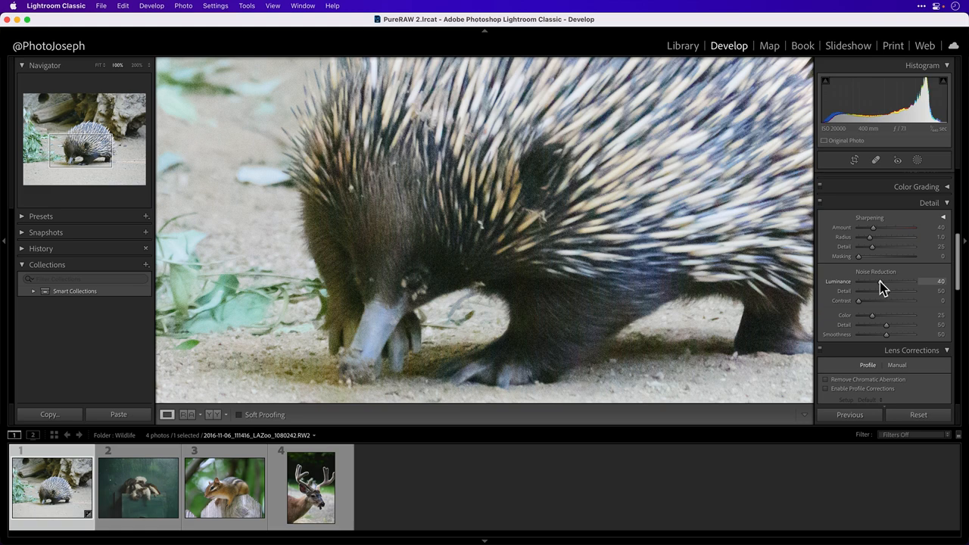
left_click_drag(873, 280, 894, 281)
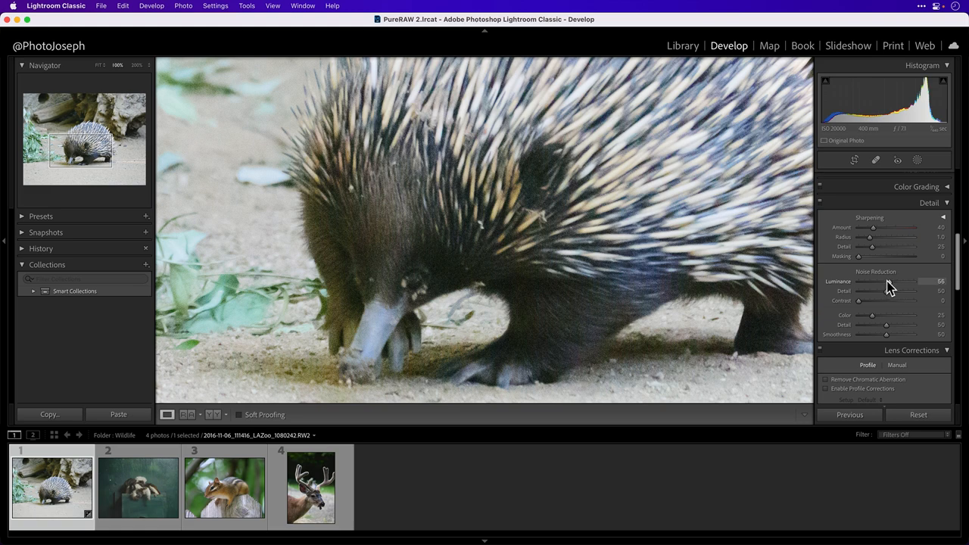
left_click_drag(886, 280, 897, 280)
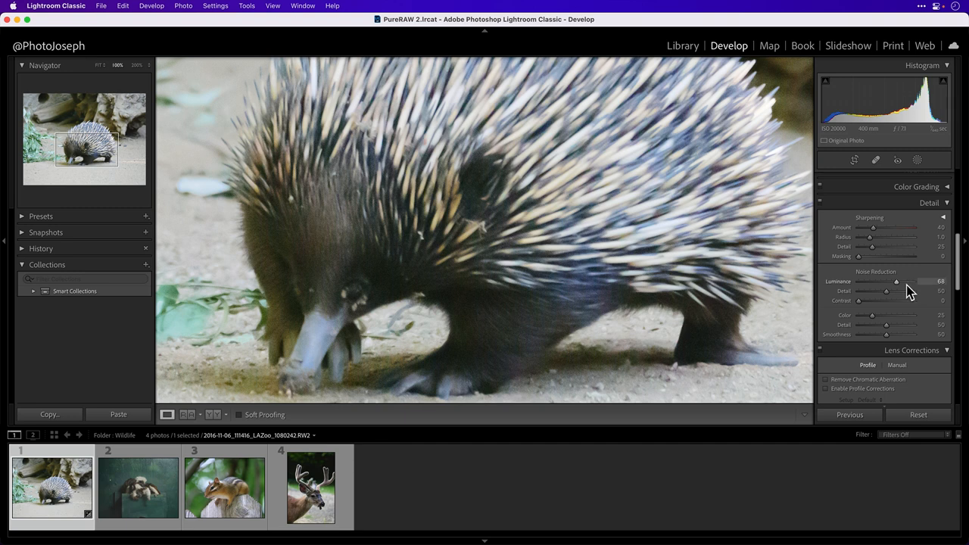
left_click_drag(897, 282, 893, 282)
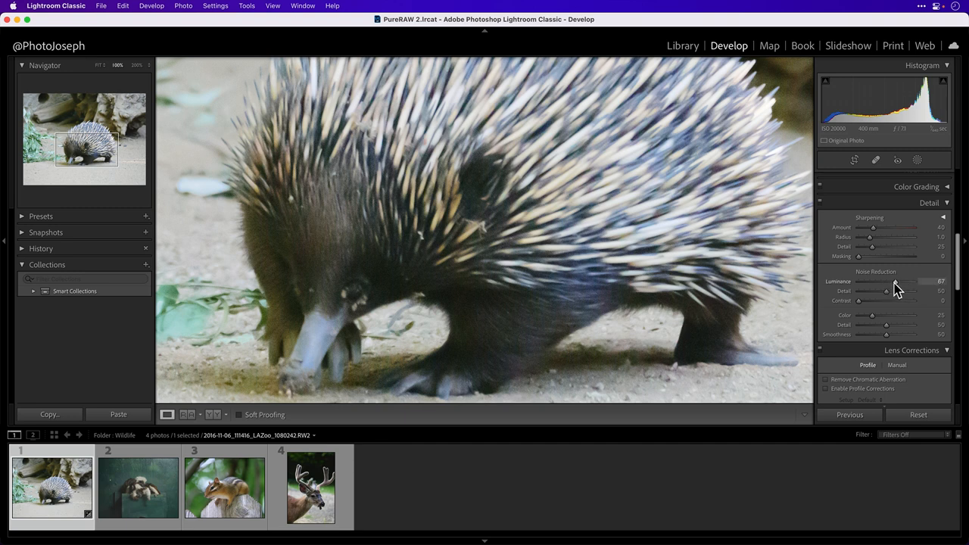
left_click_drag(886, 290, 896, 291)
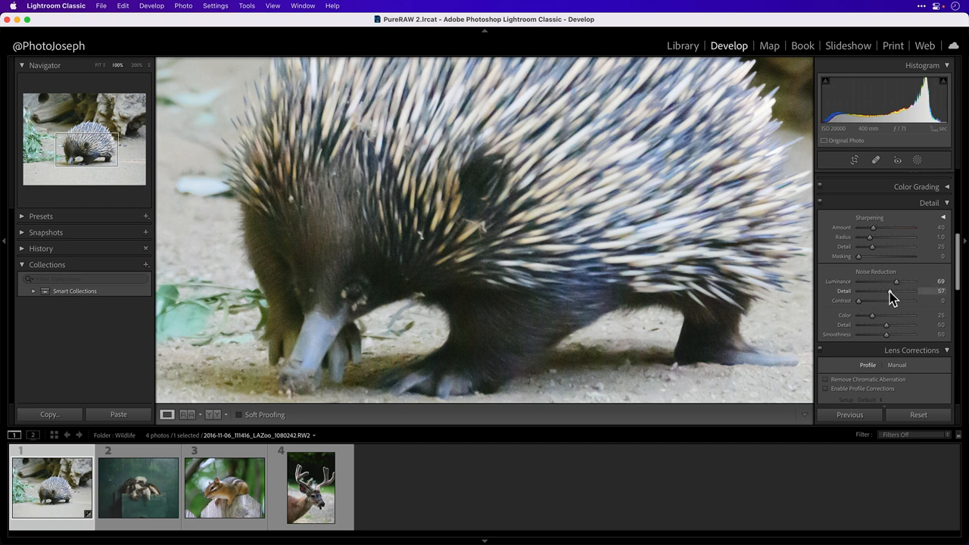
left_click_drag(857, 299, 886, 300)
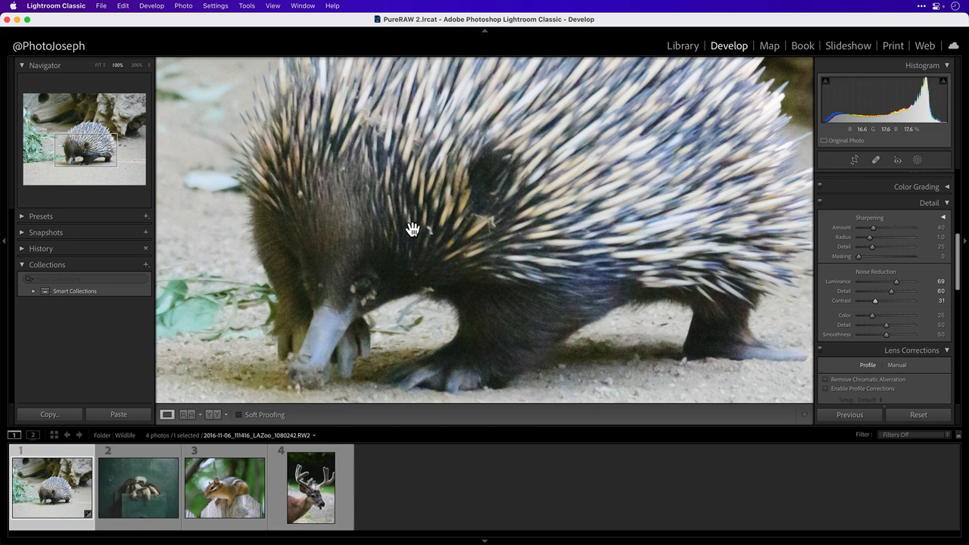
mouse_move(418, 224)
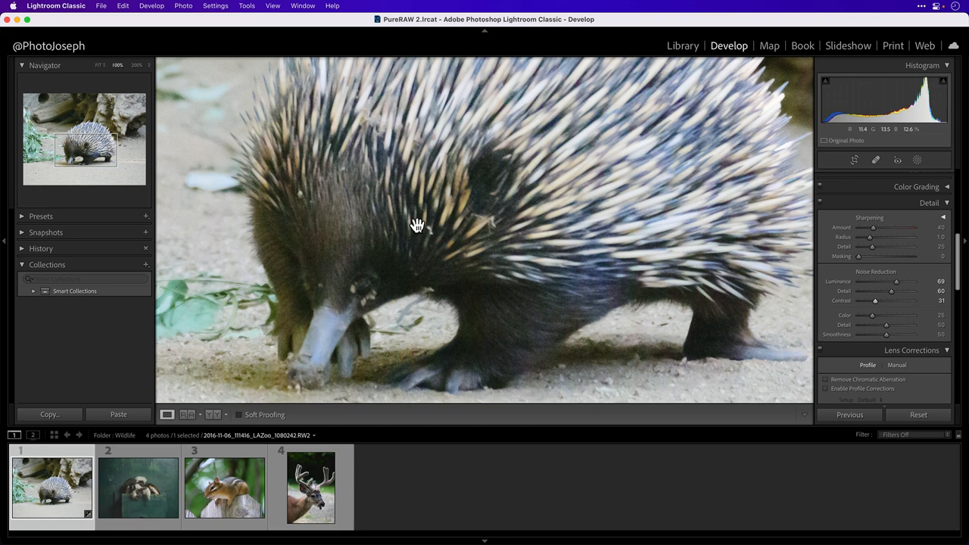
- Send the echidna photo to DxO PureRAW 2 and download its Panasonic G9 optics module
right_click(418, 224)
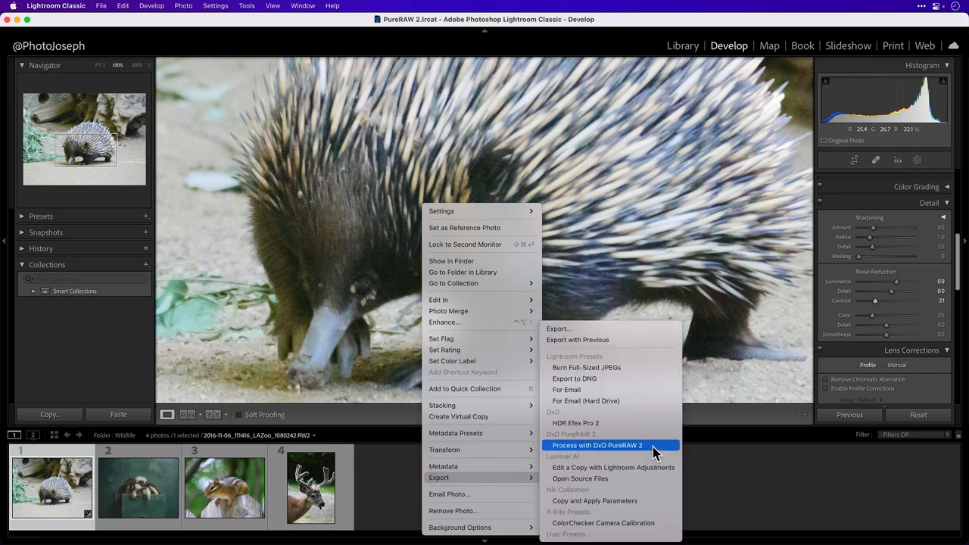
left_click(600, 445)
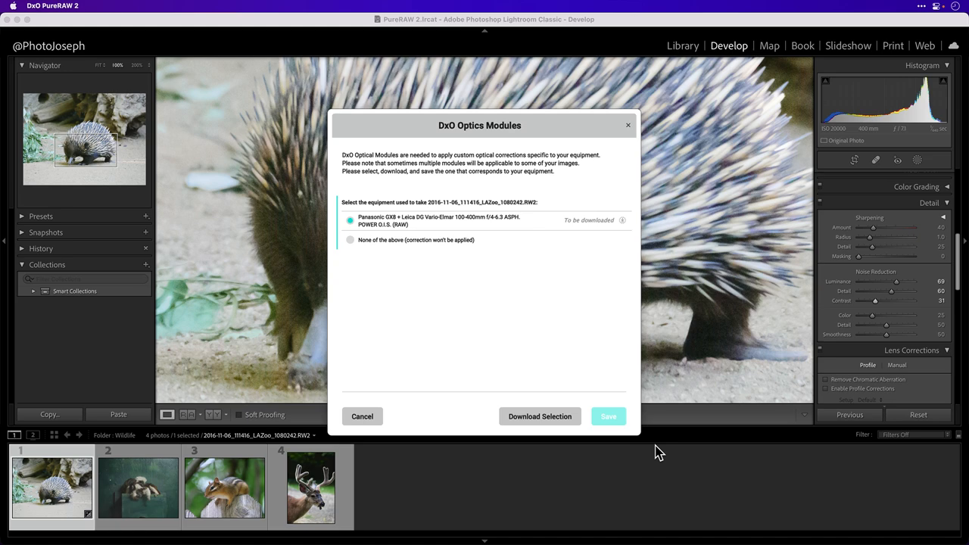
left_click(539, 416)
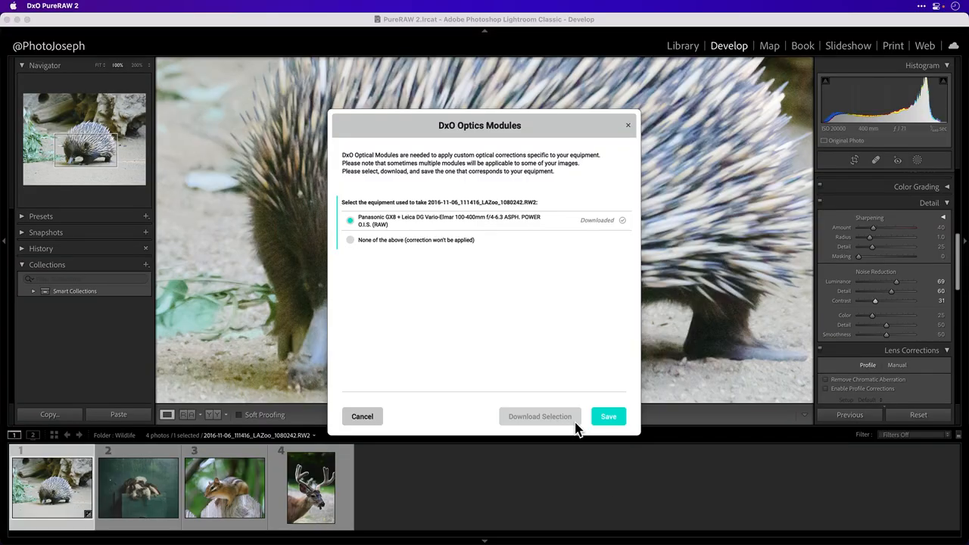
left_click(609, 416)
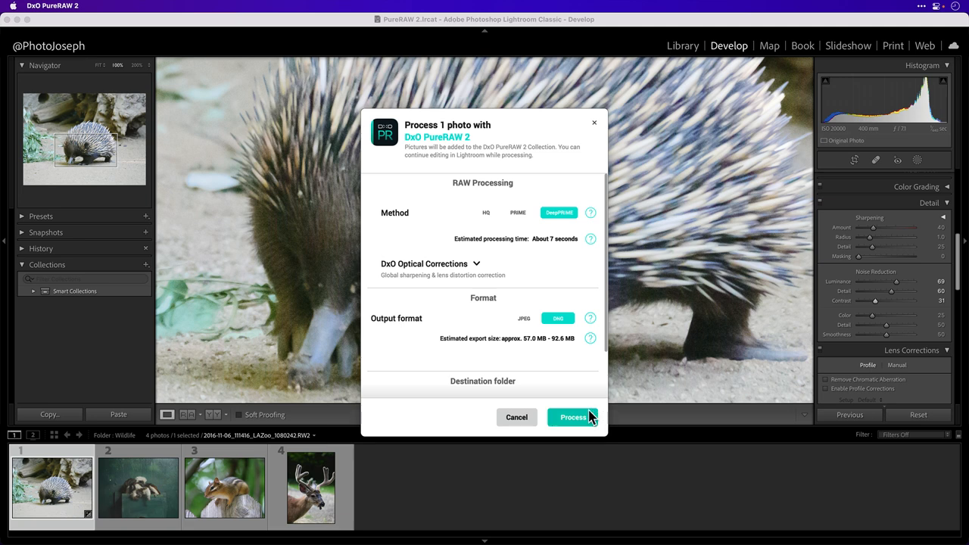
- Review the DxO Optical Corrections settings and process the echidna with DeepPRIME to DNG
left_click(477, 263)
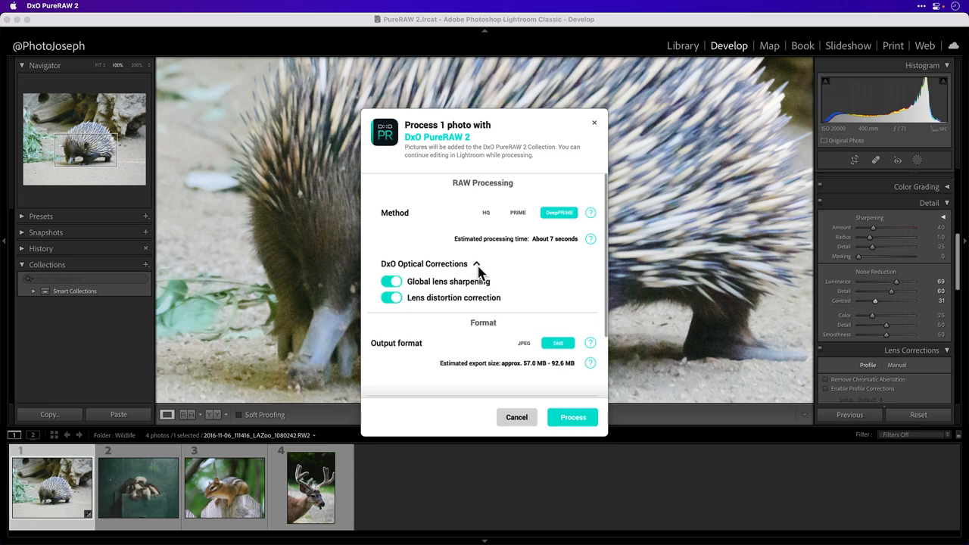
left_click(477, 264)
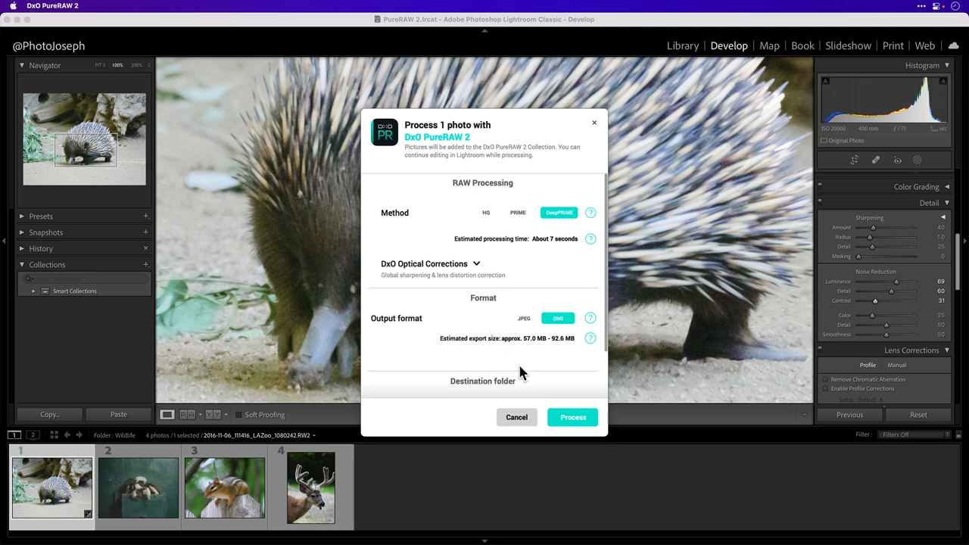
left_click(573, 418)
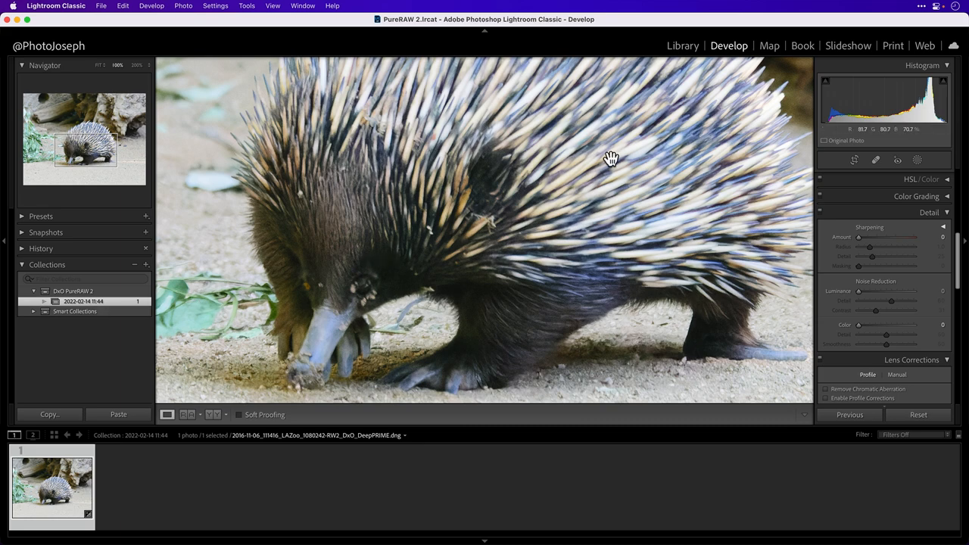
- Show the Wildlife folder in the Library and select both echidna versions together
left_click(682, 45)
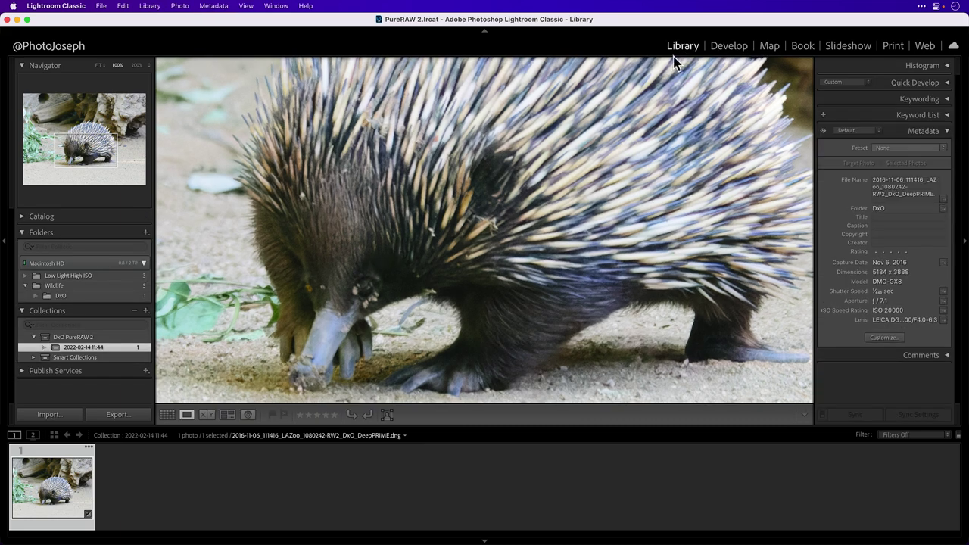
left_click(55, 285)
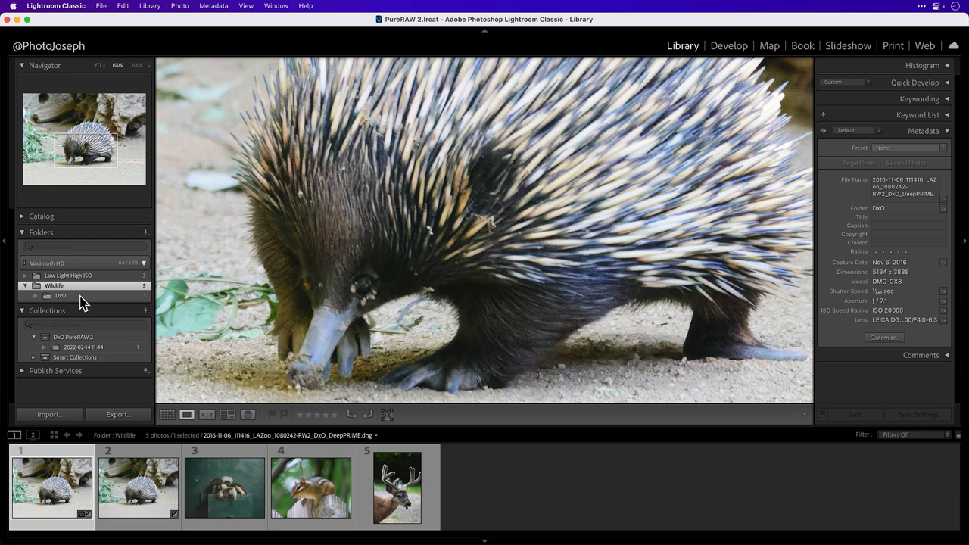
left_click(59, 294)
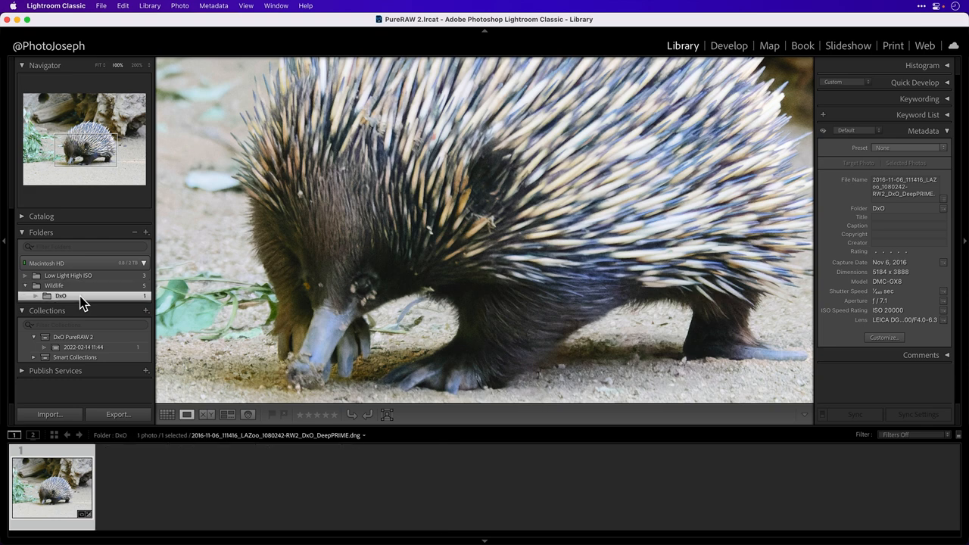
left_click(54, 285)
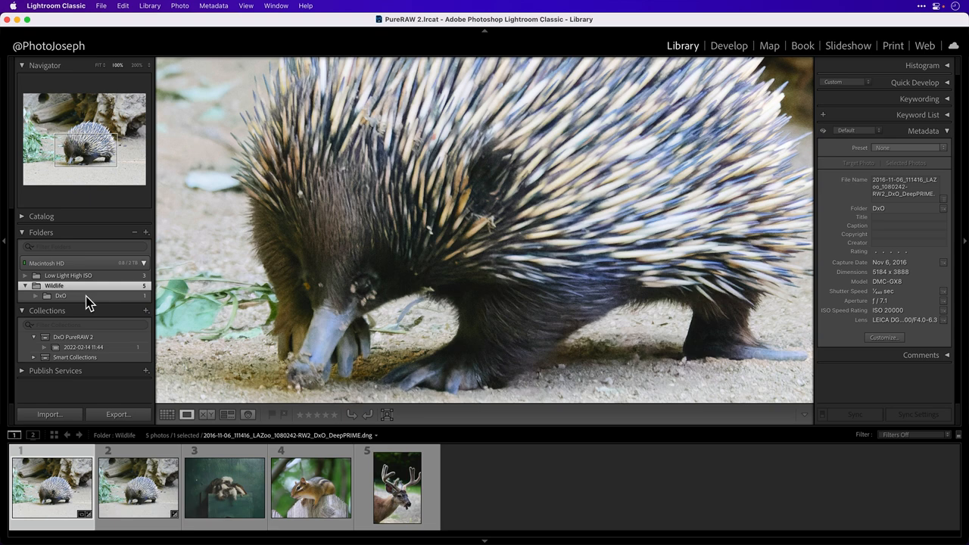
left_click(146, 232)
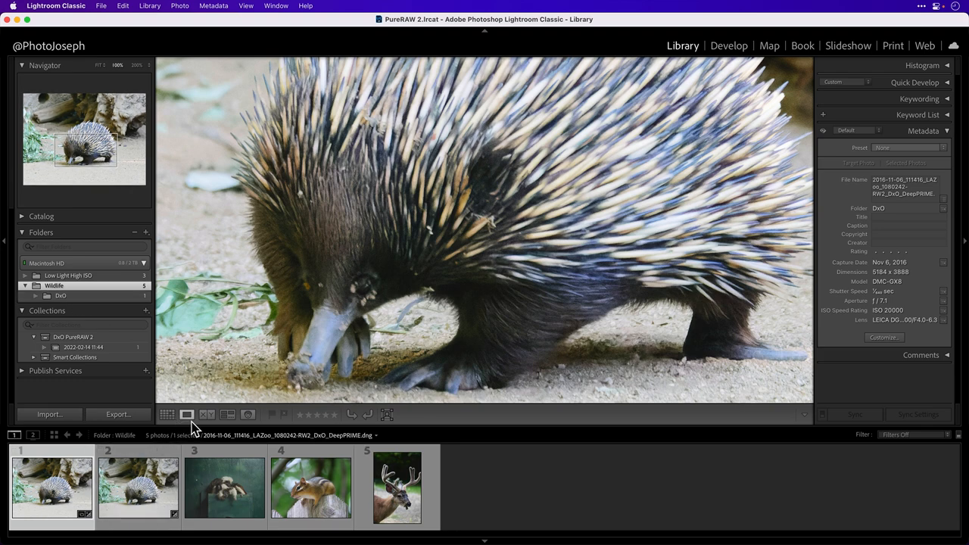
- Compare the two echidna versions side by side, then view the third photo, the tamarin
left_click(206, 415)
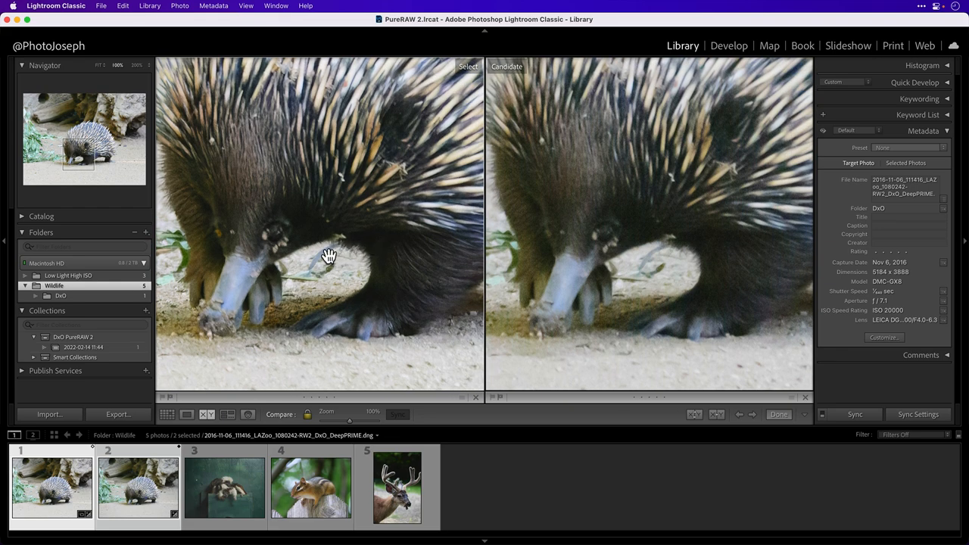
mouse_move(334, 252)
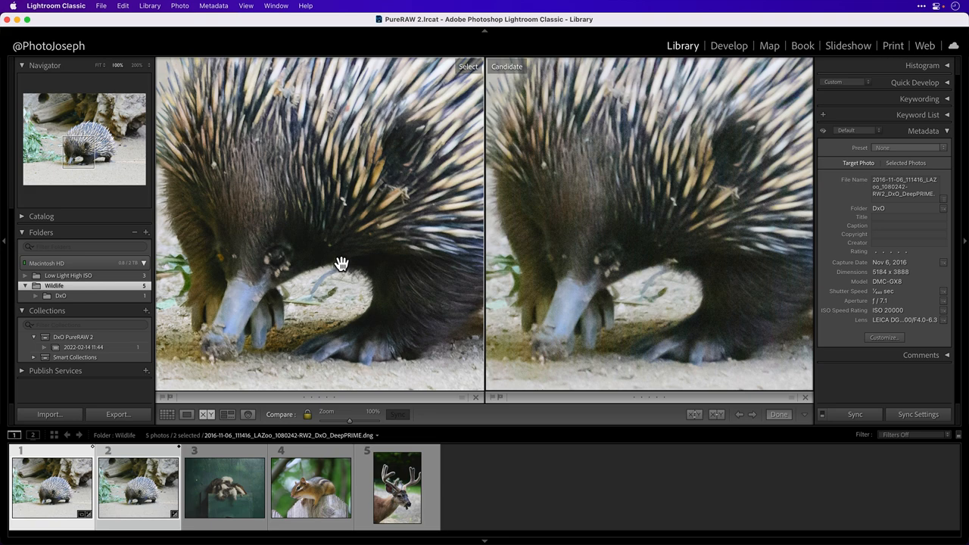
left_click(188, 415)
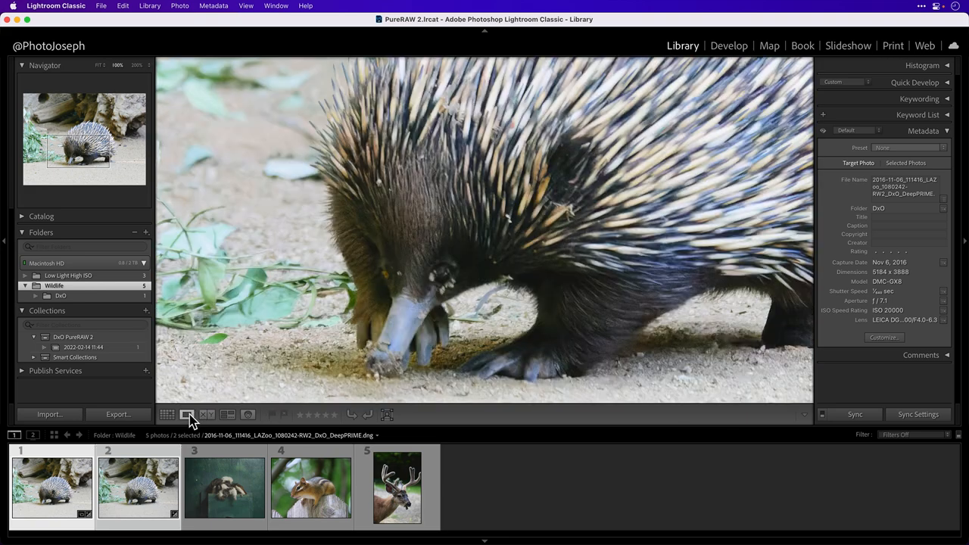
left_click(220, 500)
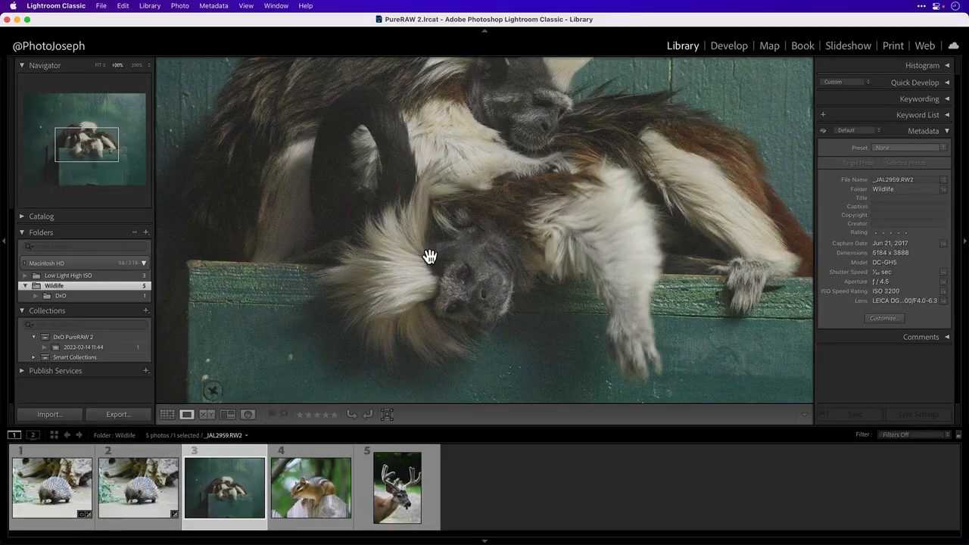
- Open the tamarin photo in Develop, zoom in and darken its blacks slightly
left_click(429, 256)
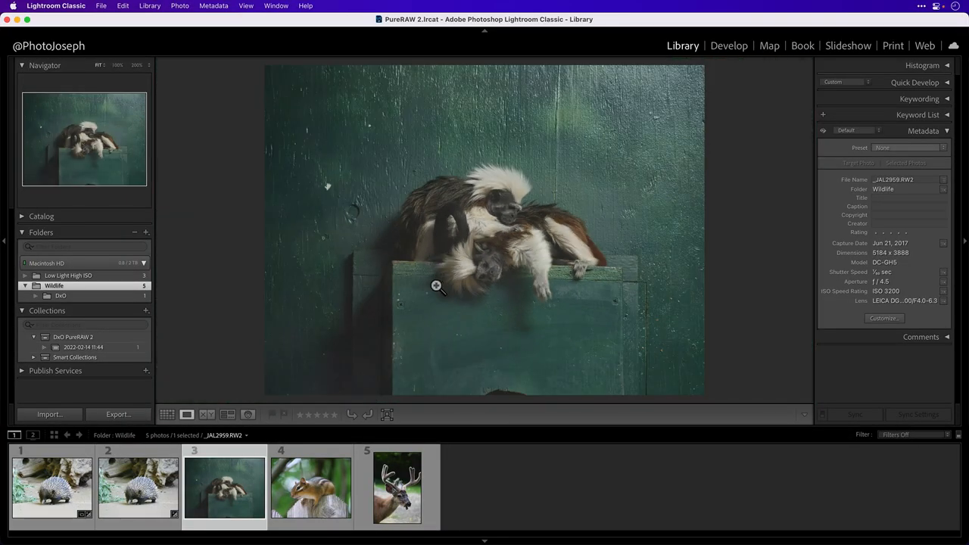
mouse_move(465, 282)
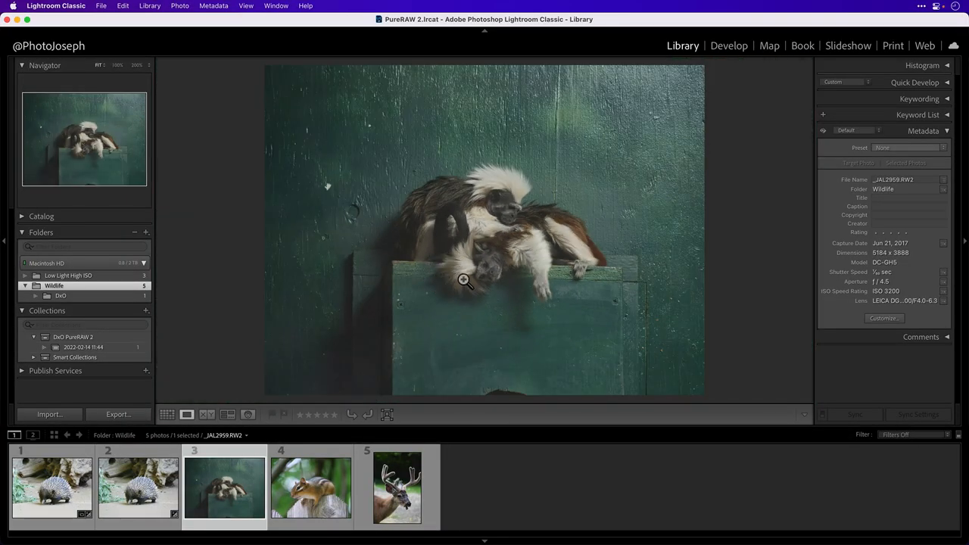
left_click(466, 281)
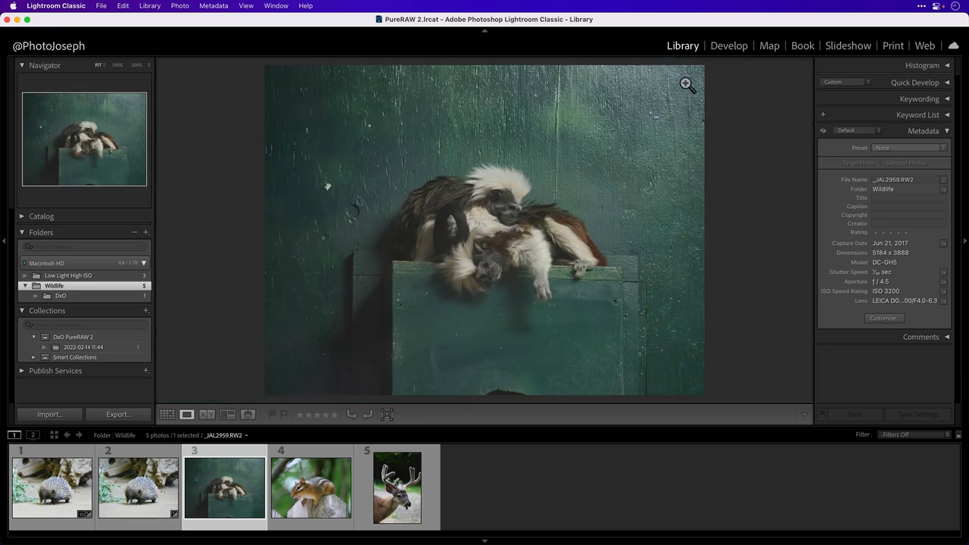
left_click(728, 45)
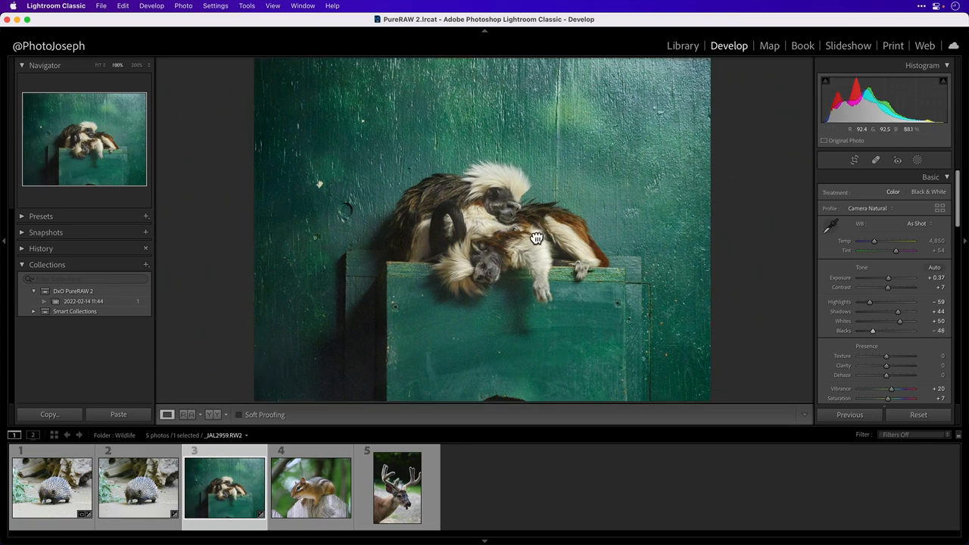
left_click(536, 238)
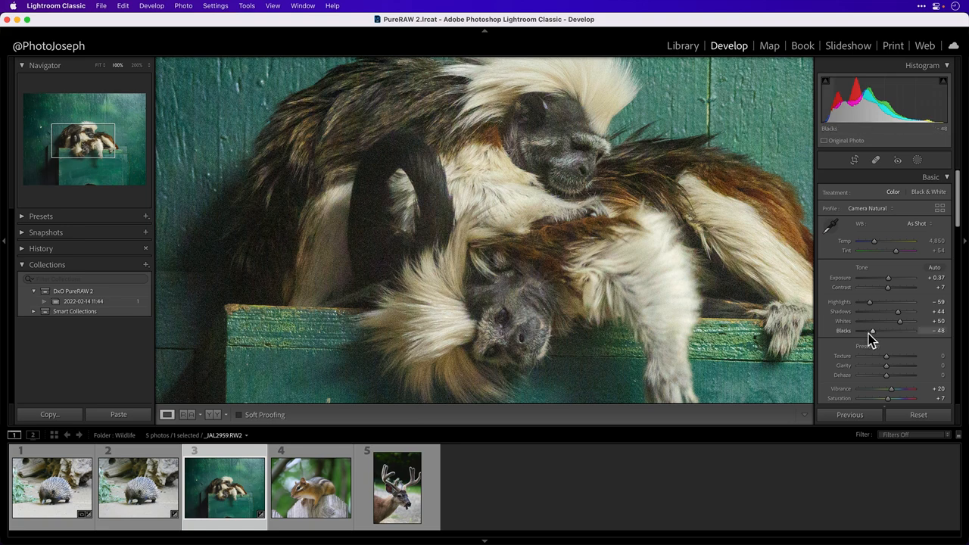
left_click_drag(872, 330, 869, 330)
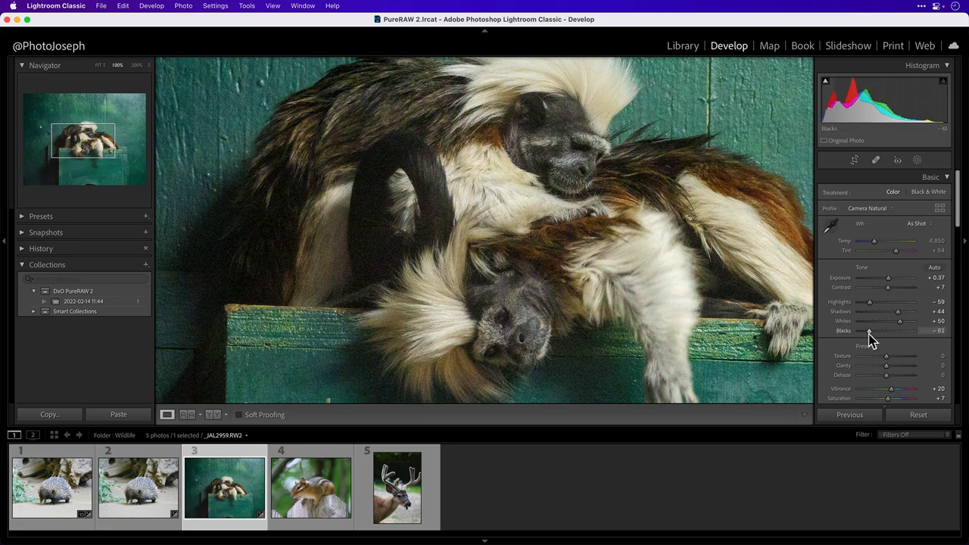
left_click_drag(869, 330, 863, 330)
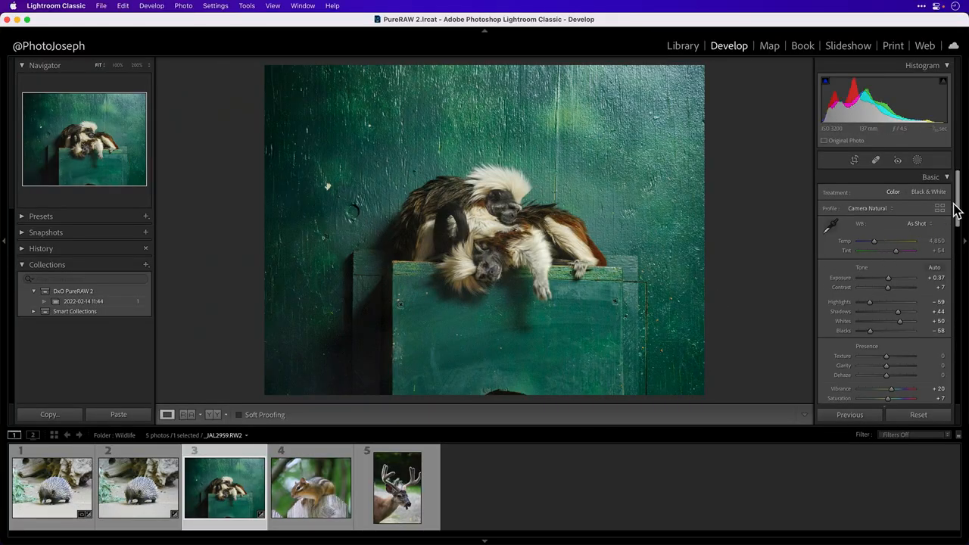
- Try the Guided Upright transform tool, then magnify the tamarins to 1:1 for noise inspection
scroll("down", 3)
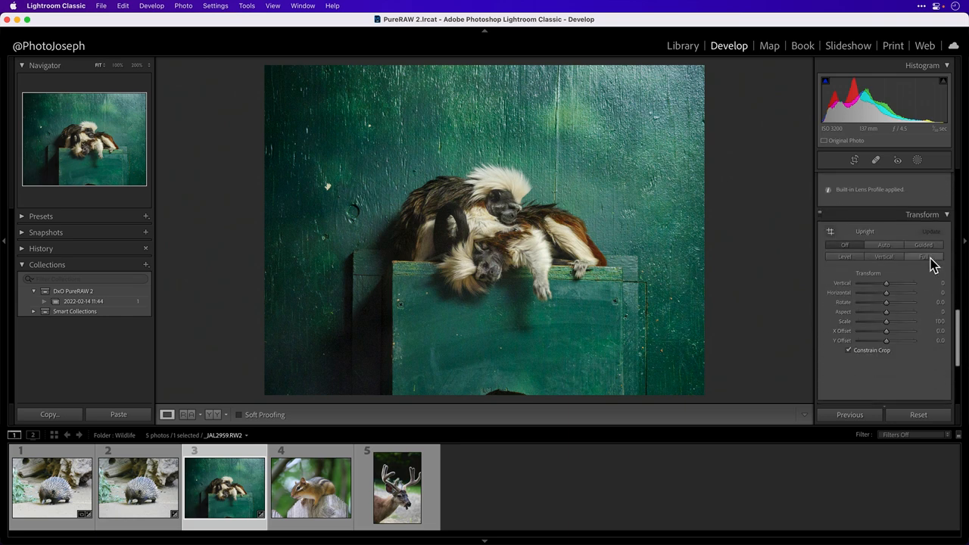
left_click(931, 256)
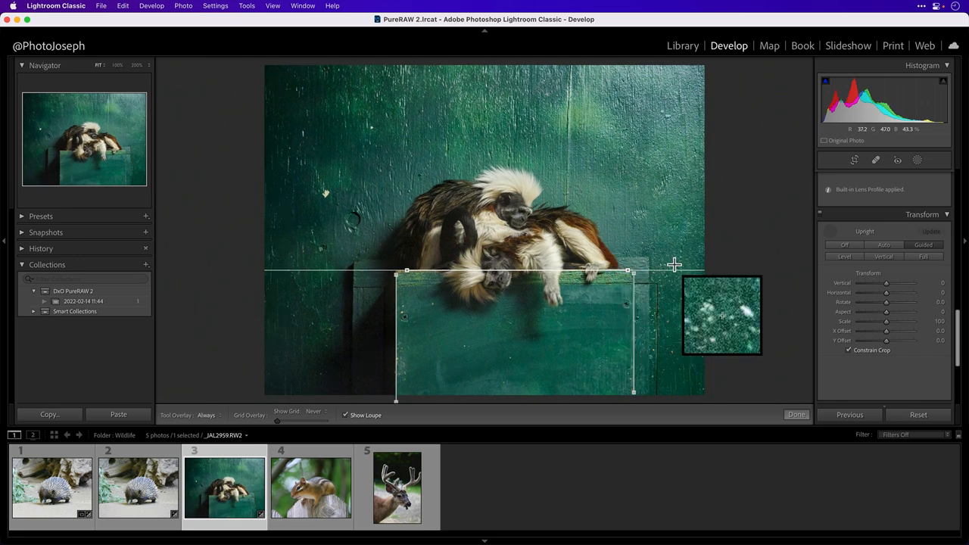
left_click(797, 413)
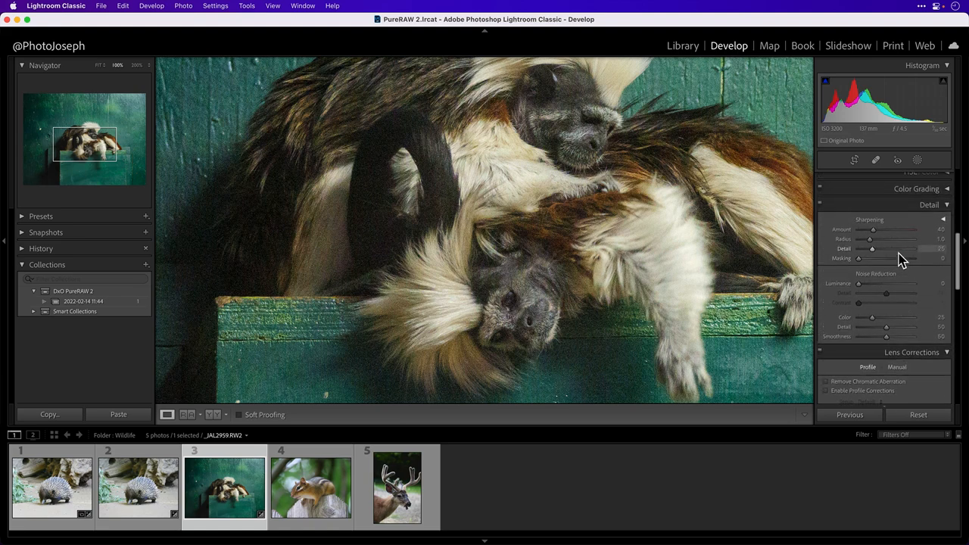
- Apply luminance noise reduction and adjust sharpening amount and radius on the tamarin photo
left_click_drag(859, 284, 878, 283)
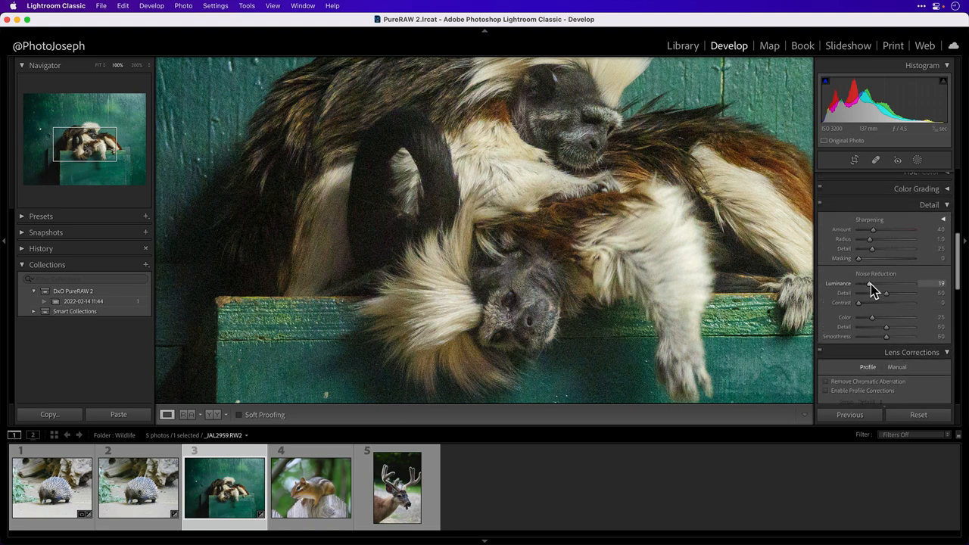
left_click_drag(872, 284, 881, 283)
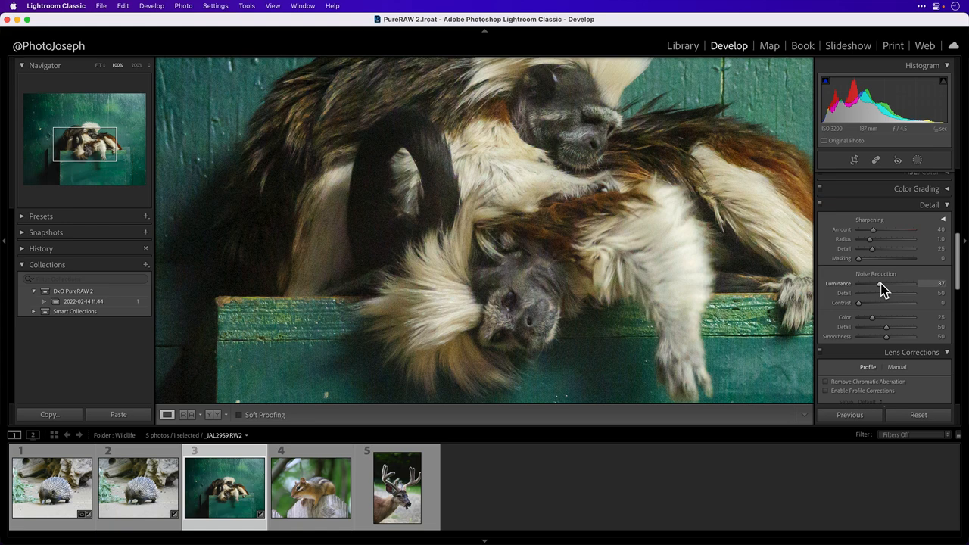
left_click_drag(881, 283, 886, 283)
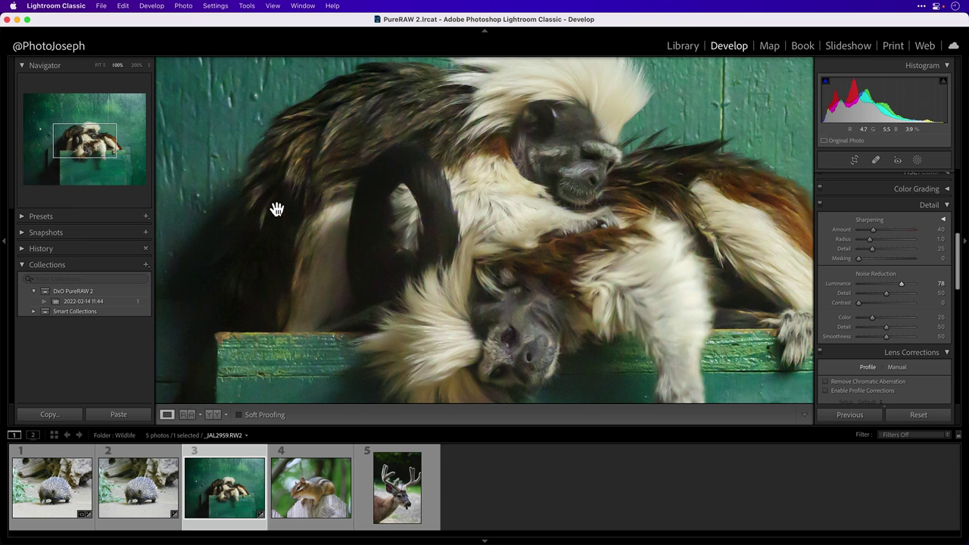
mouse_move(282, 153)
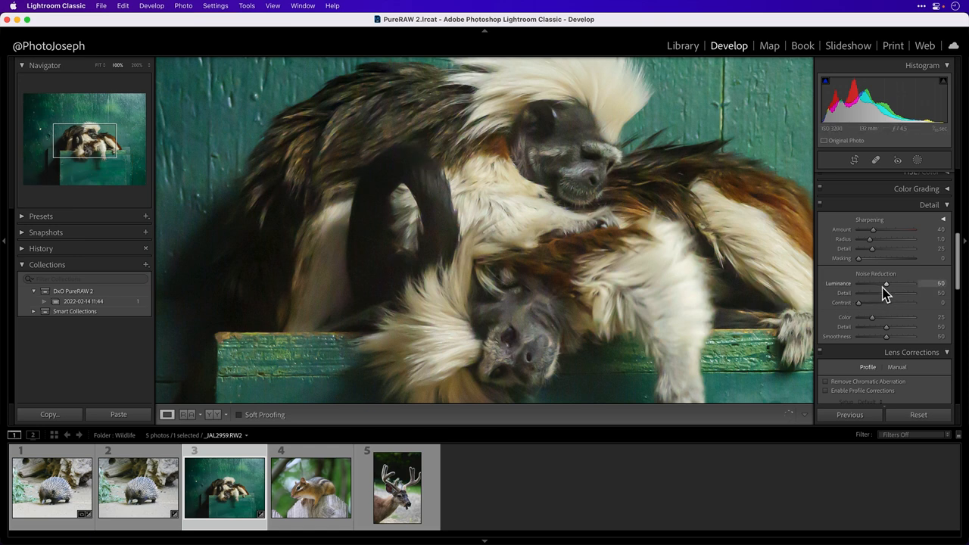
left_click_drag(886, 283, 882, 283)
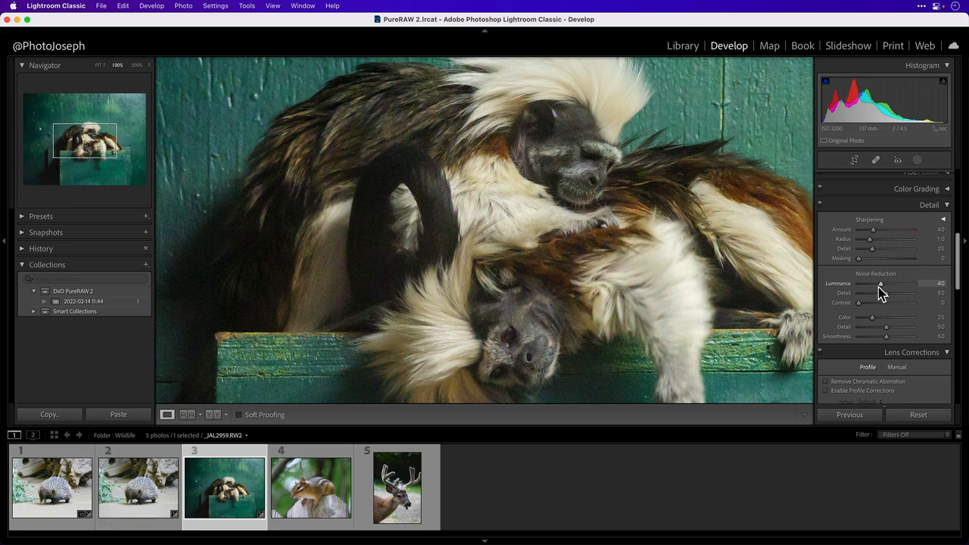
left_click_drag(872, 230, 885, 230)
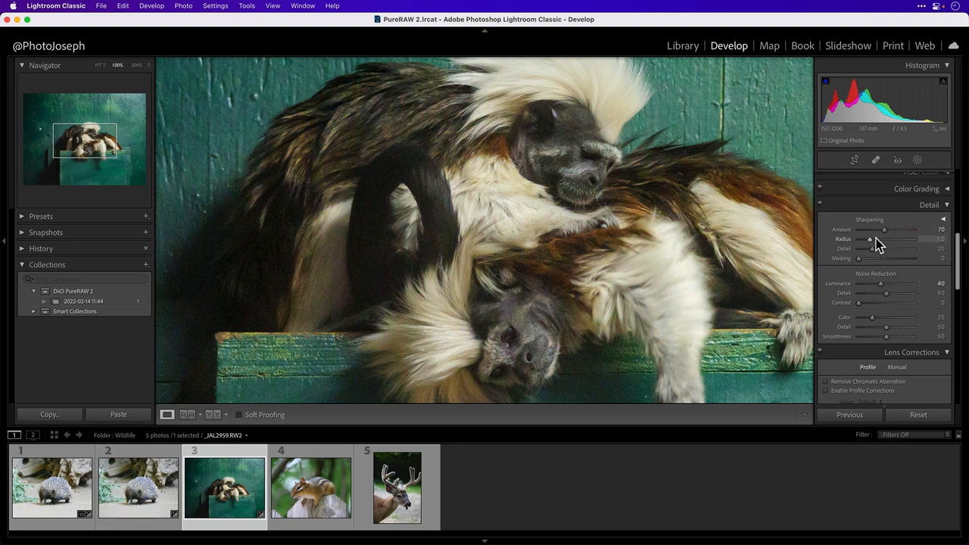
left_click_drag(881, 249, 885, 249)
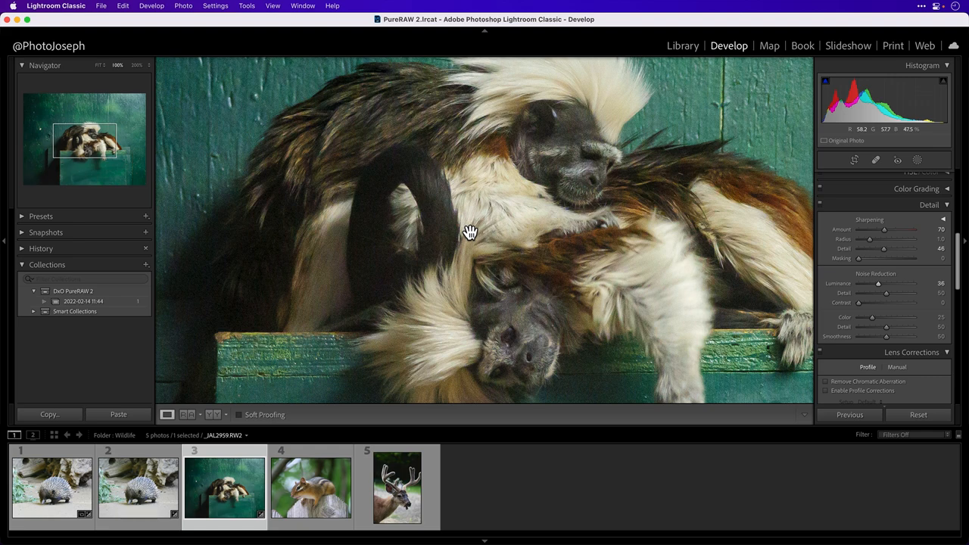
- Send the tamarin photo to DxO PureRAW 2 for DeepPRIME processing into a DNG
right_click(469, 233)
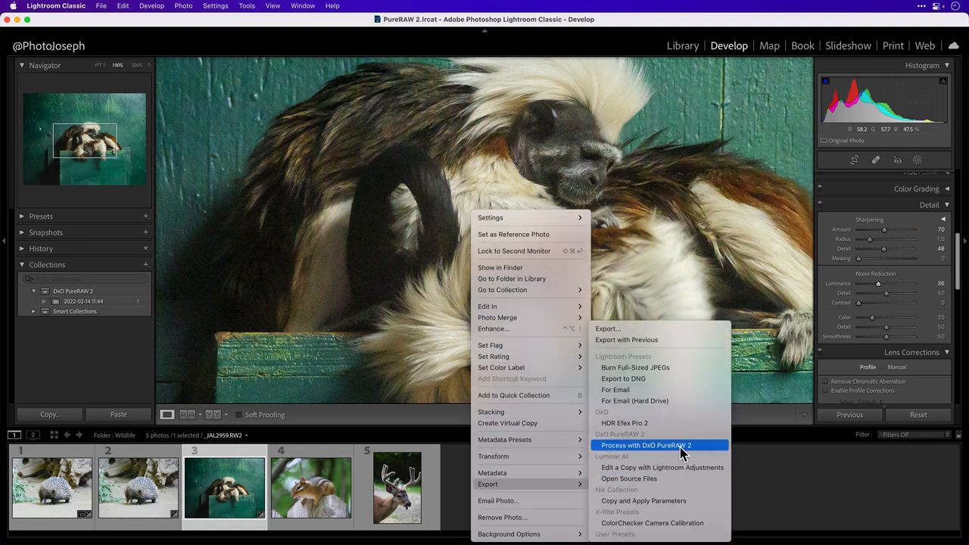
left_click(659, 445)
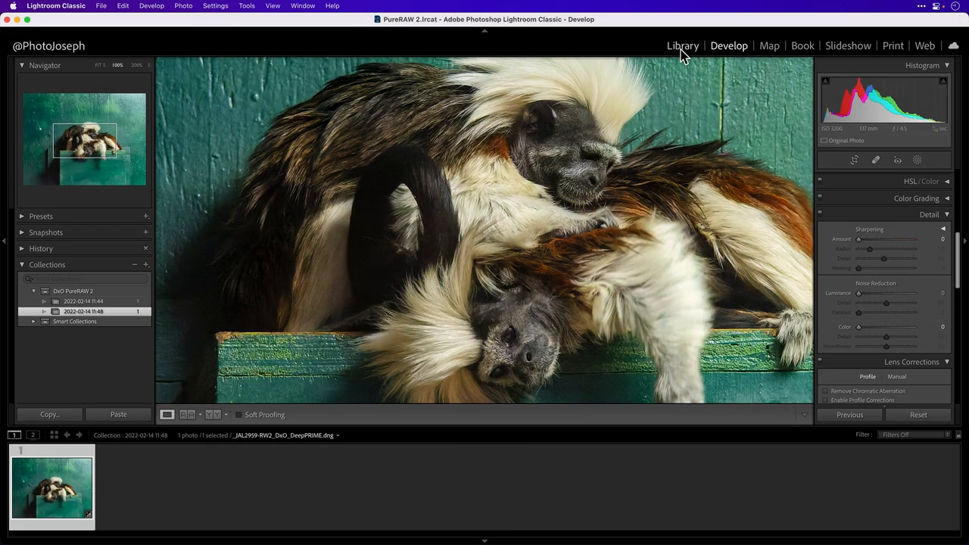
- Compare the original tamarin RAW and its DeepPRIME DNG side by side in the Library
left_click(681, 45)
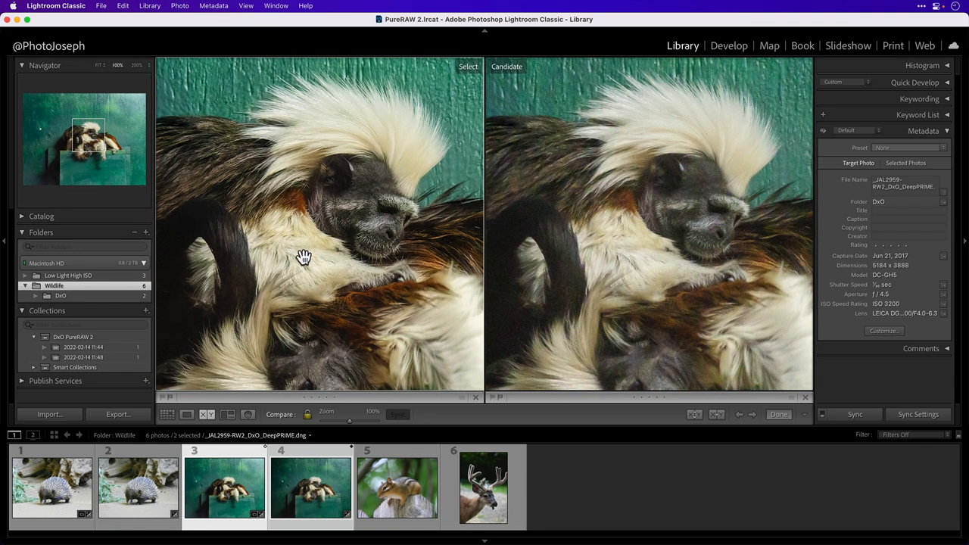
left_click(188, 415)
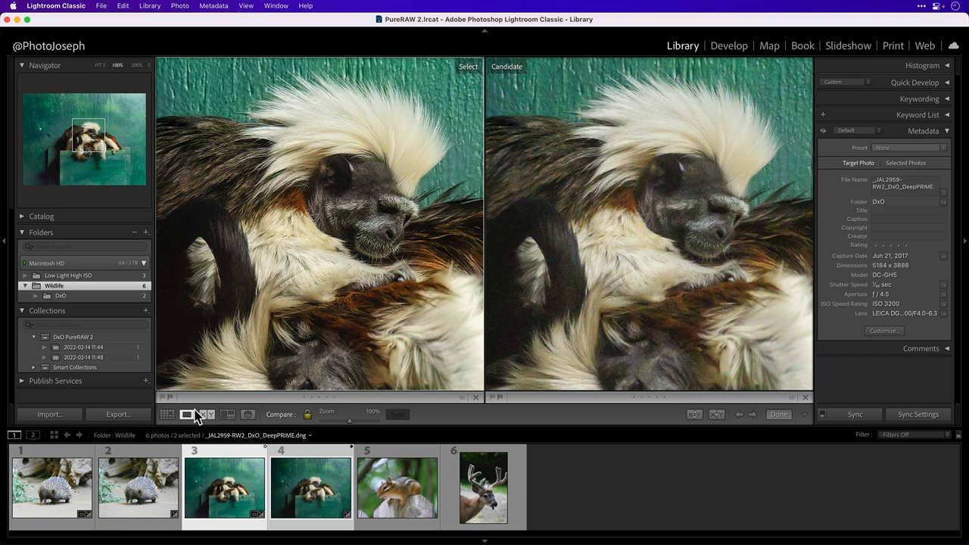
- Return to Develop and switch to the DeepPRIME tamarin DNG to review its Detail settings
left_click(730, 45)
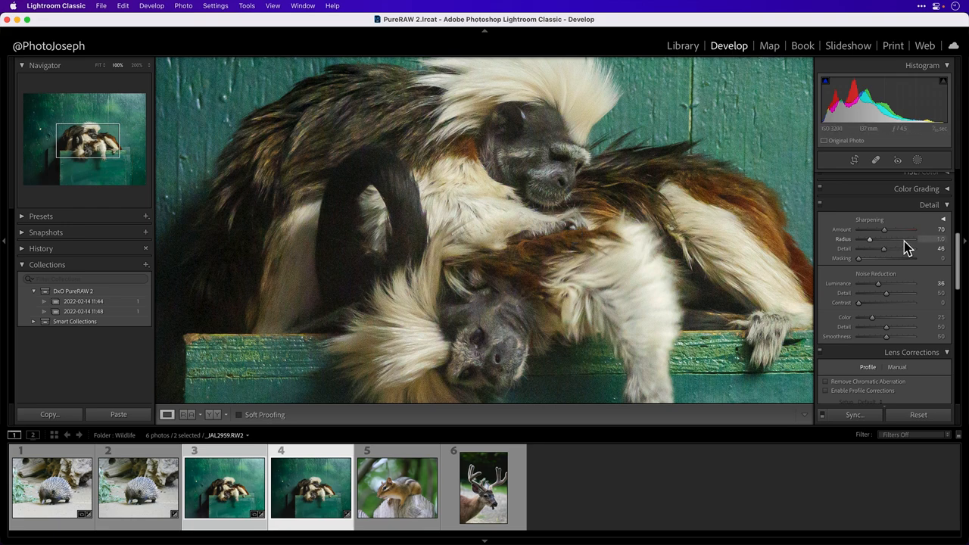
mouse_move(890, 292)
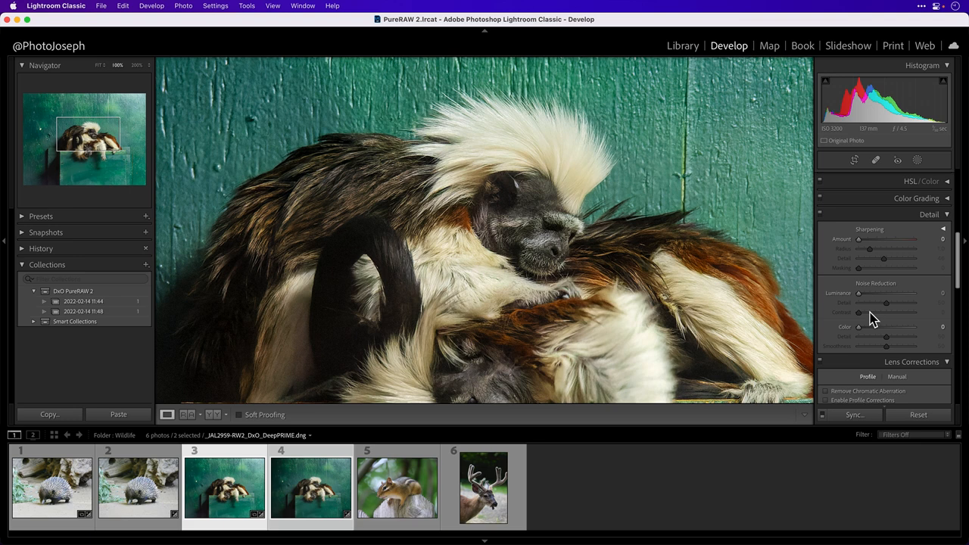
left_click(61, 6)
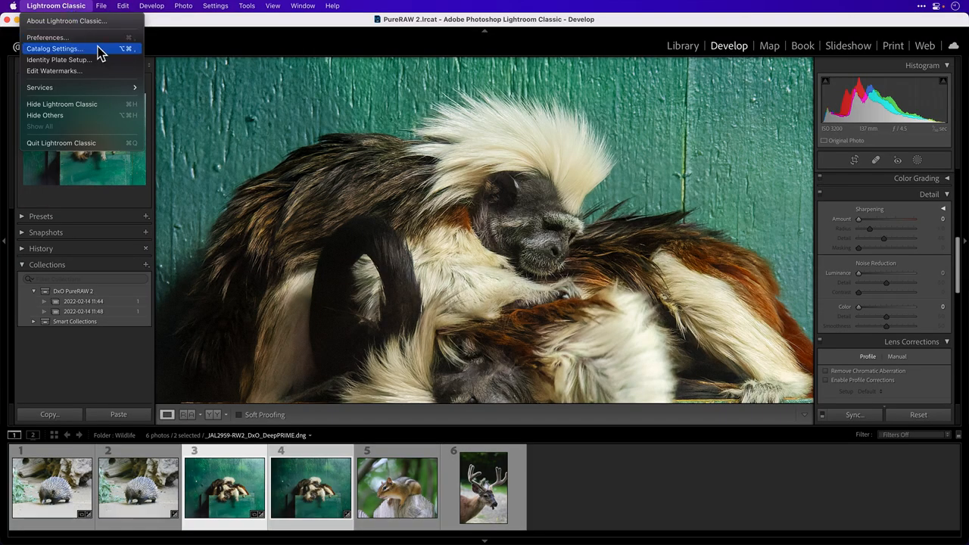
left_click(60, 48)
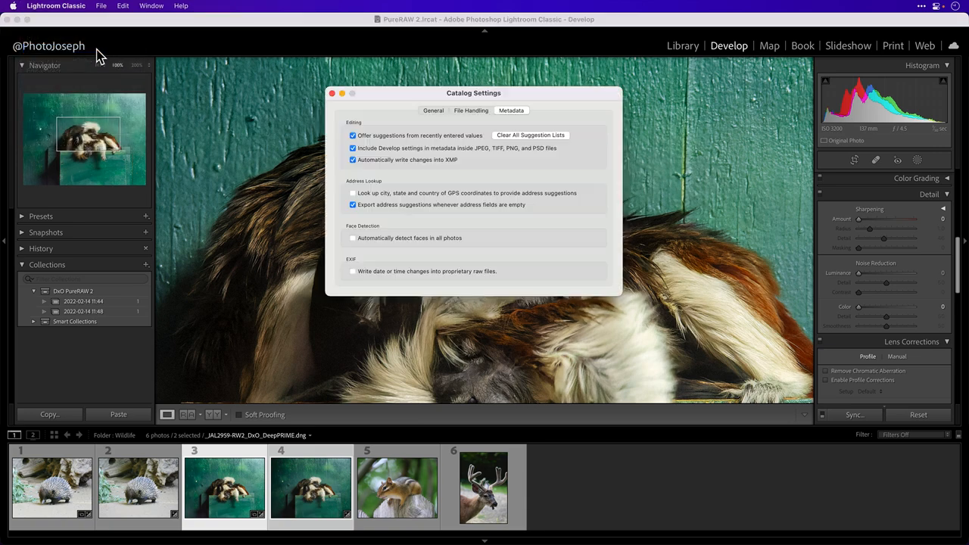
mouse_move(454, 168)
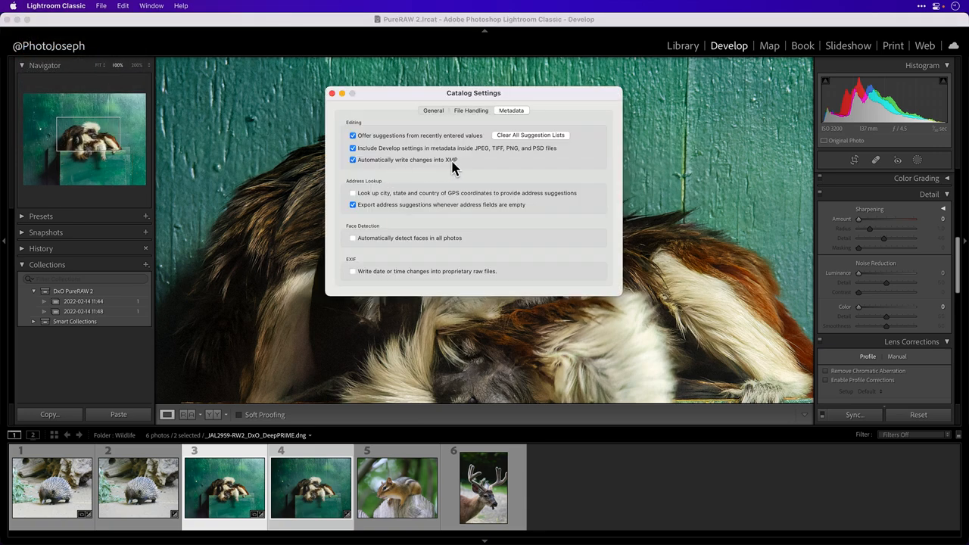
mouse_move(432, 168)
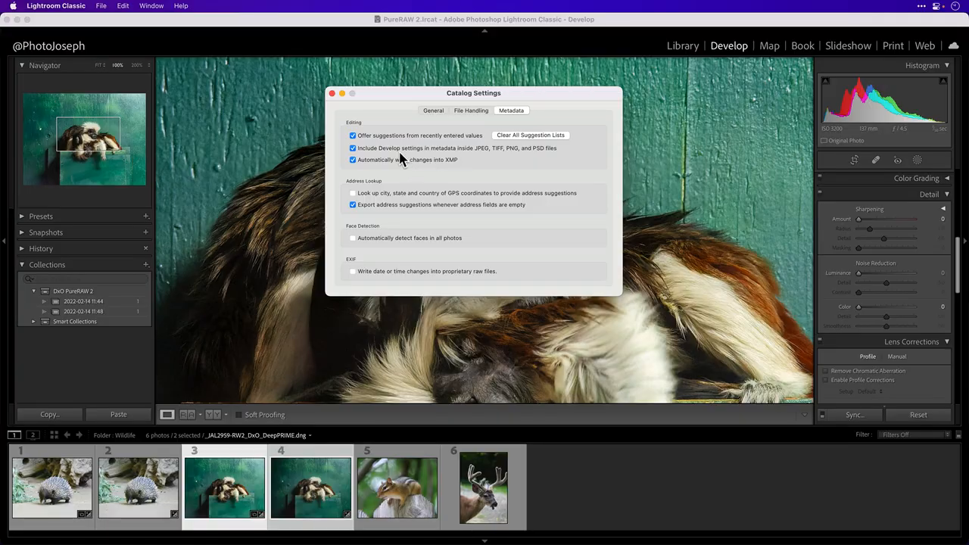
left_click(333, 94)
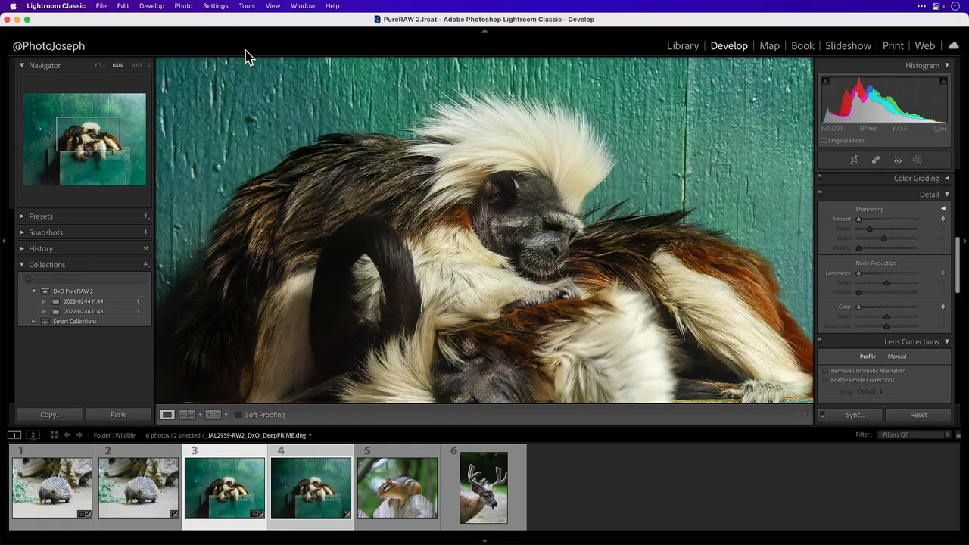
left_click(183, 6)
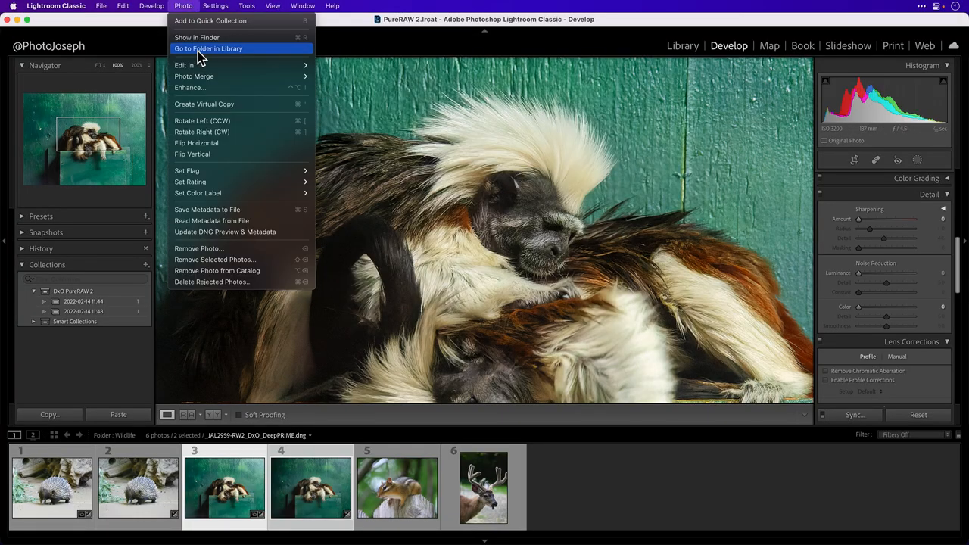
mouse_move(264, 209)
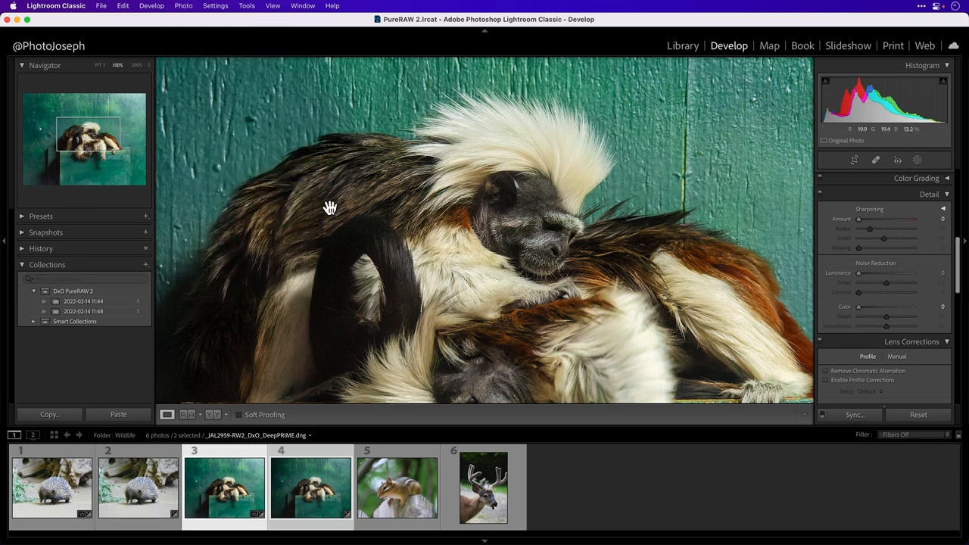
left_click(681, 45)
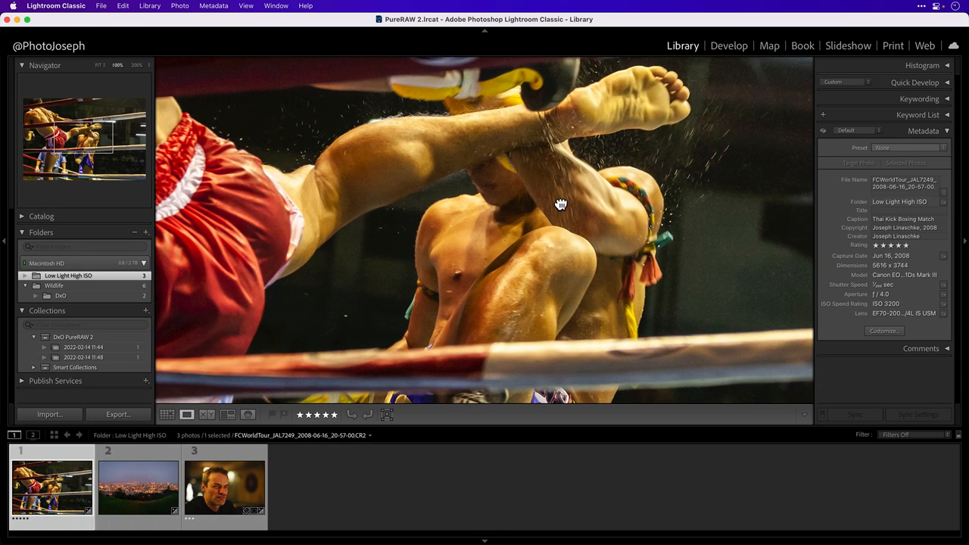
- Inspect the man's face up close in the portrait, then return to the kickboxing match photo
left_click(115, 492)
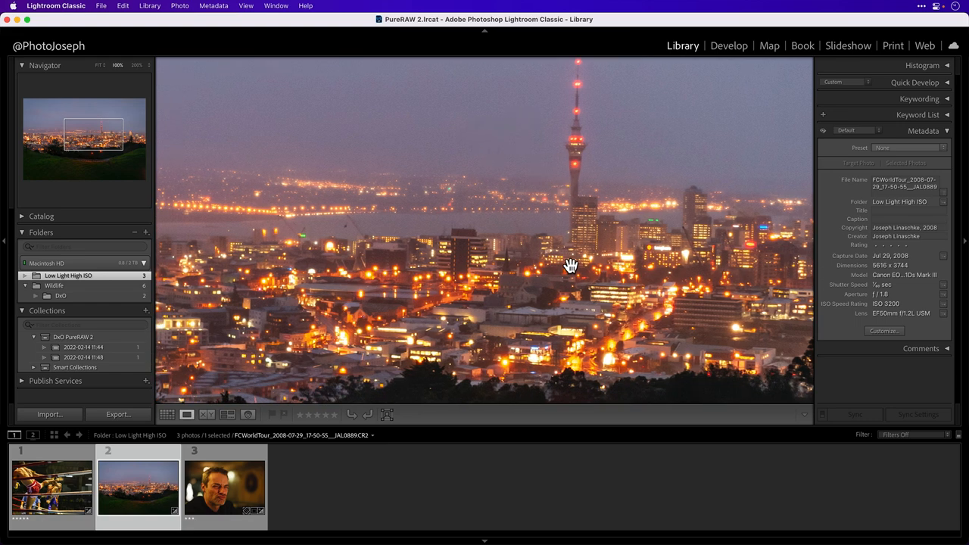
left_click(221, 497)
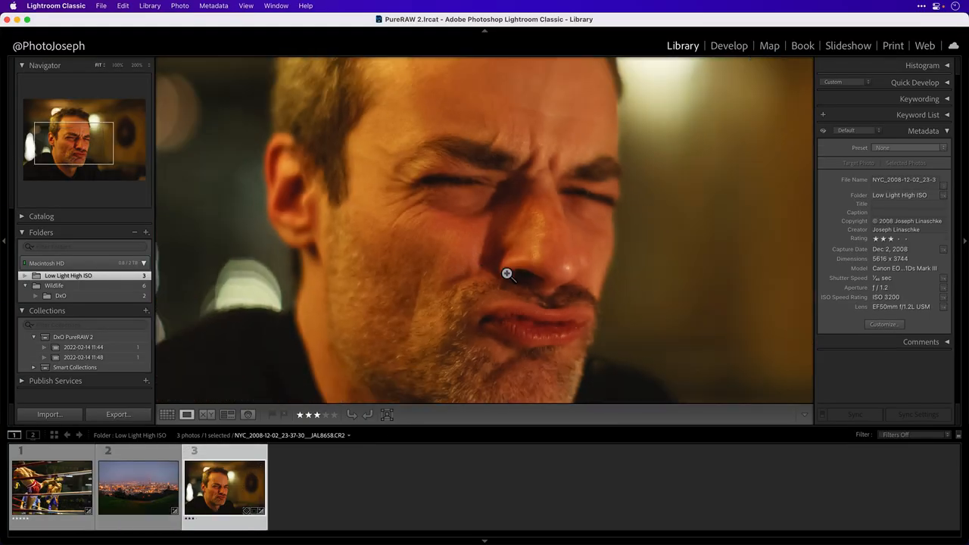
left_click(507, 273)
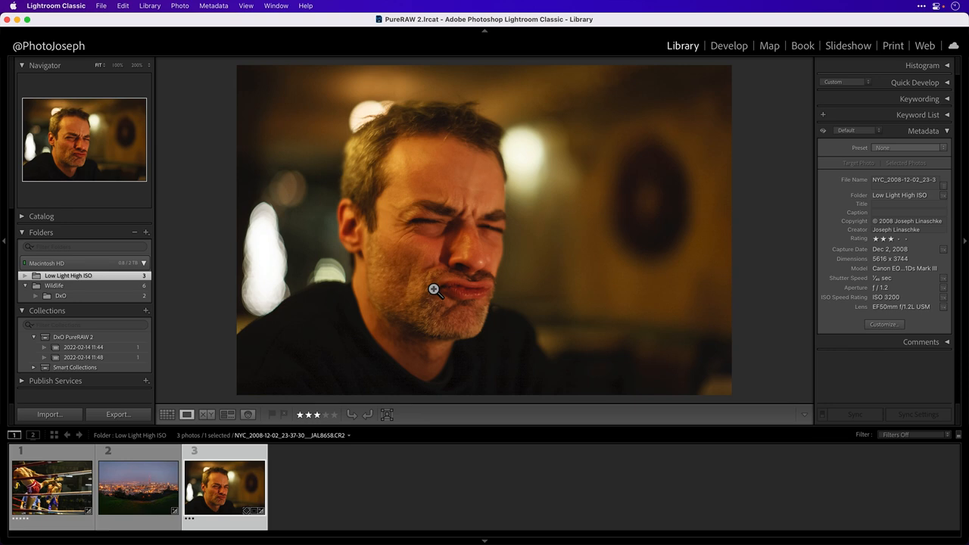
left_click(433, 291)
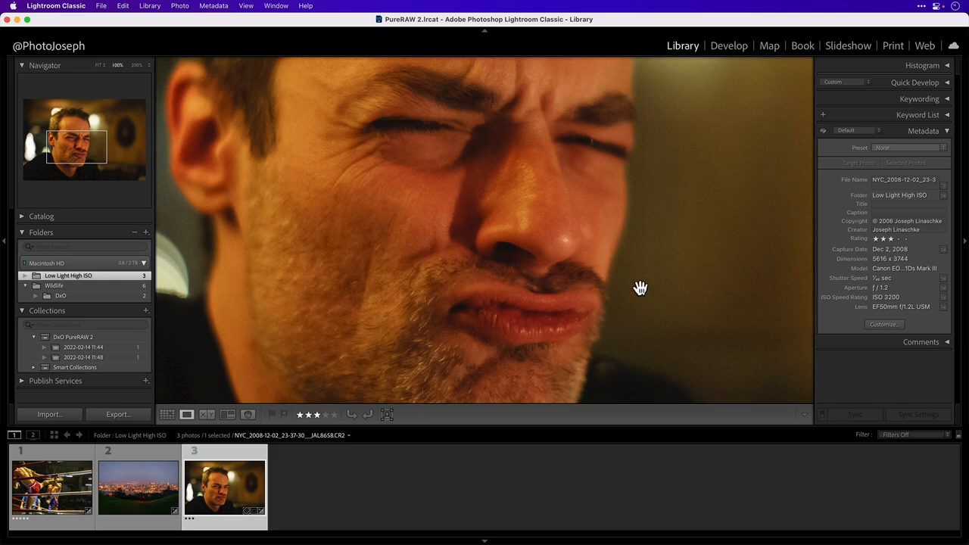
mouse_move(892, 312)
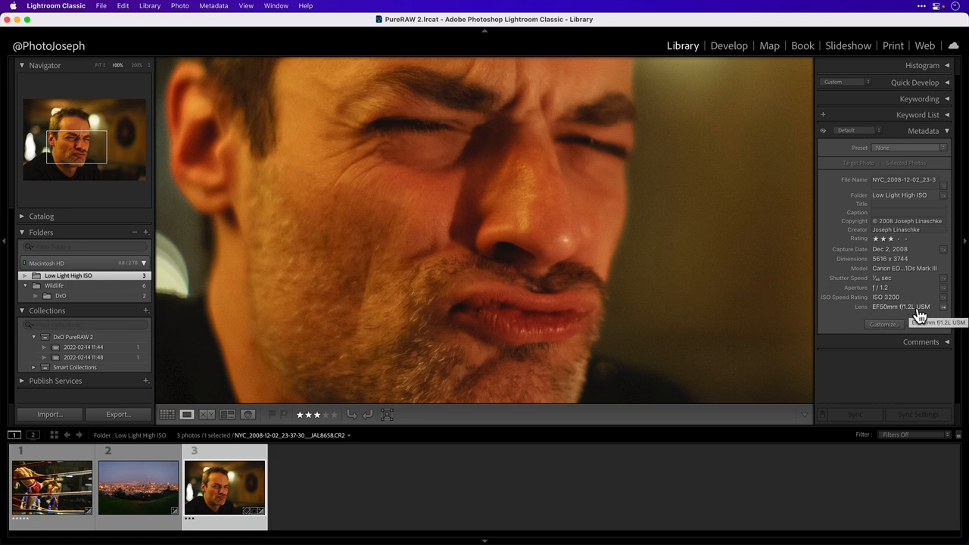
mouse_move(912, 273)
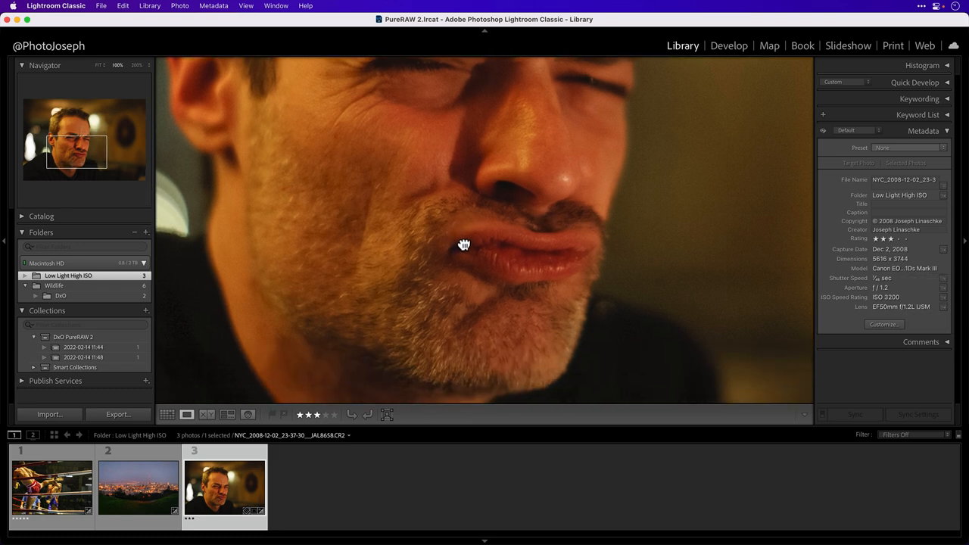
left_click_drag(464, 244, 469, 302)
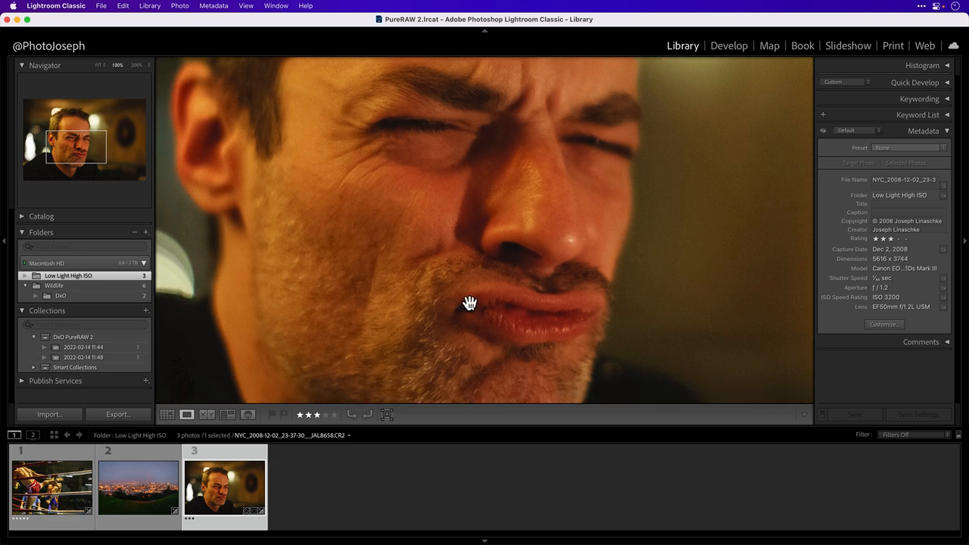
left_click(469, 306)
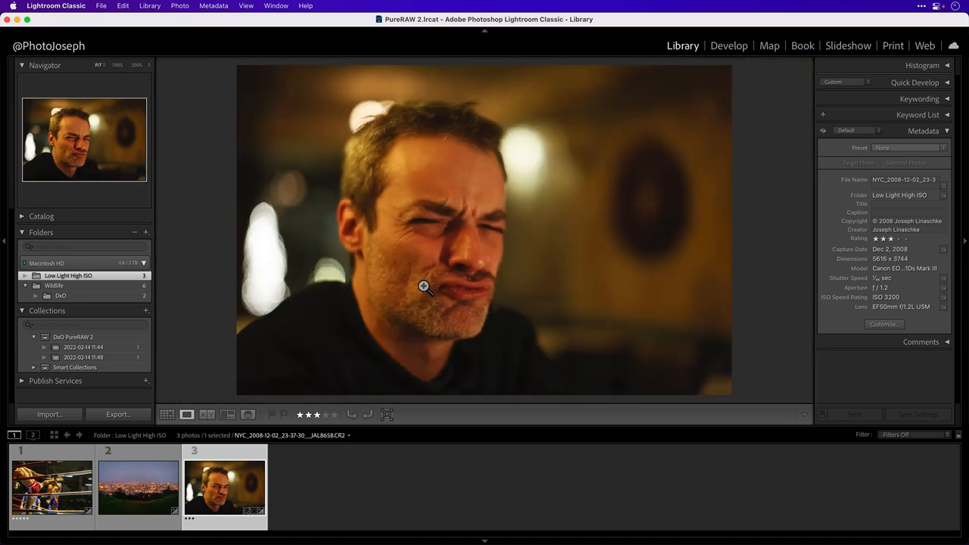
left_click(42, 487)
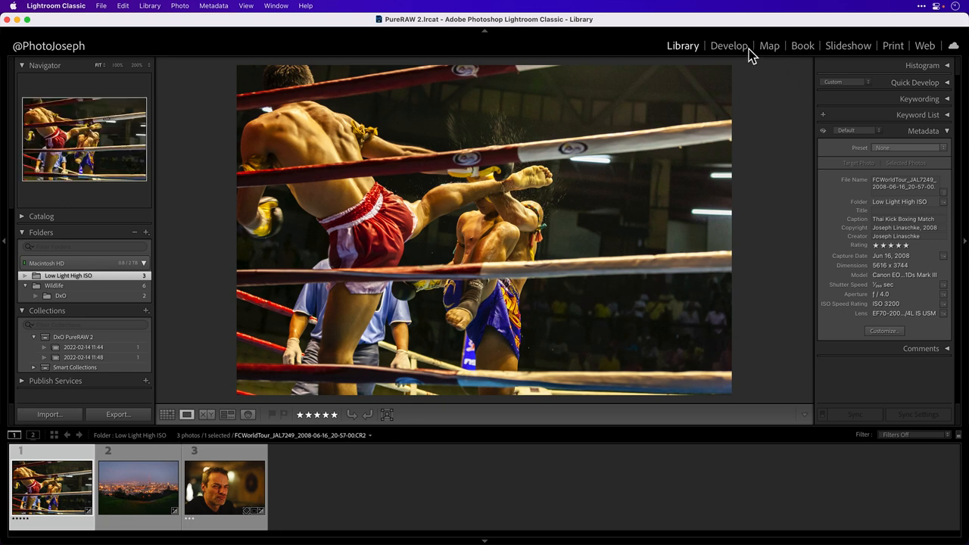
- Review the kickboxing photo's Detail and Lens Corrections settings in Develop
left_click(729, 46)
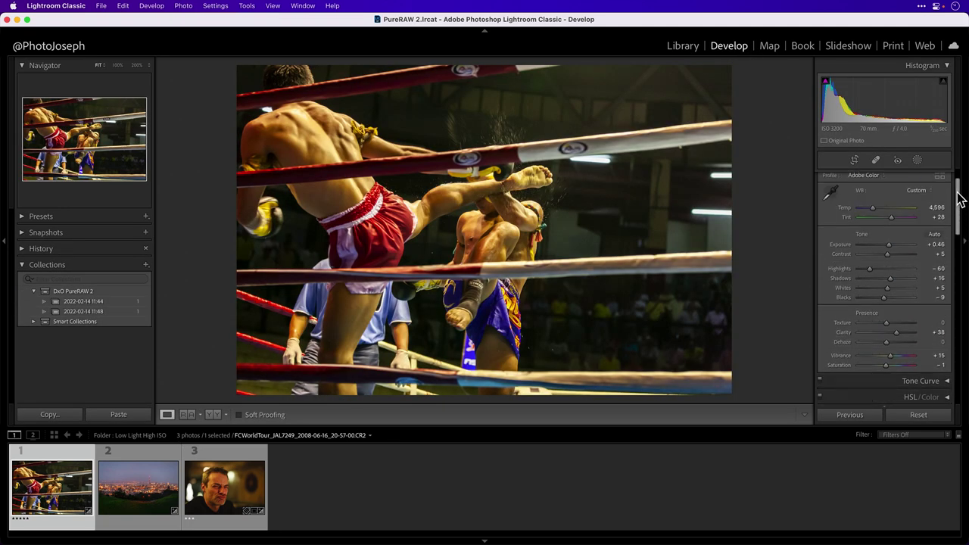
scroll("down", 3)
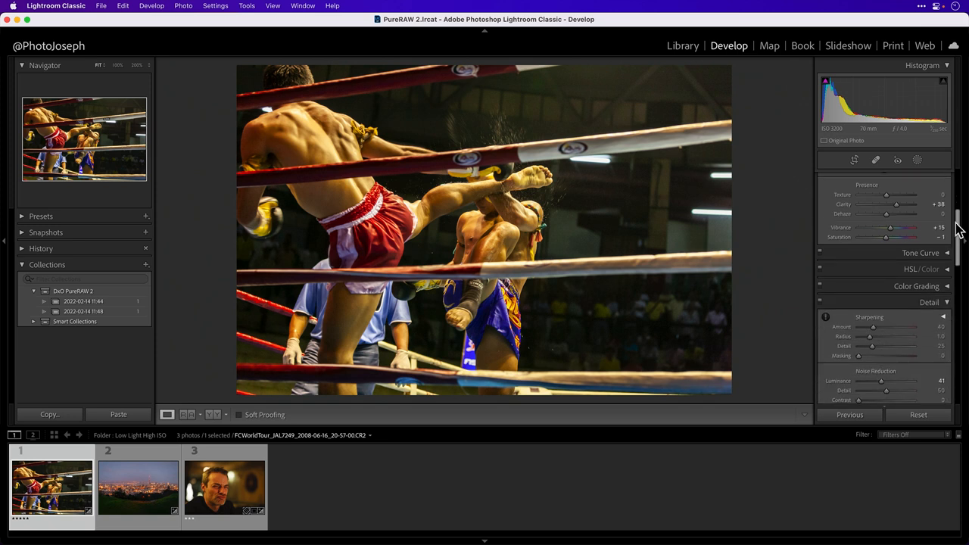
scroll("down", 3)
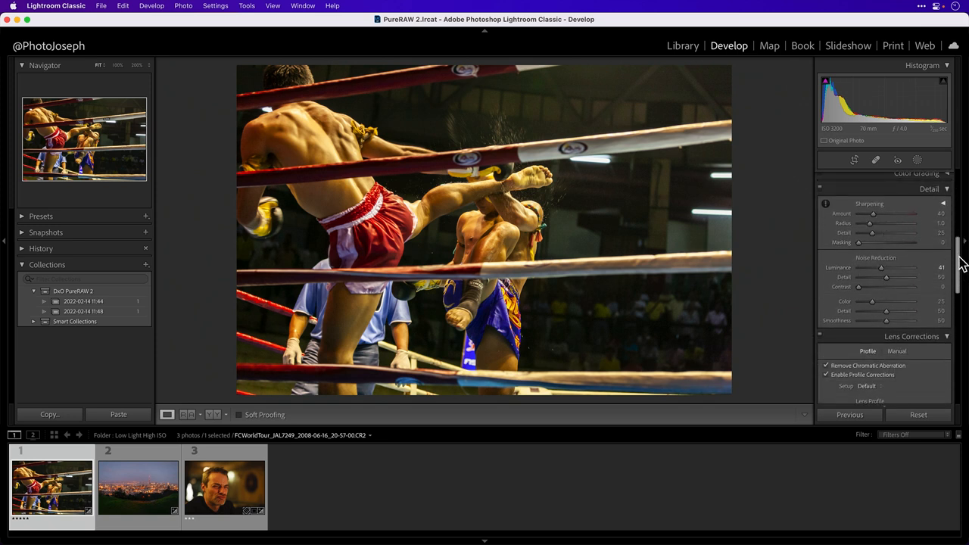
scroll("down", 3)
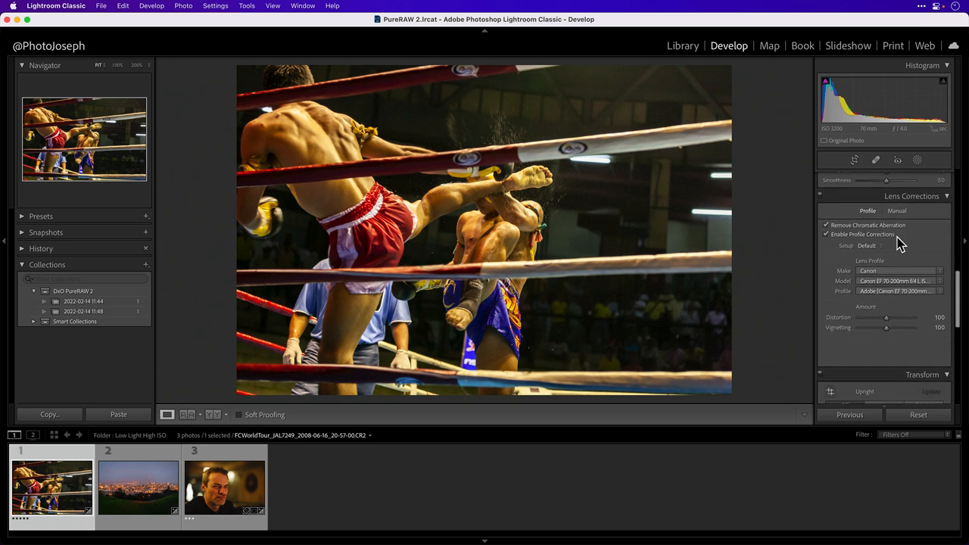
mouse_move(857, 248)
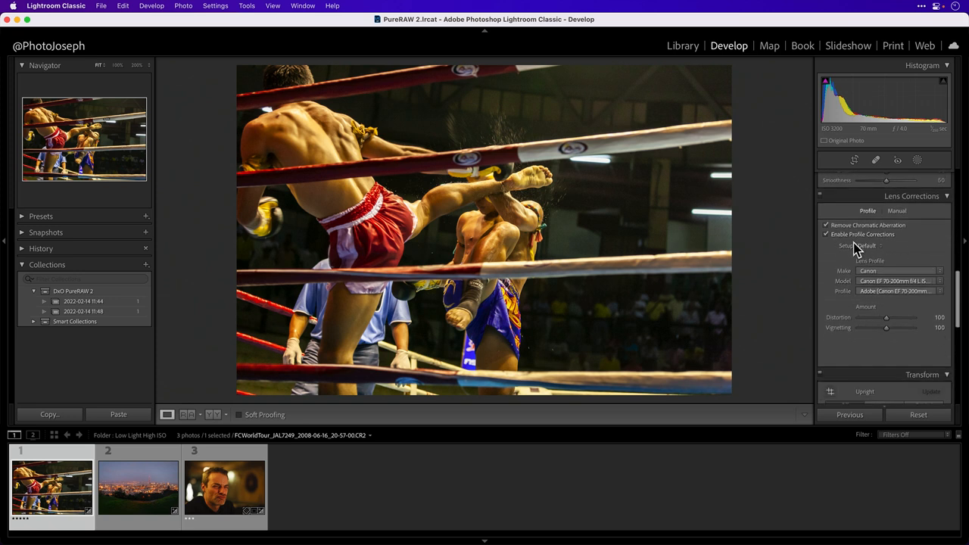
mouse_move(812, 271)
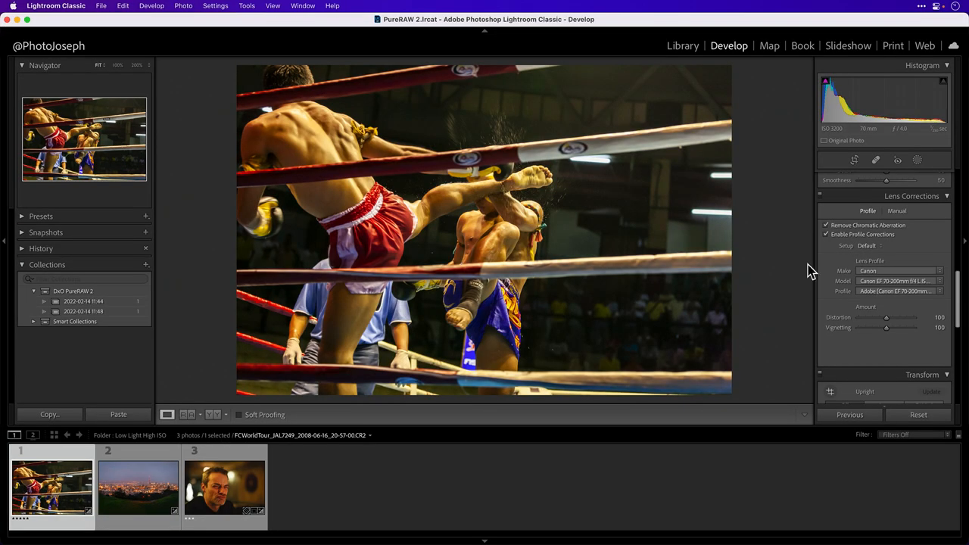
- Step through the night city skyline photo to the grimacing man's portrait
left_click(140, 489)
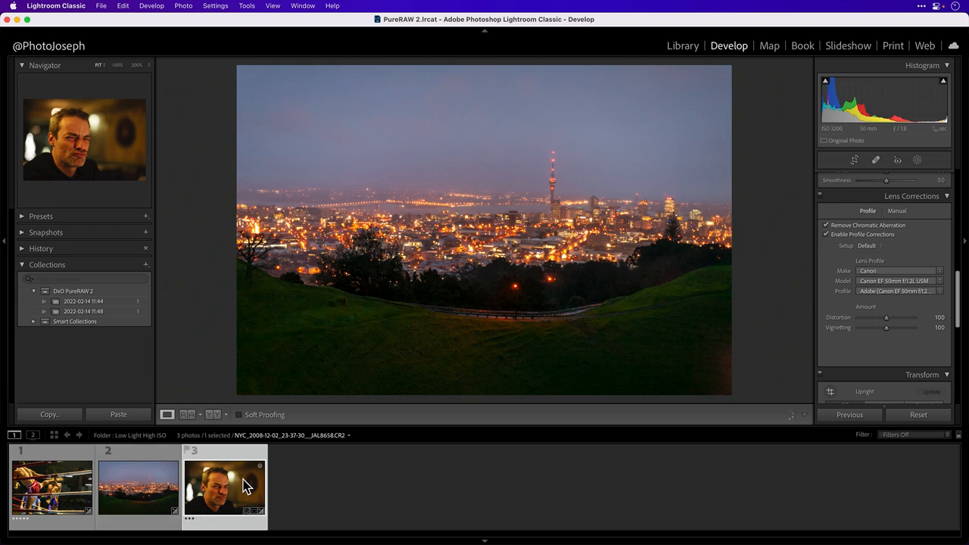
left_click(219, 488)
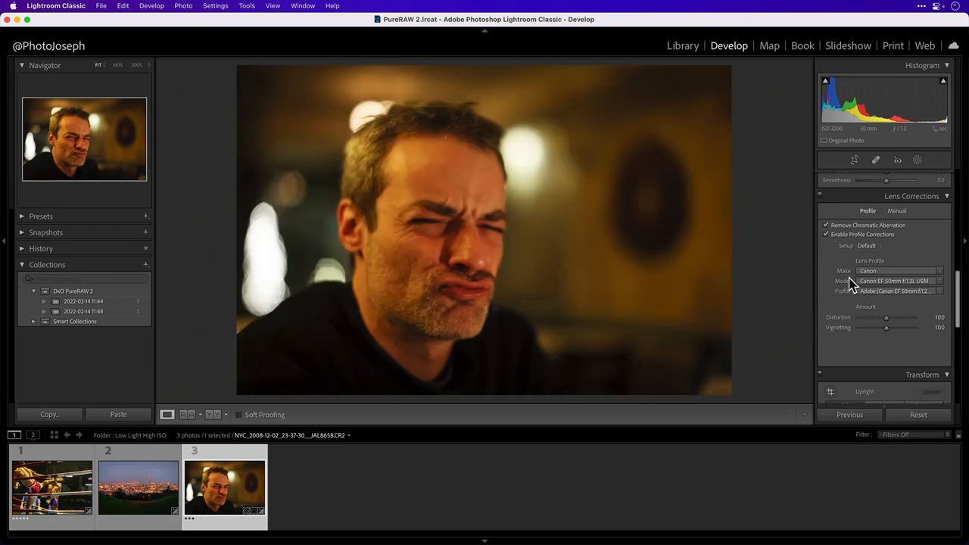
- Process all three photos with DxO PureRAW 2 DeepPRIME as DNGs via Export
right_click(42, 491)
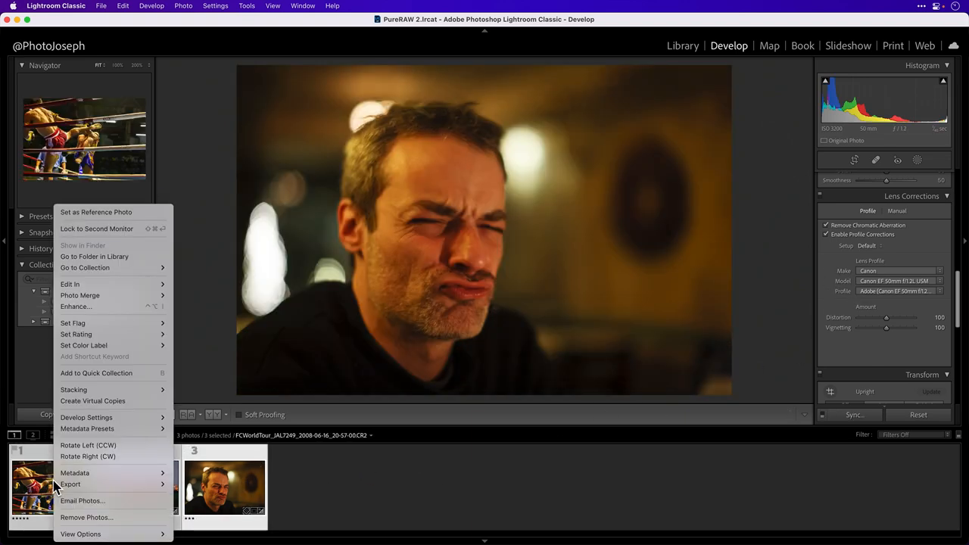
mouse_move(70, 485)
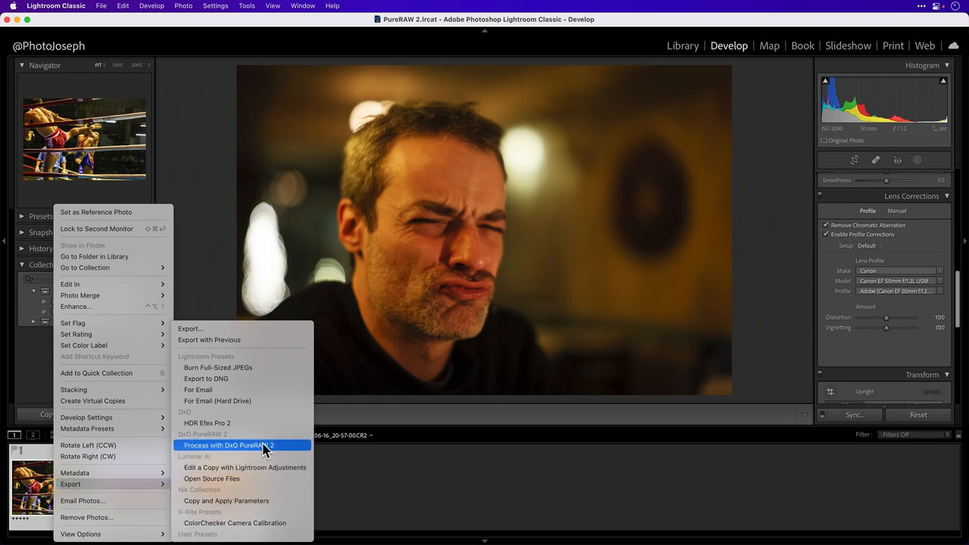
left_click(240, 445)
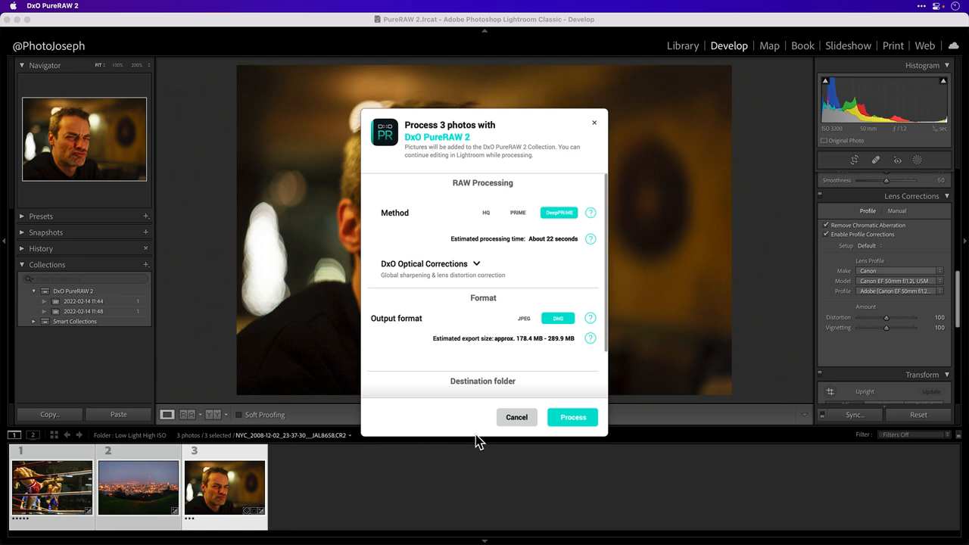
left_click(573, 418)
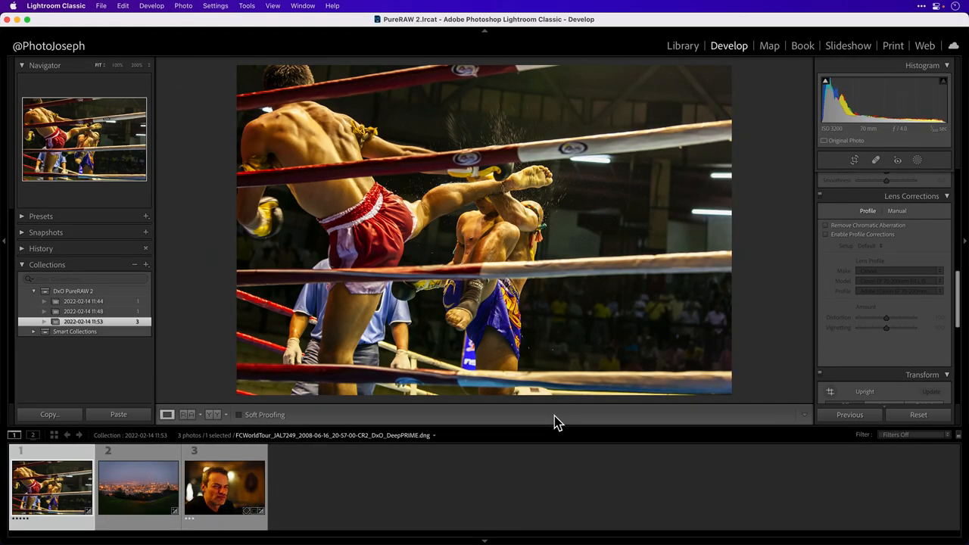
- In the Low Light High ISO folder, compare the kickboxing versions on the raised foot, then move to the city skyline pair
left_click(681, 46)
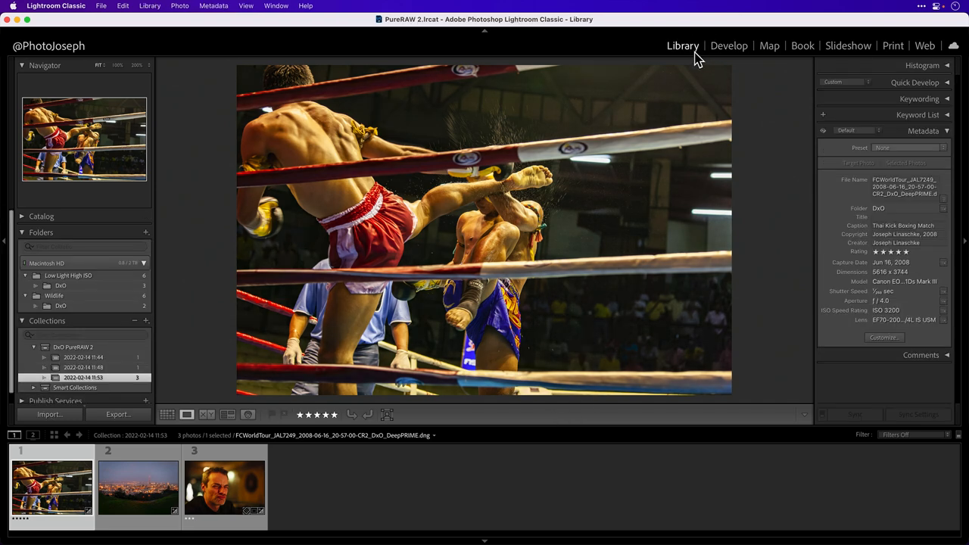
mouse_move(83, 284)
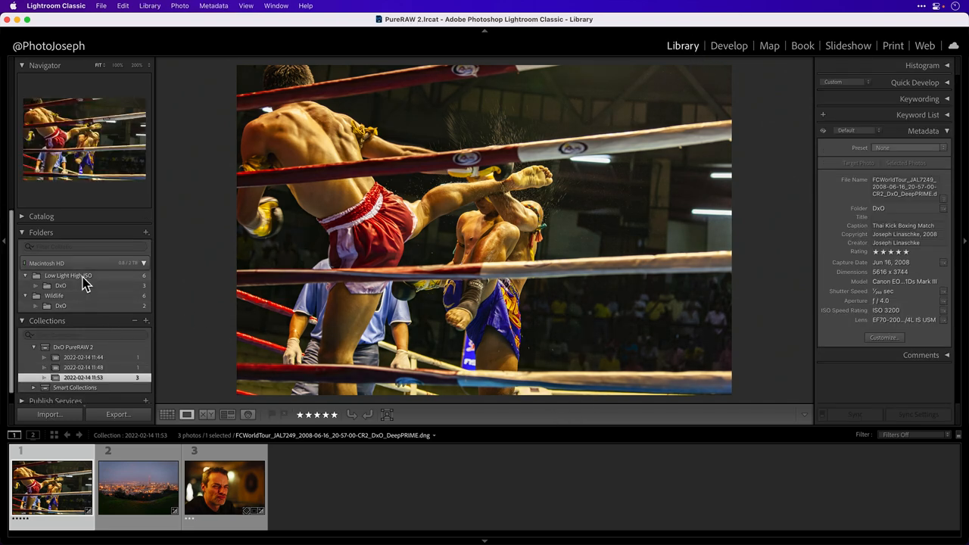
left_click(68, 275)
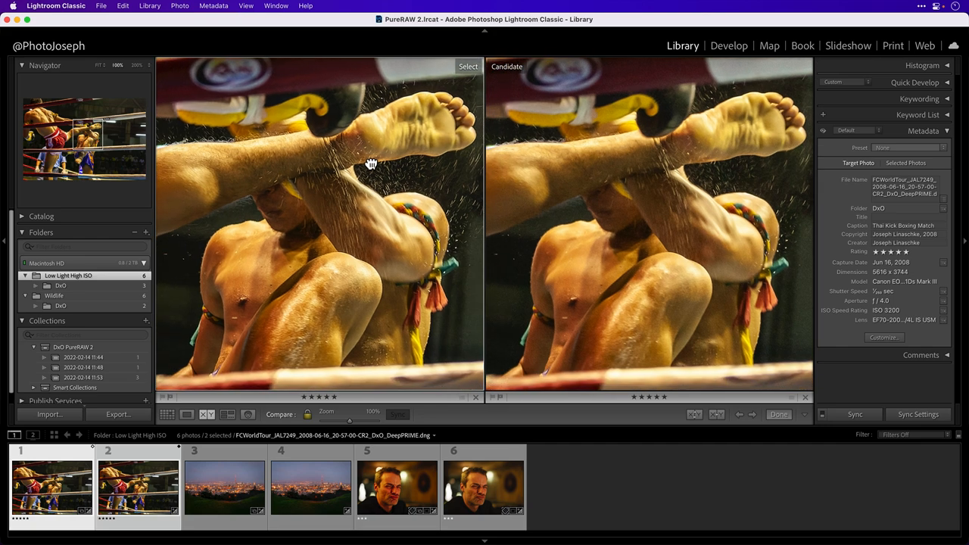
left_click_drag(371, 163, 362, 209)
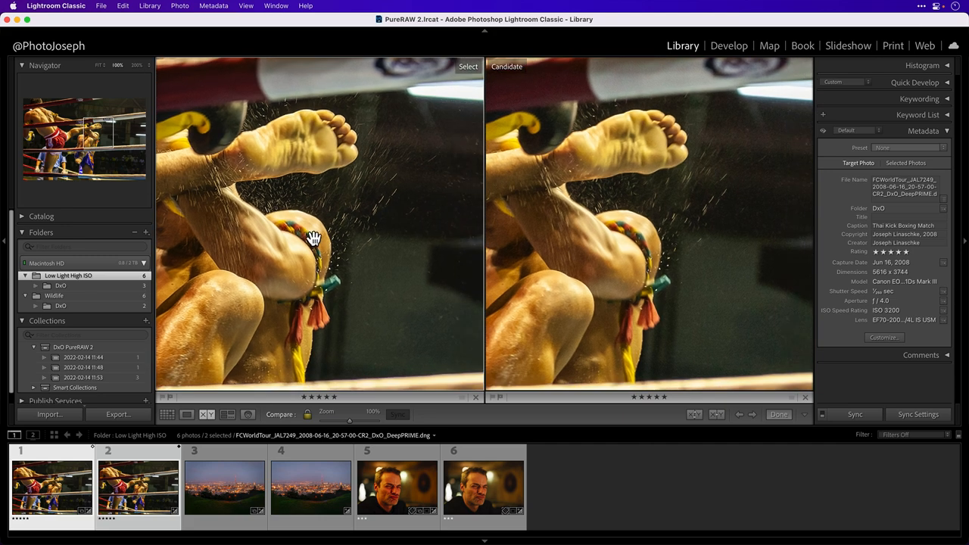
mouse_move(405, 295)
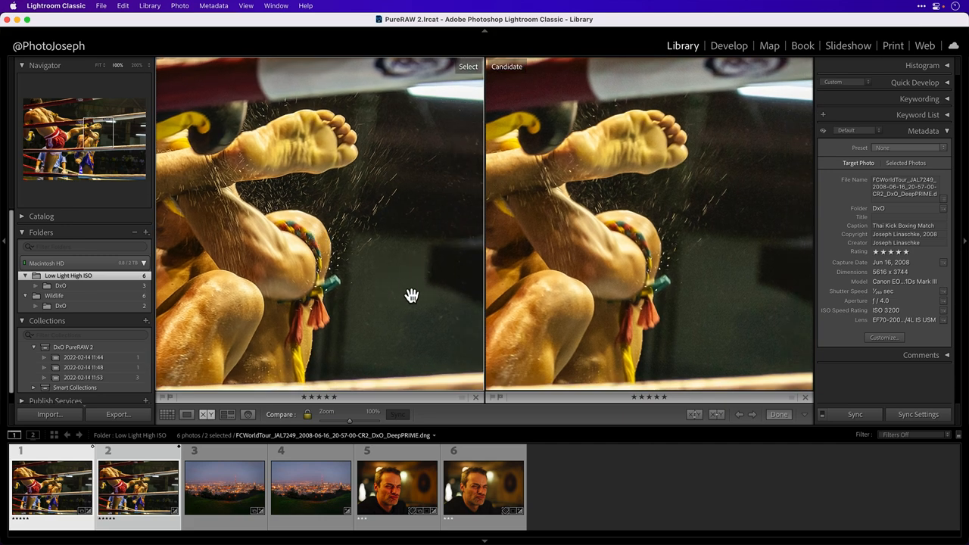
mouse_move(424, 155)
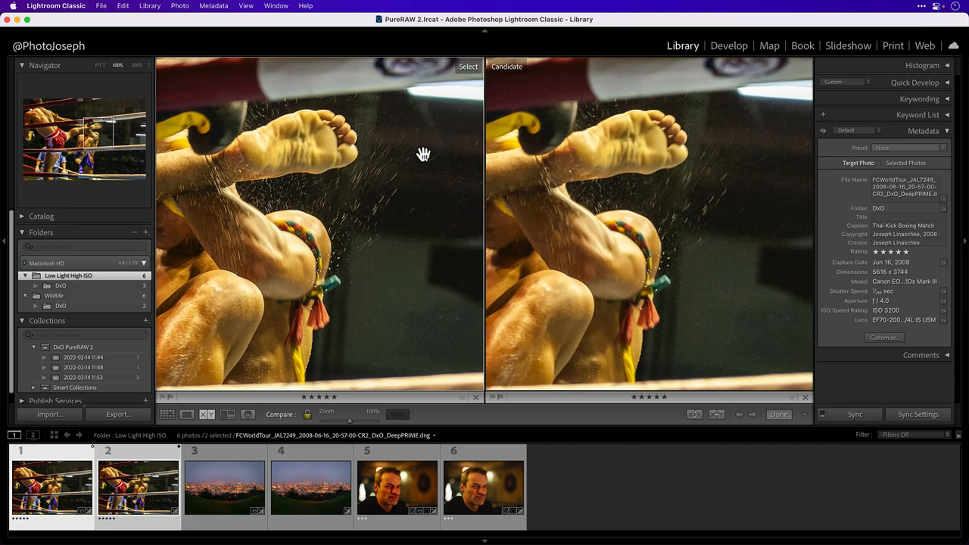
left_click_drag(424, 155, 303, 283)
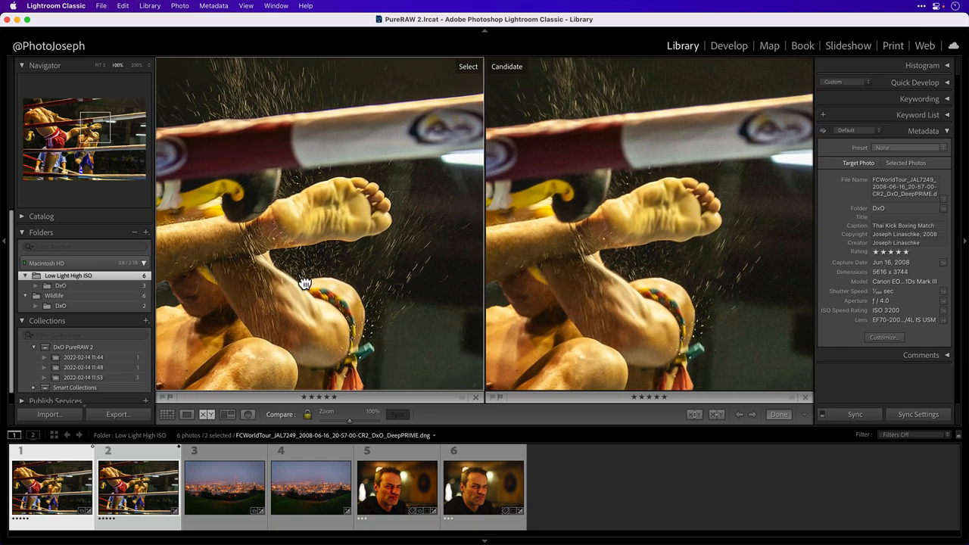
left_click(222, 496)
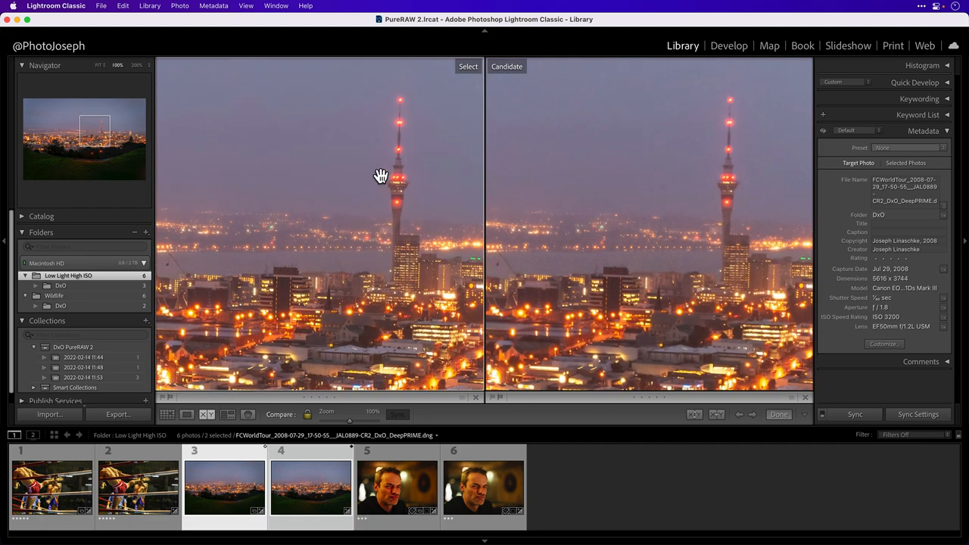
mouse_move(376, 256)
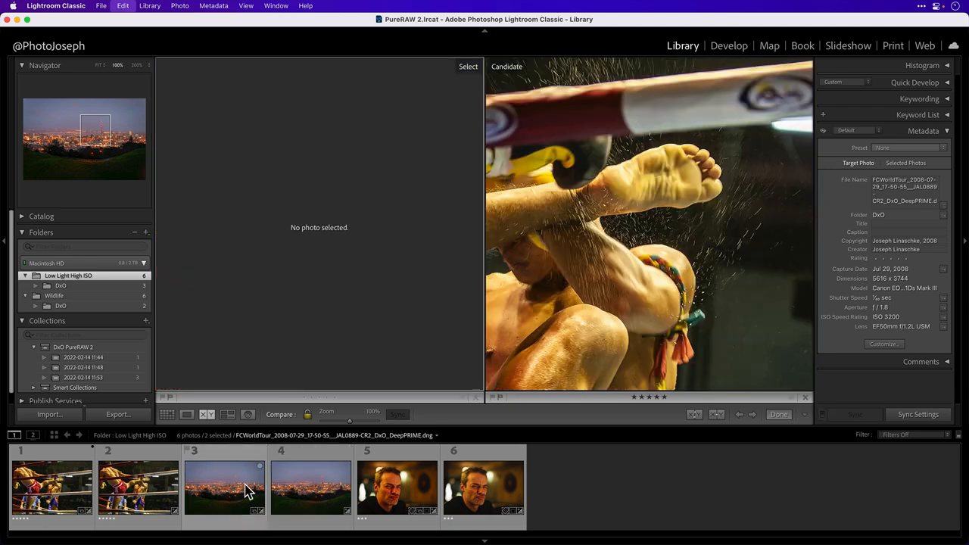
- Compare the noisy and DeepPRIME portraits across mouth, nose and eyes, then take the DeepPRIME DNG into Develop
left_click(390, 494)
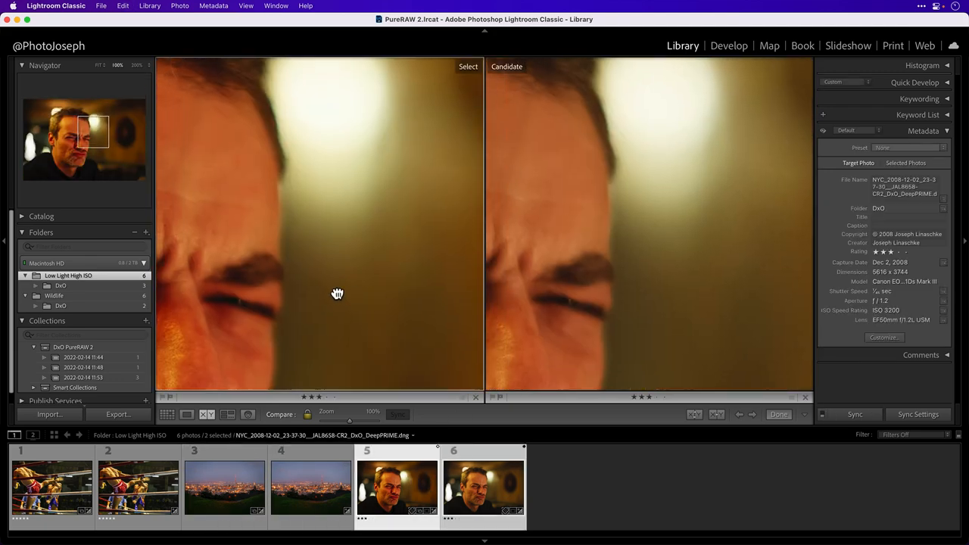
left_click_drag(337, 294, 357, 249)
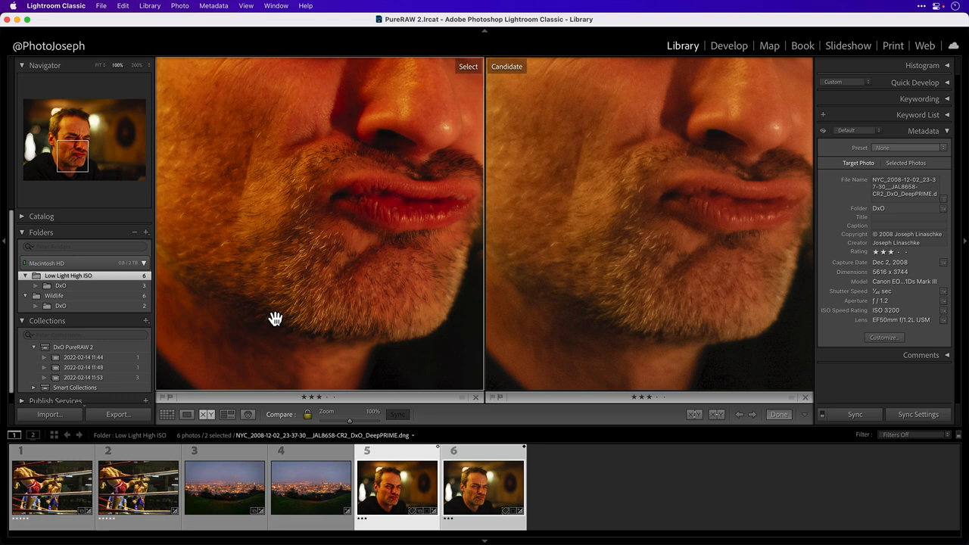
left_click_drag(276, 318, 397, 278)
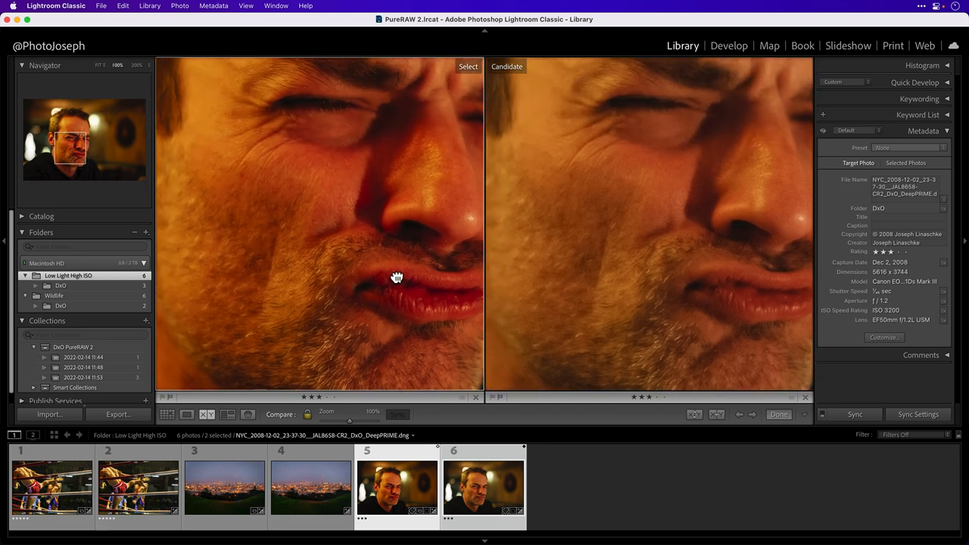
left_click_drag(396, 279, 362, 268)
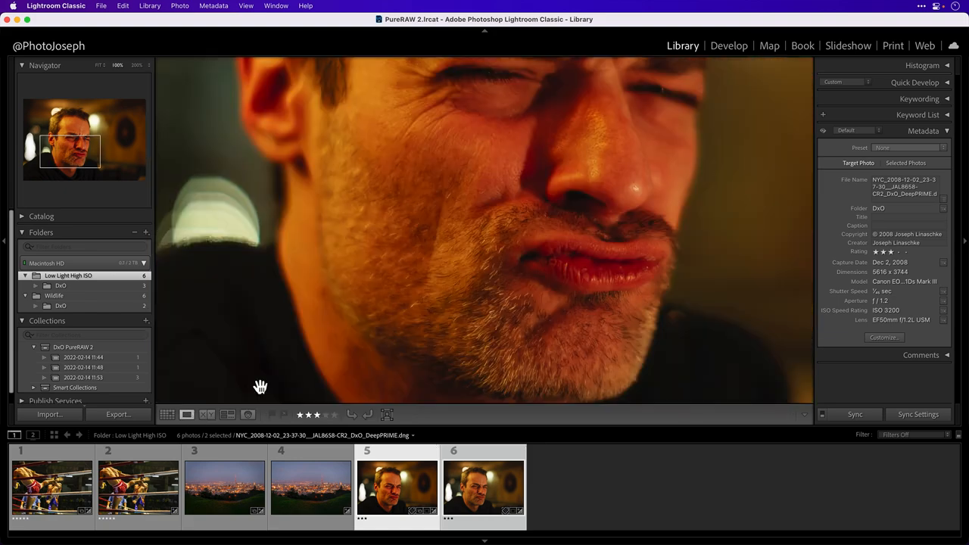
left_click(729, 46)
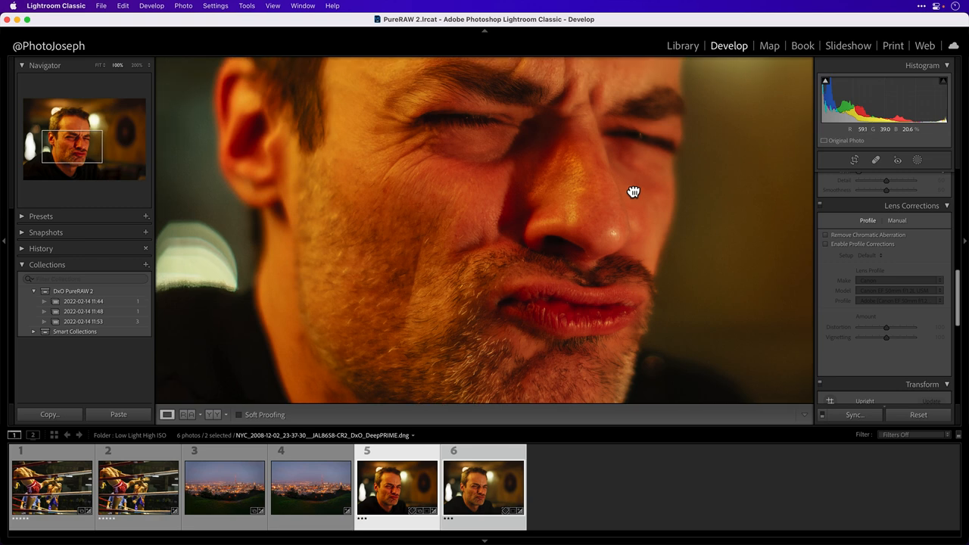